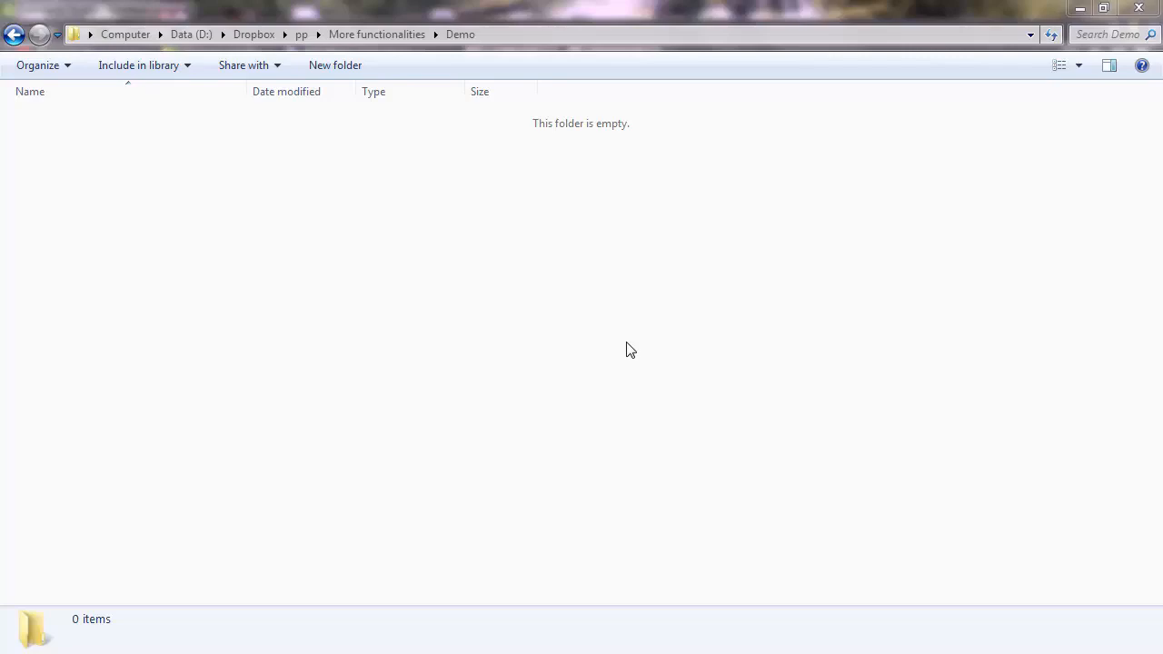
{"action": "mouse_move", "coordinate": [558, 309]}
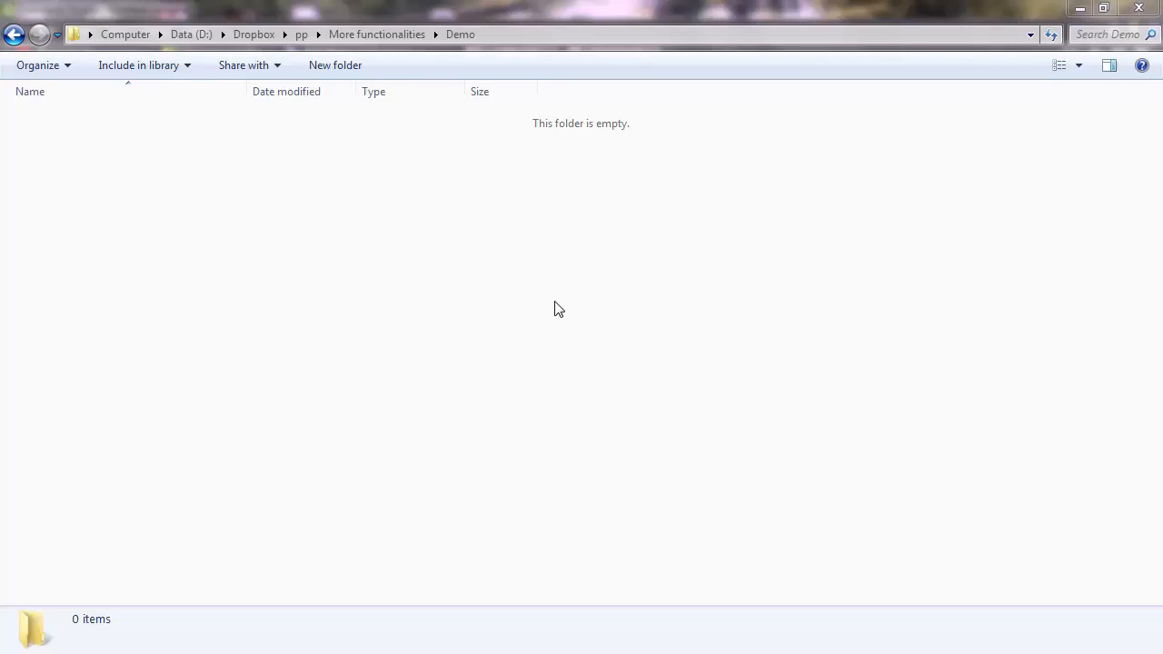
- Bring up the context menu in the empty Demo folder in Explorer
{"action": "right_click", "coordinate": [558, 308]}
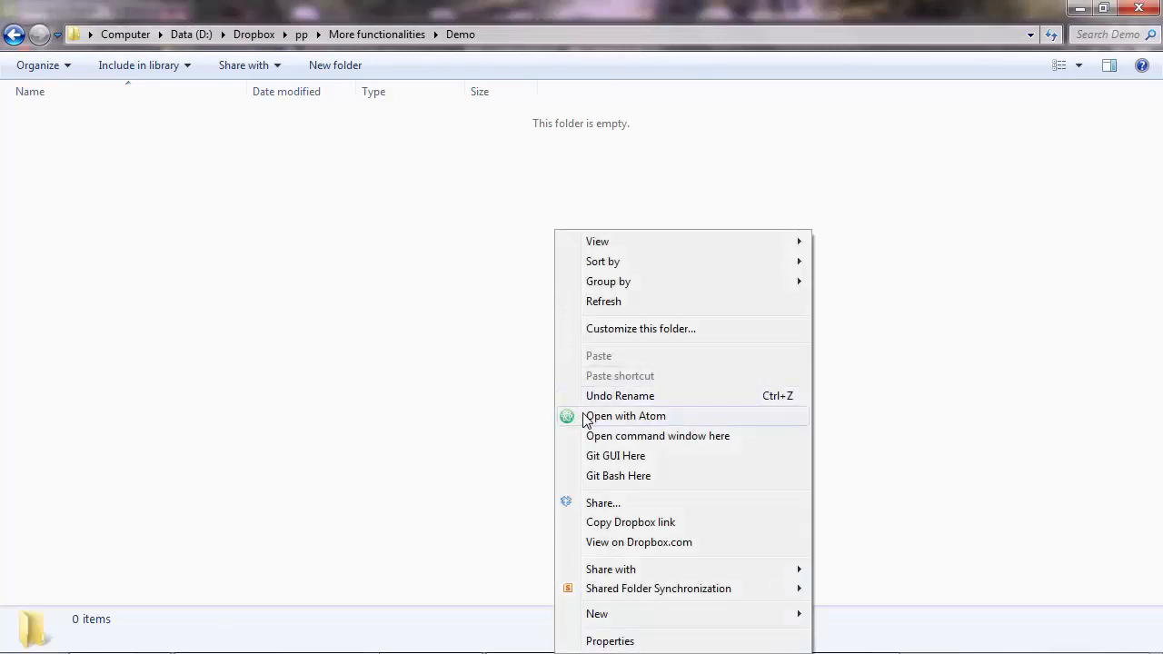
- Open a command window in Demo, start Python 3.5.1 and run print(1)
{"action": "left_click", "coordinate": [657, 435]}
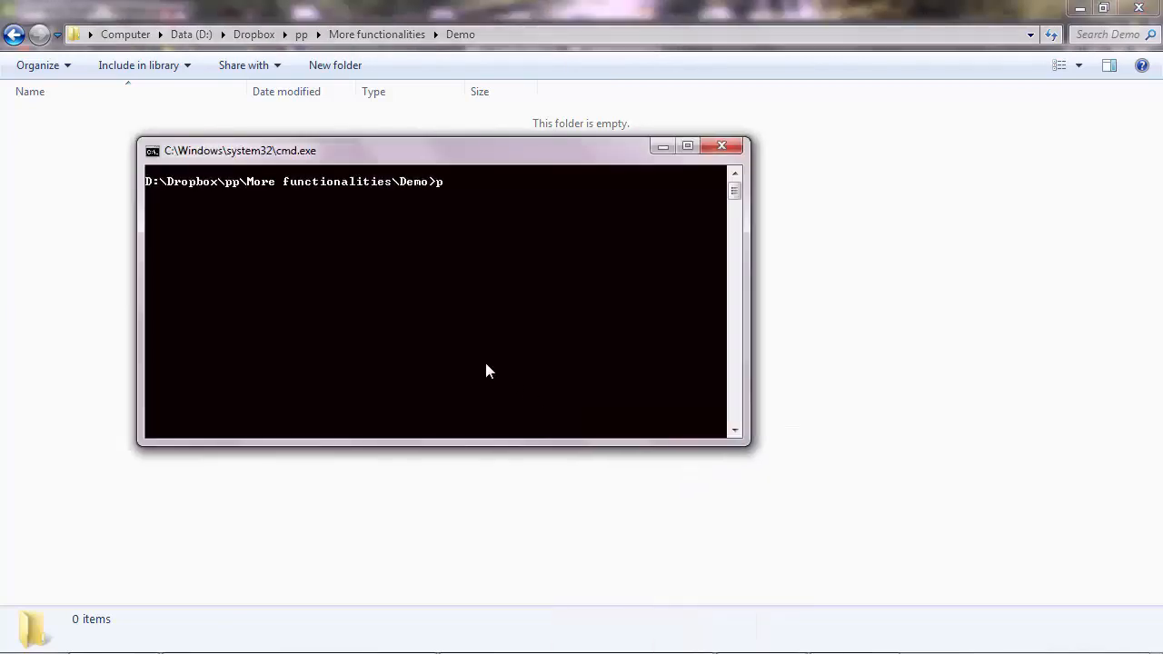
{"action": "type", "text": "ython"}
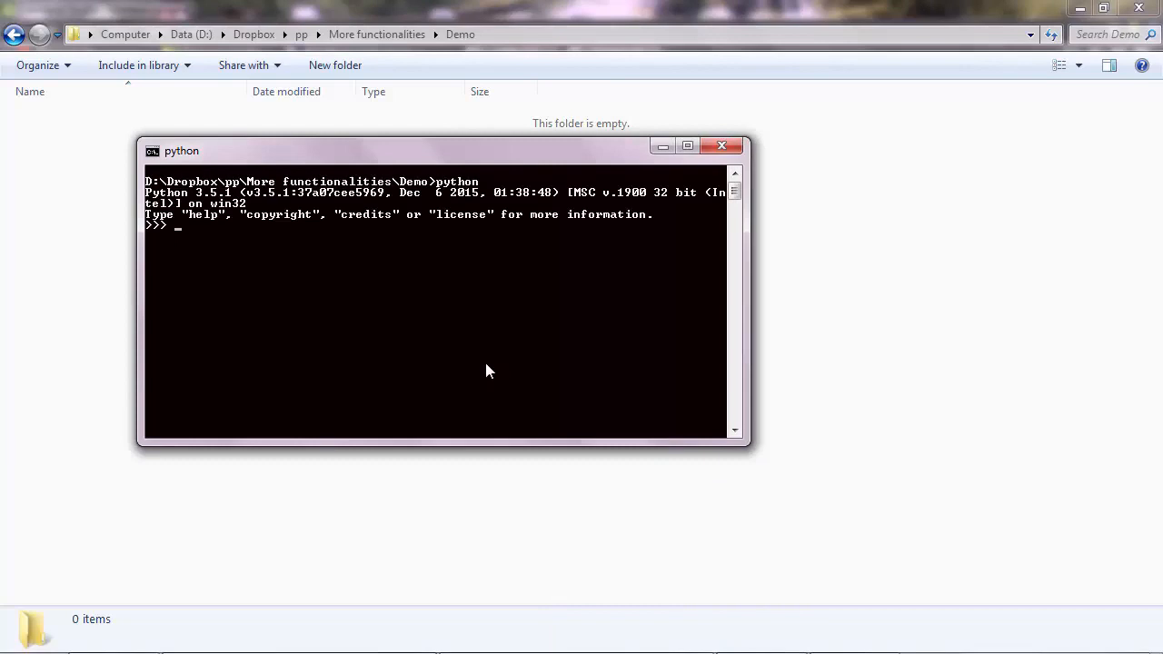
{"action": "type", "text": "print(1)"}
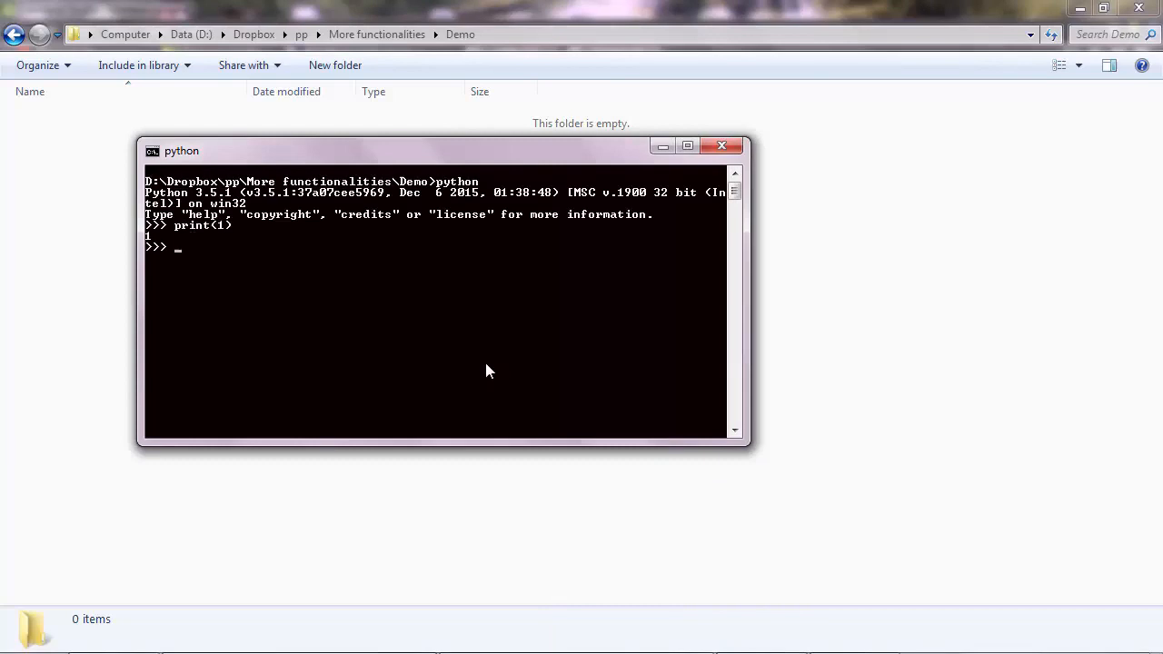
{"action": "mouse_move", "coordinate": [207, 251]}
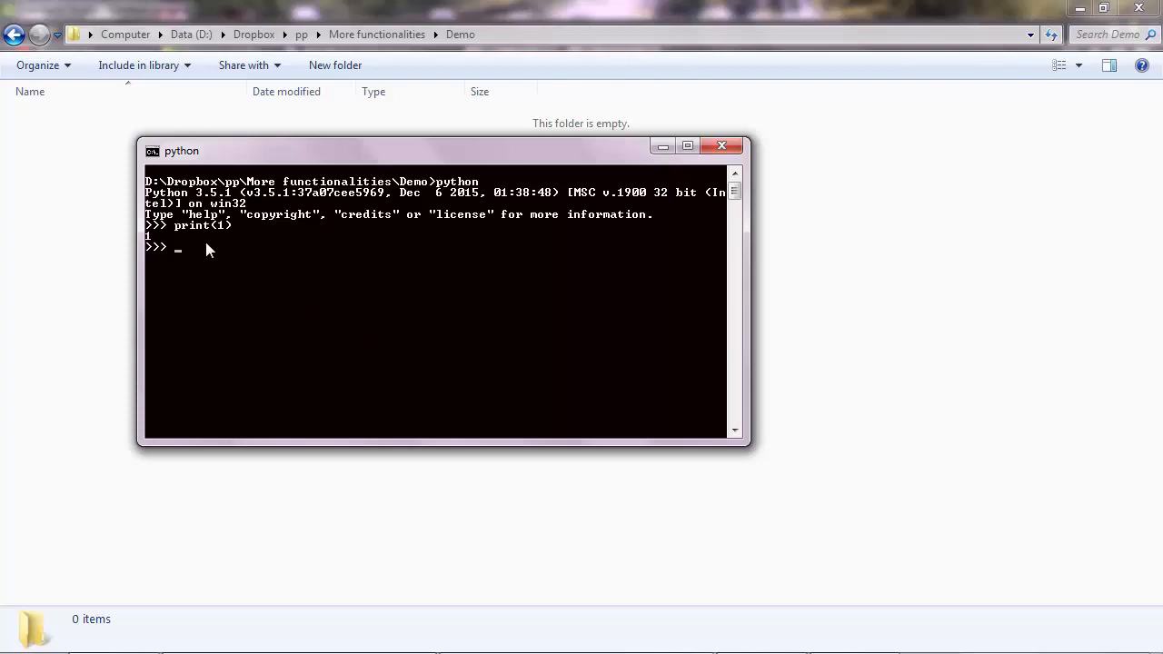
{"action": "mouse_move", "coordinate": [193, 241]}
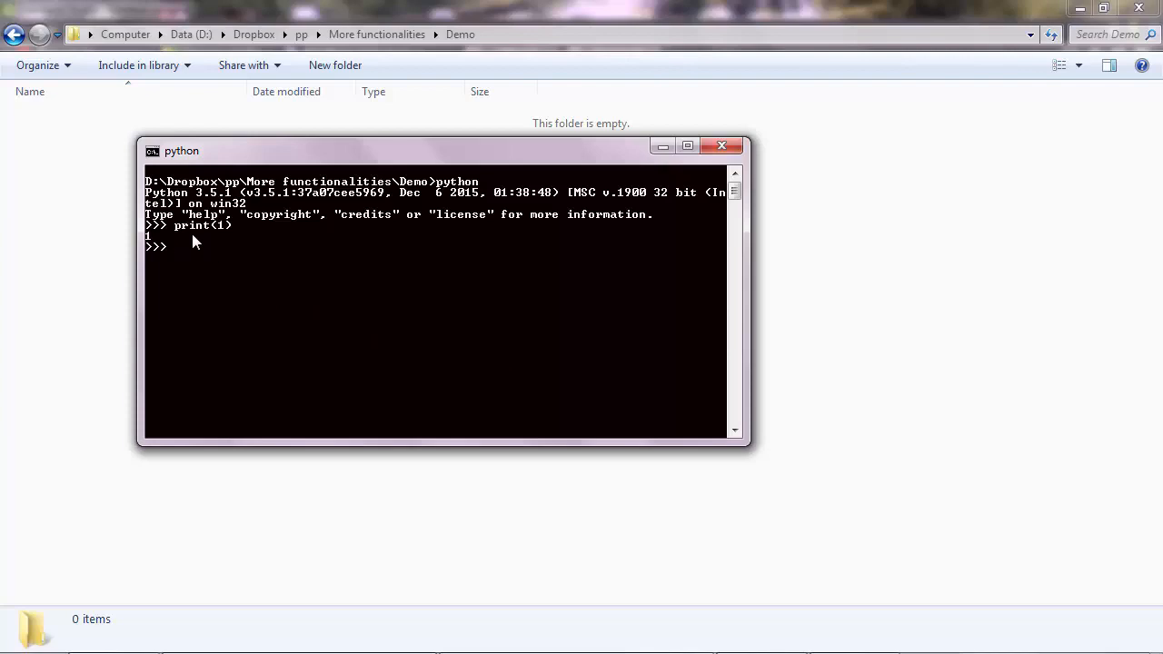
{"action": "mouse_move", "coordinate": [194, 253]}
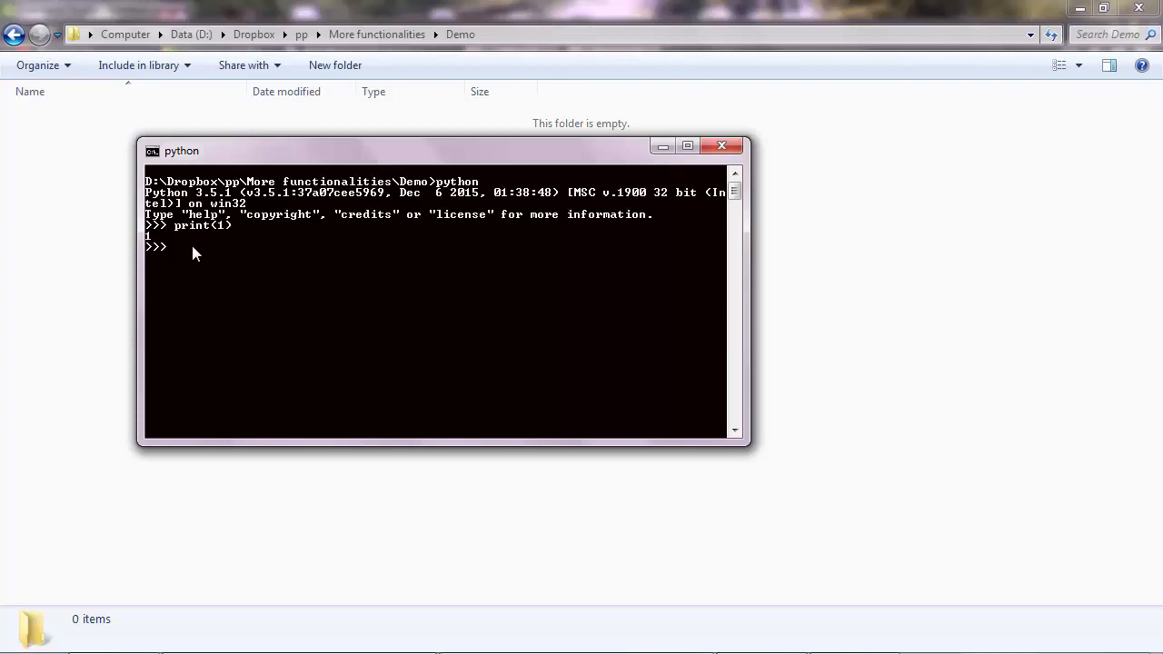
{"action": "mouse_move", "coordinate": [204, 256]}
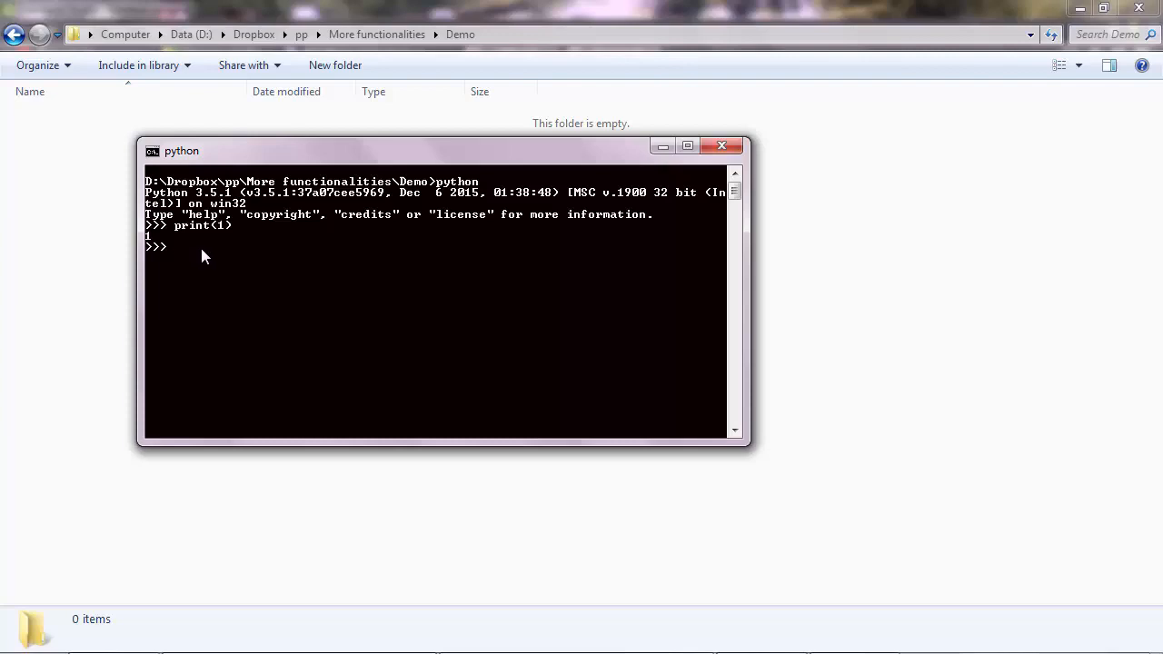
{"action": "mouse_move", "coordinate": [216, 258]}
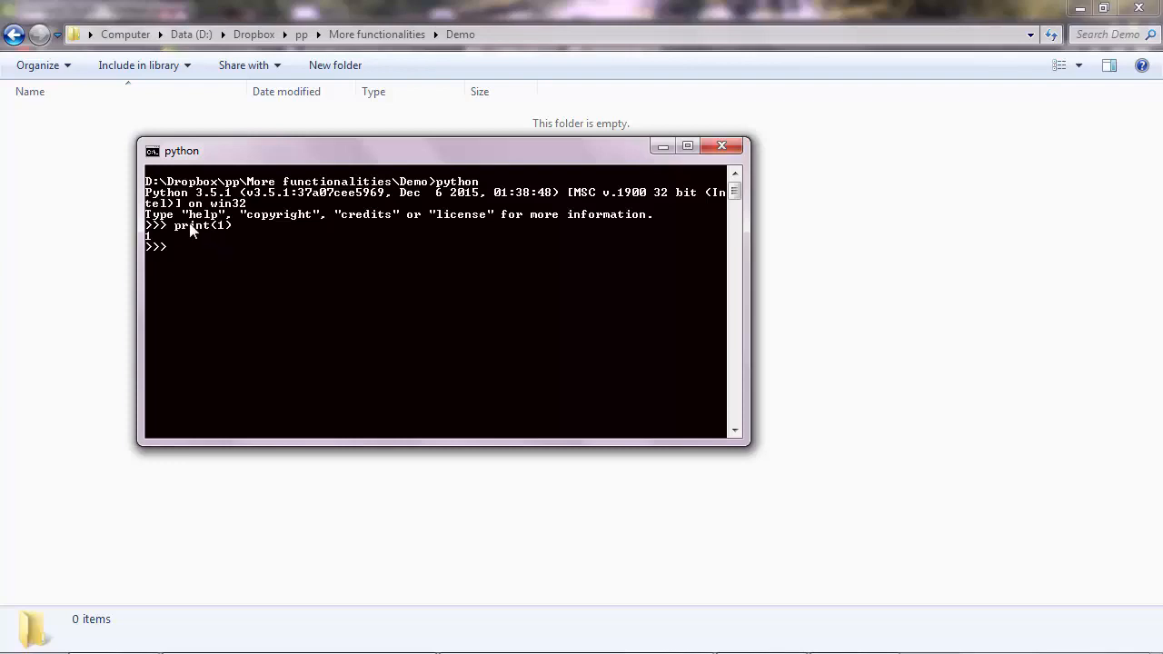
{"action": "mouse_move", "coordinate": [207, 235]}
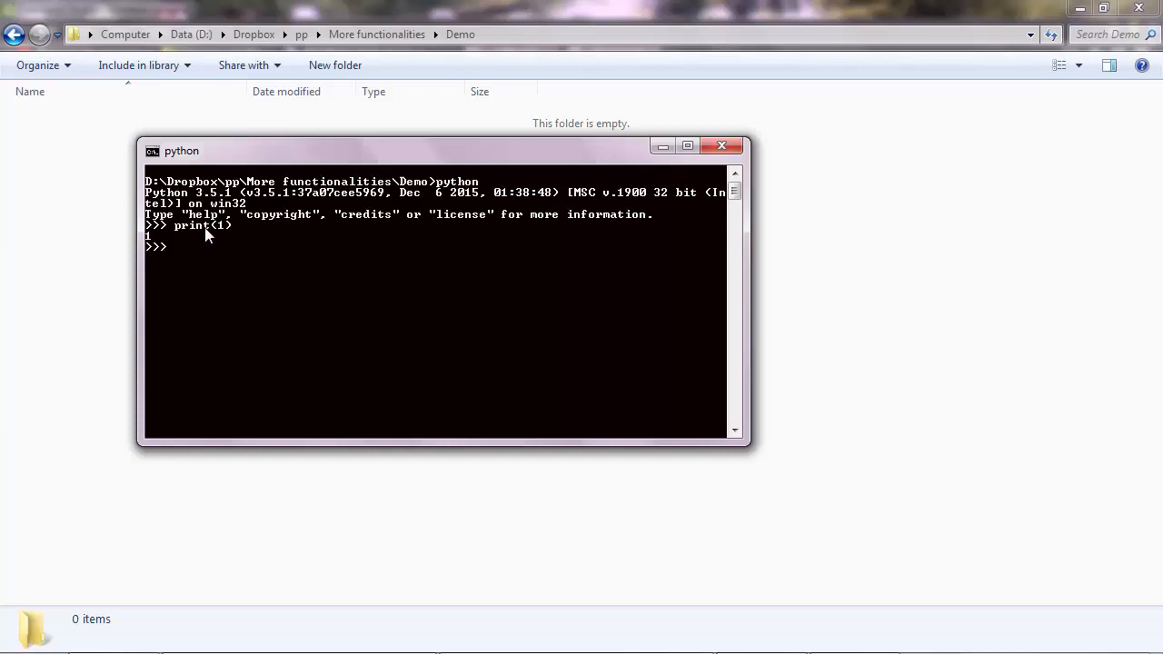
- Hit a NameError on os.listdir() and resolve it by running import os
{"action": "type", "text": "impo"}
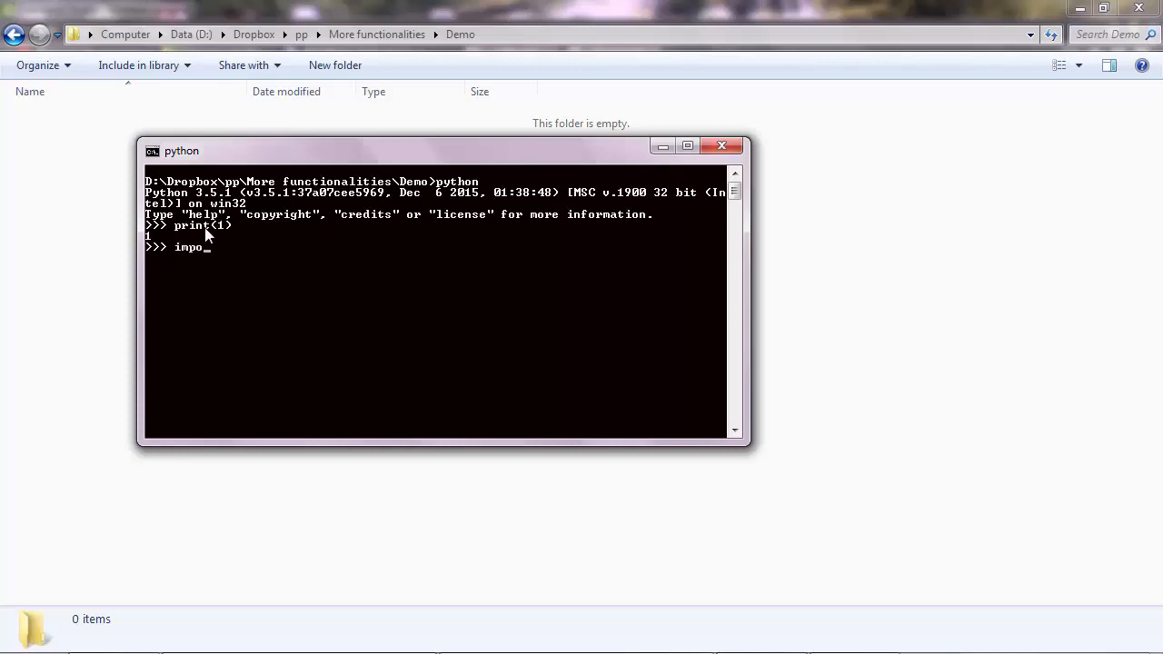
{"action": "type", "text": "rt"}
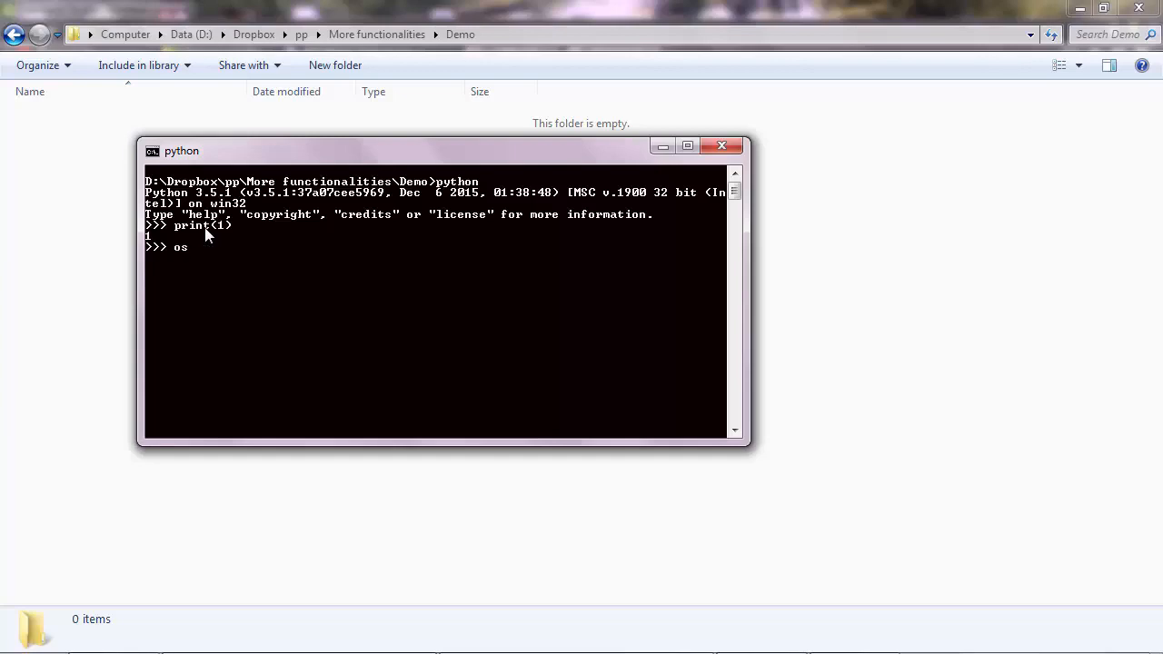
{"action": "type", "text": ".listdir("}
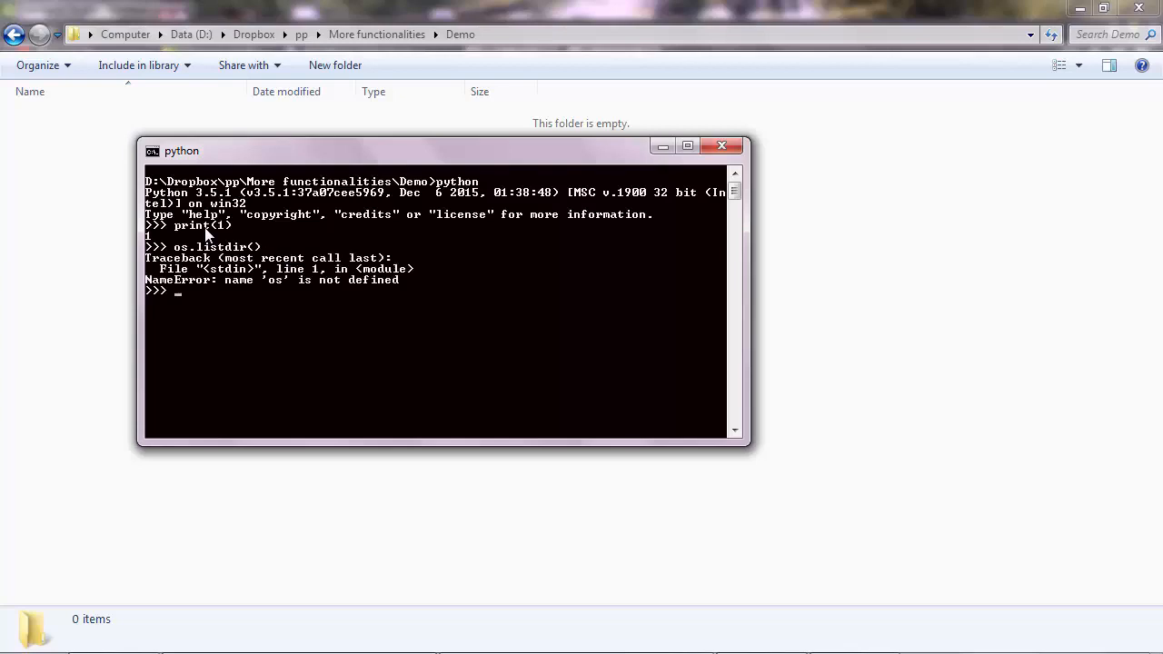
{"action": "mouse_move", "coordinate": [217, 294]}
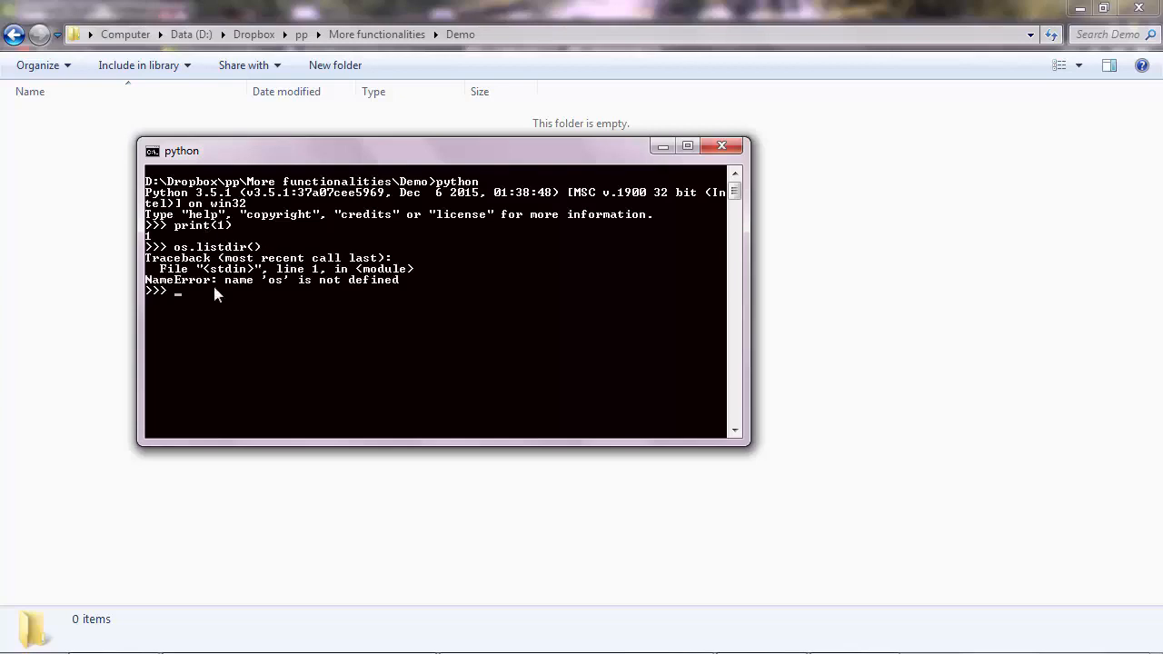
{"action": "mouse_move", "coordinate": [281, 307]}
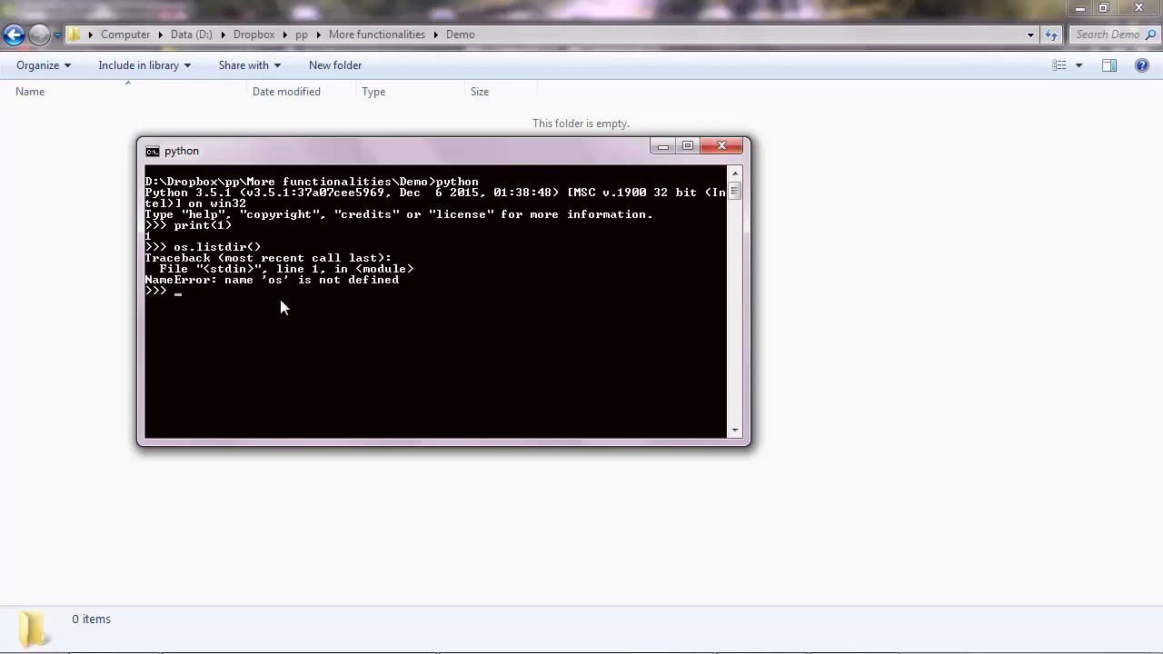
{"action": "type", "text": "import os"}
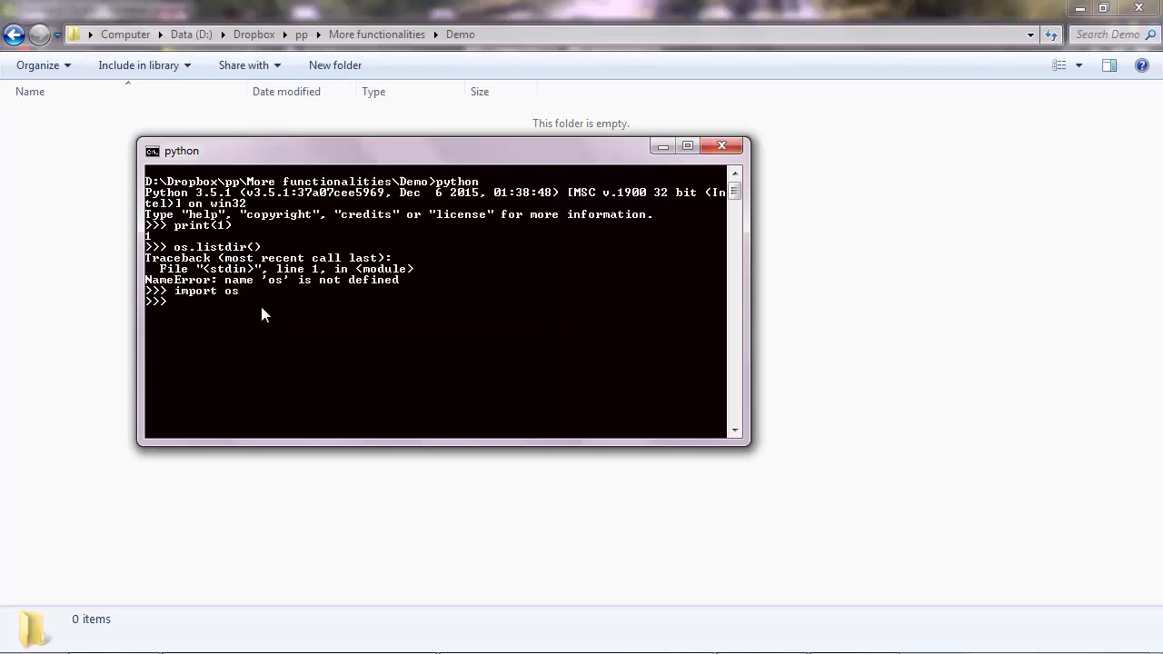
{"action": "mouse_move", "coordinate": [207, 308]}
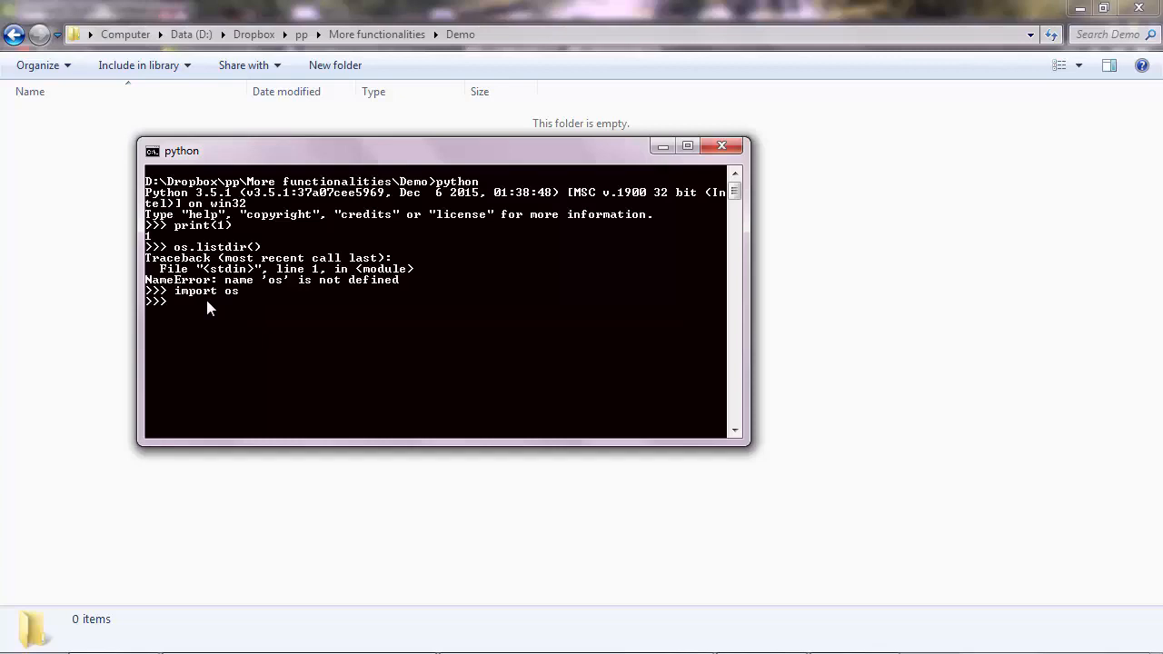
- Create sample1.txt in the Demo folder and list it with os.listdir()
{"action": "type", "text": "os.list"}
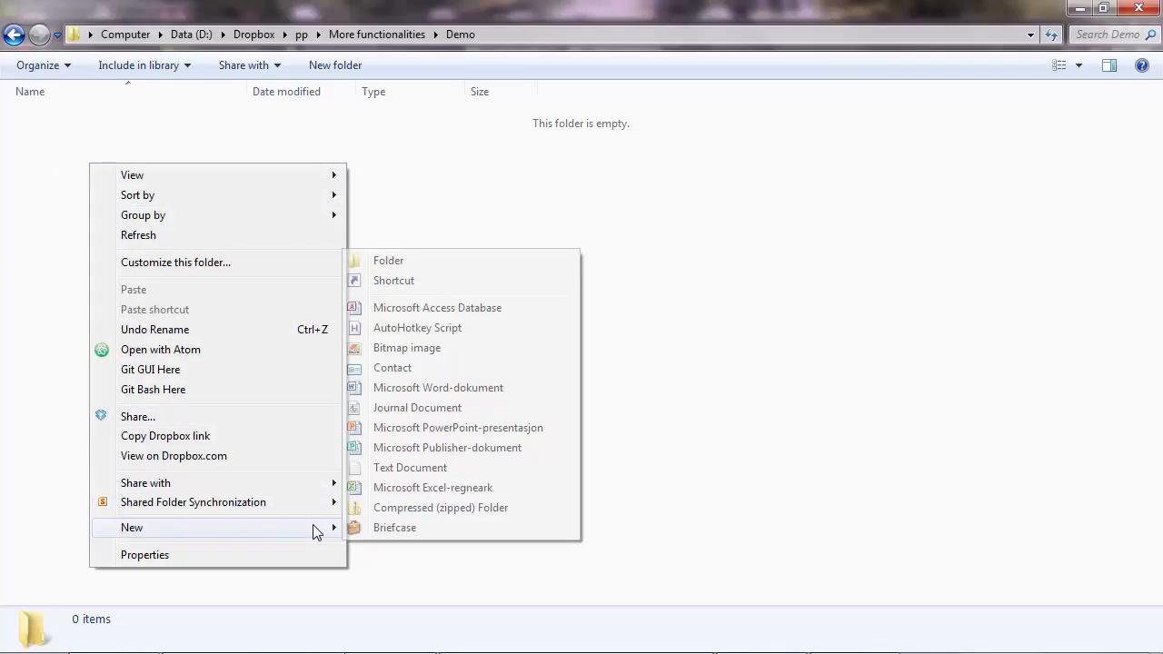
{"action": "left_click", "coordinate": [410, 467]}
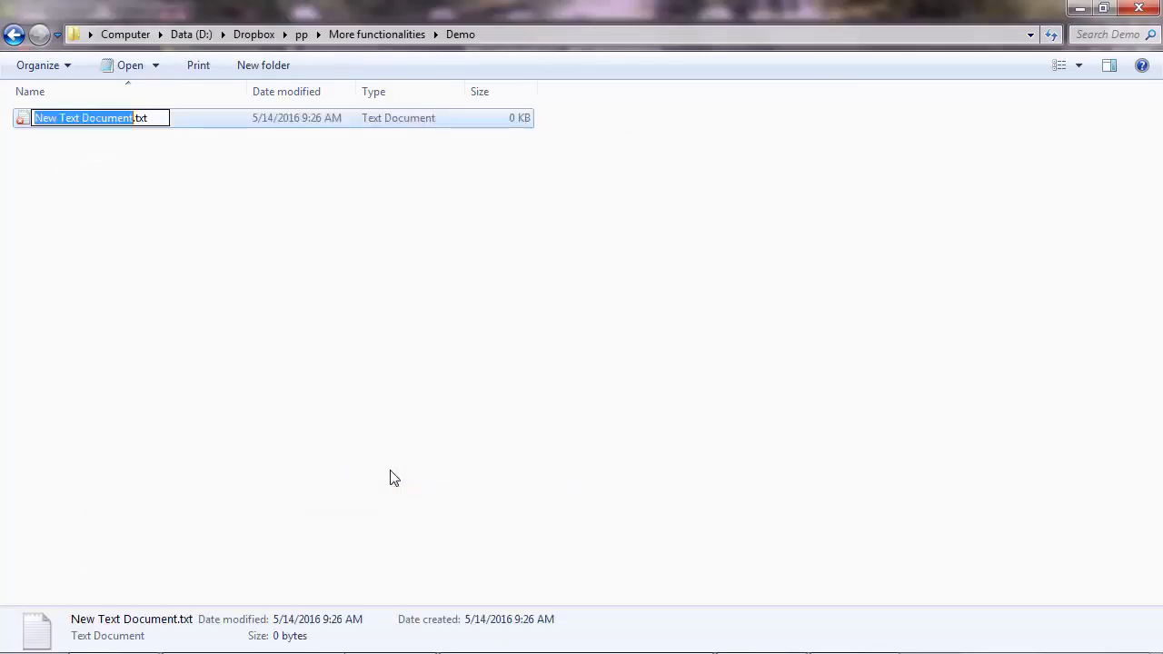
{"action": "type", "text": "sample1.txt"}
{"action": "type", "text": "os.listdir()"}
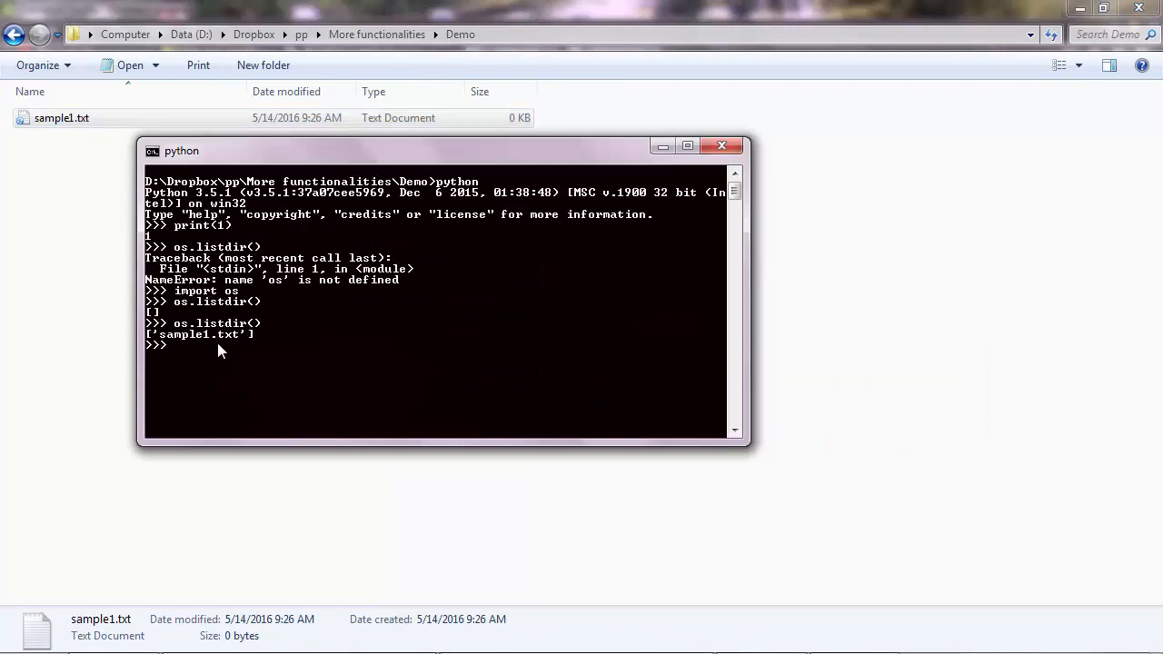
{"action": "mouse_move", "coordinate": [245, 352]}
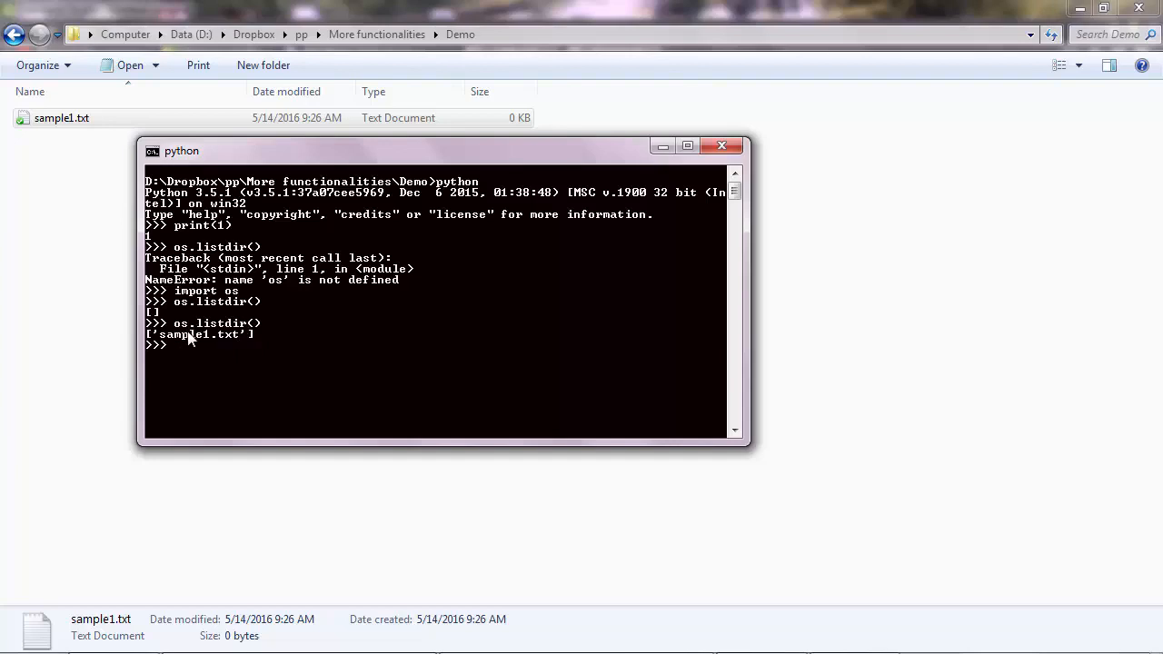
- Enter dir(os) at the Python prompt to list the os module's names
{"action": "type", "text": "dir("}
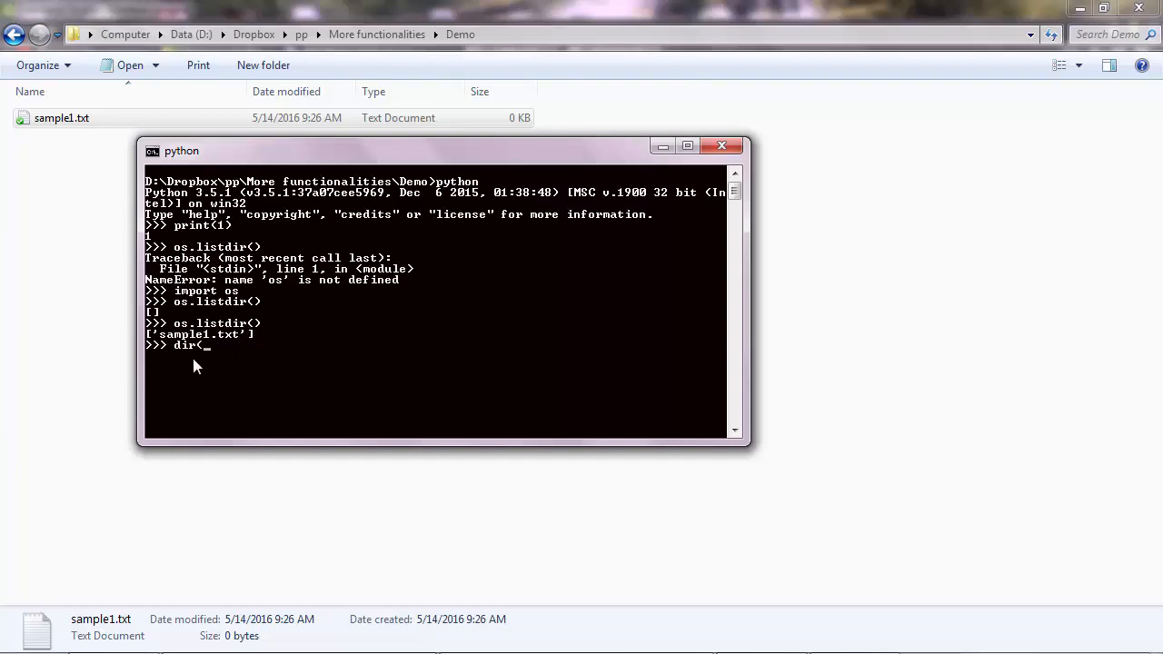
{"action": "type", "text": "os)"}
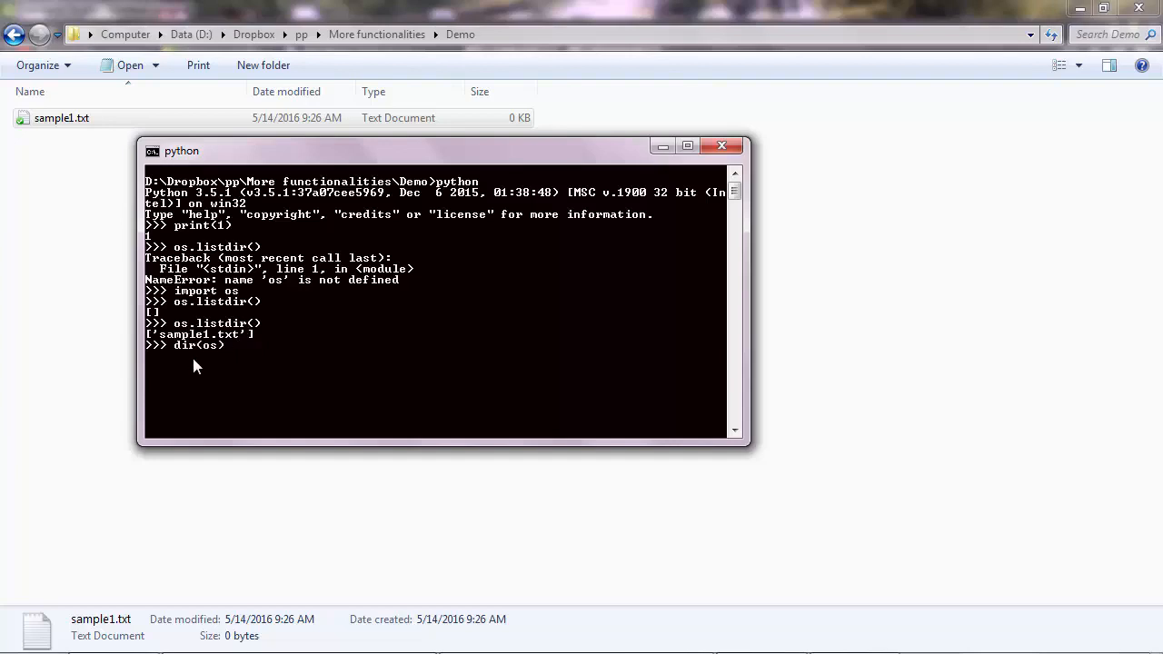
{"action": "mouse_move", "coordinate": [186, 330]}
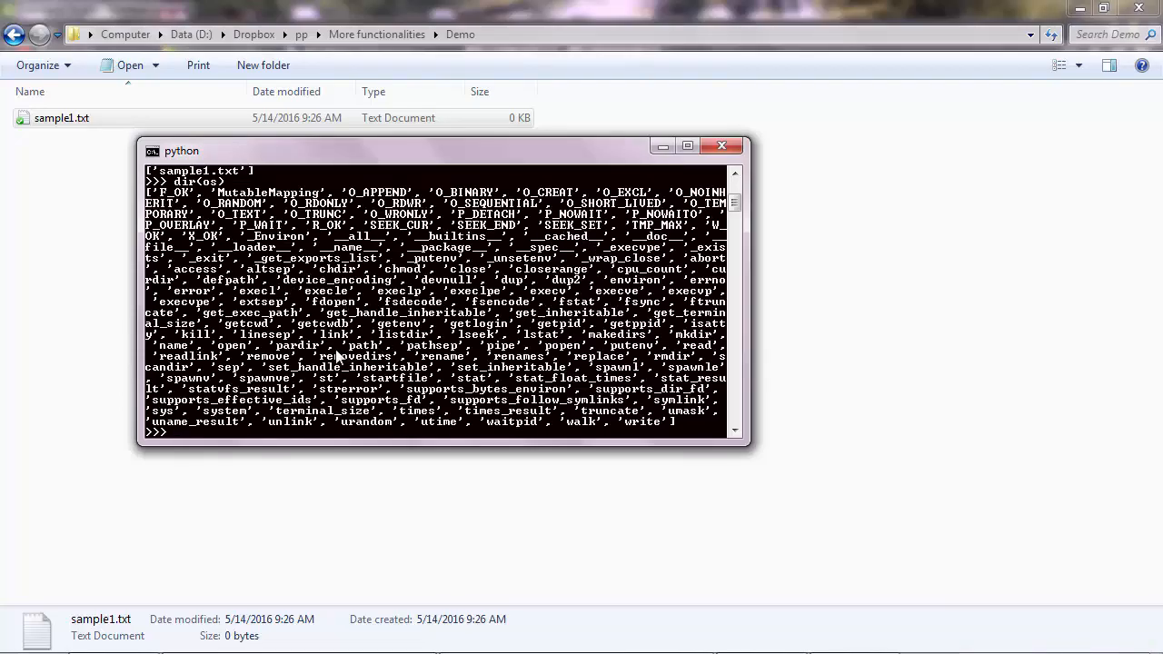
{"action": "mouse_move", "coordinate": [454, 346]}
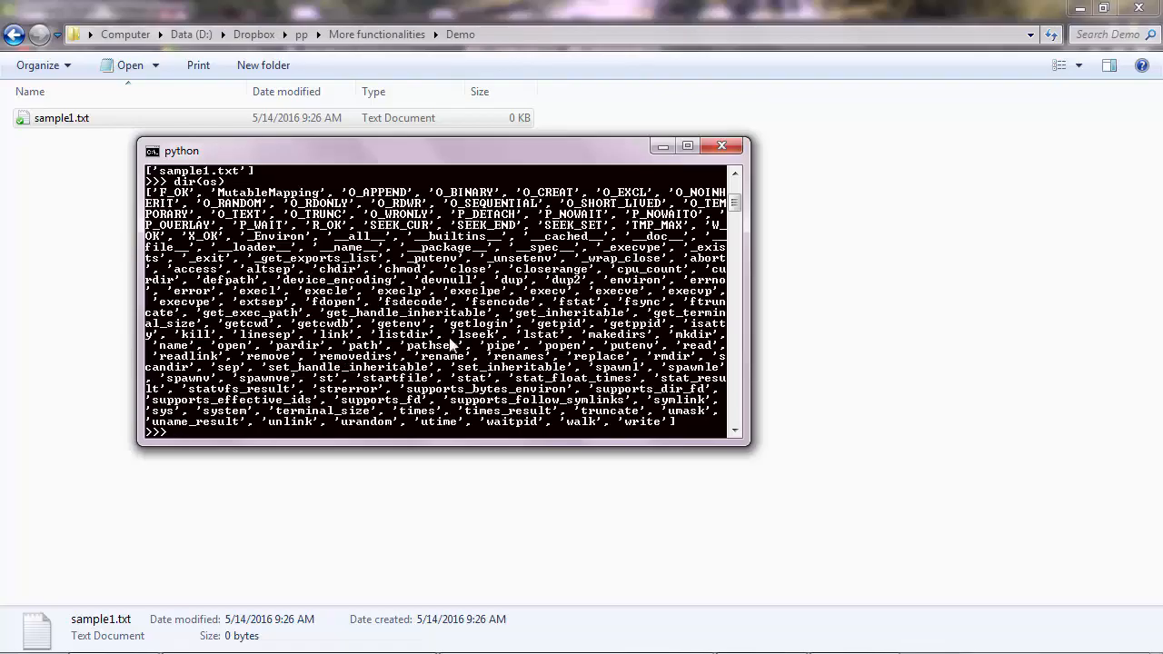
{"action": "mouse_move", "coordinate": [468, 334]}
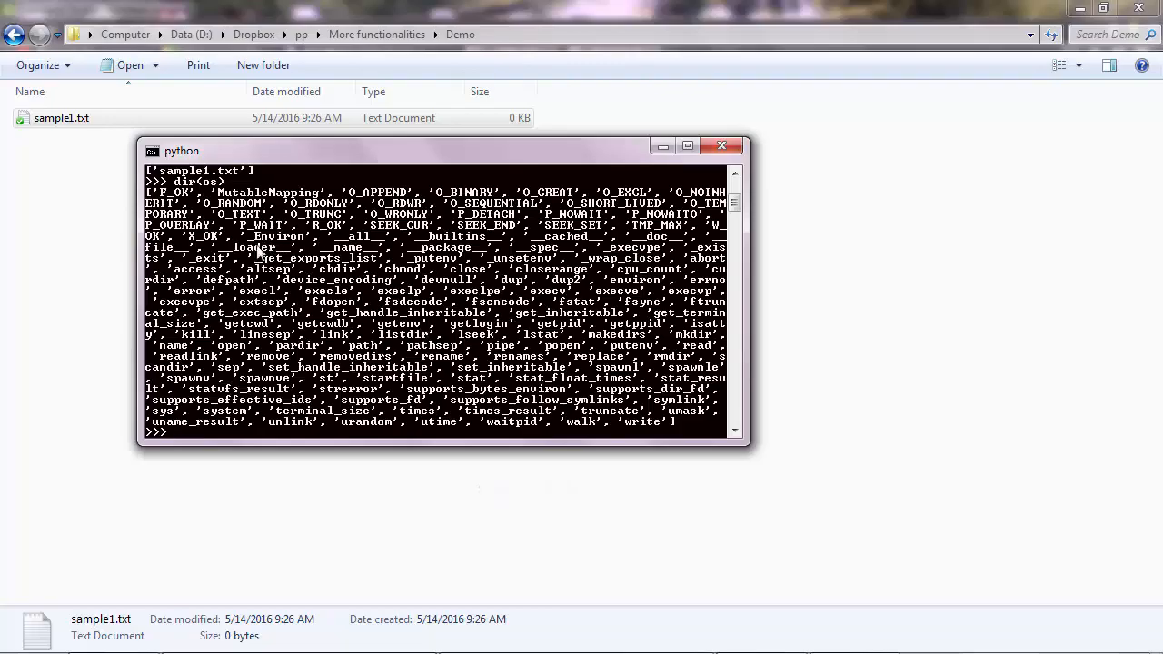
{"action": "mouse_move", "coordinate": [259, 253]}
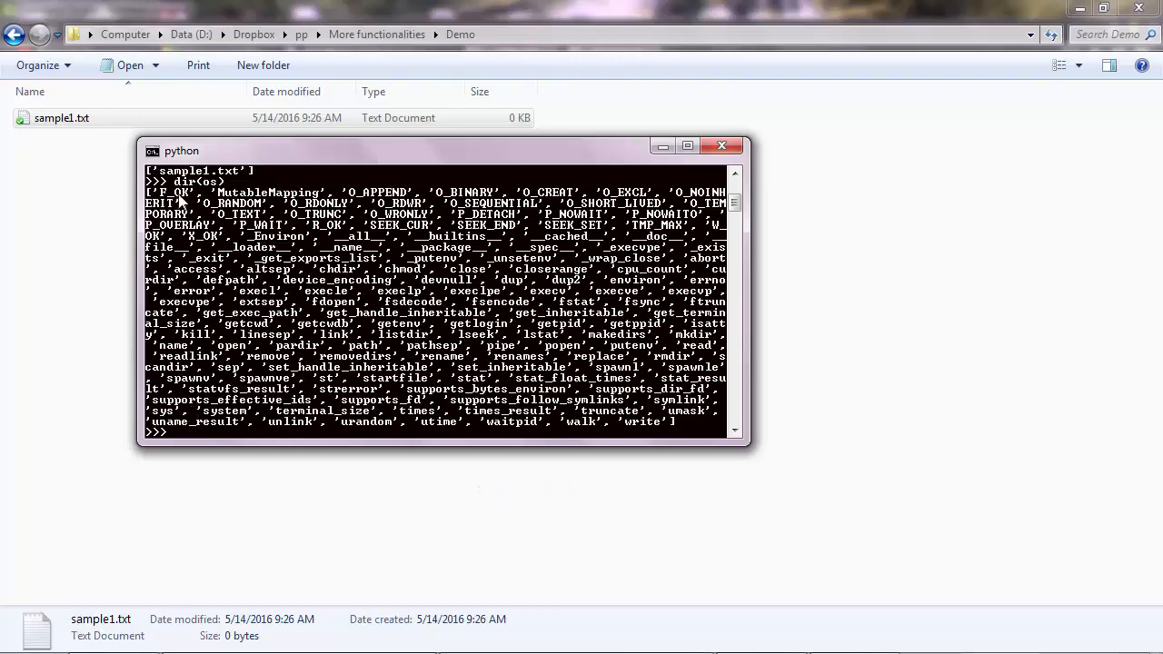
{"action": "mouse_move", "coordinate": [198, 250]}
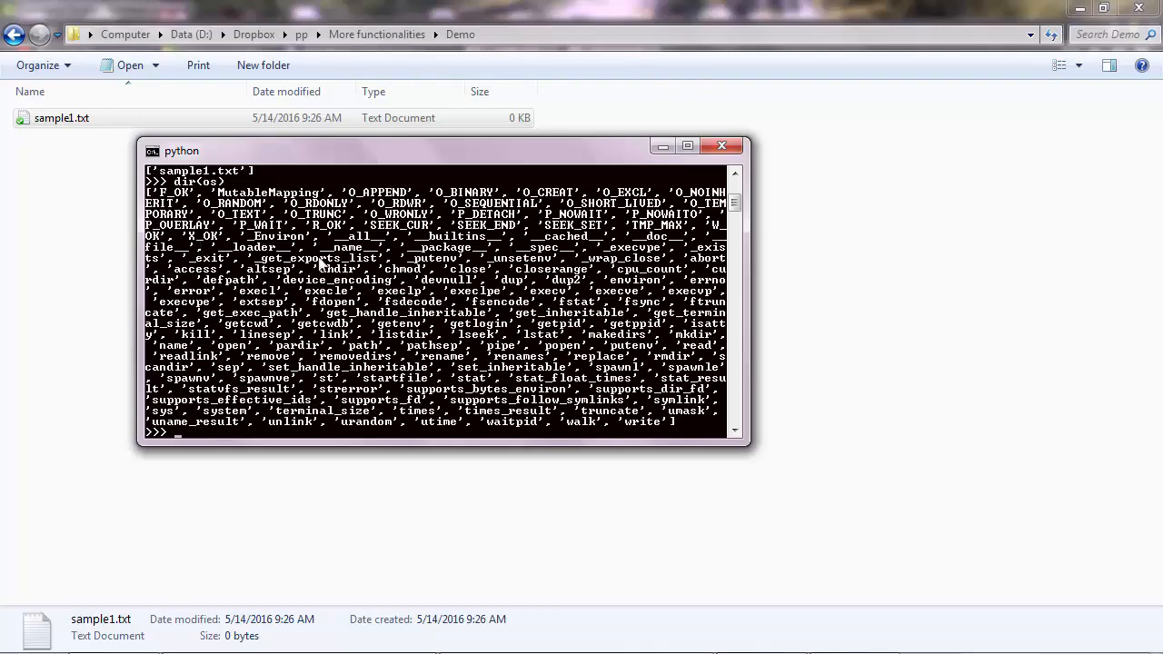
{"action": "mouse_move", "coordinate": [211, 432]}
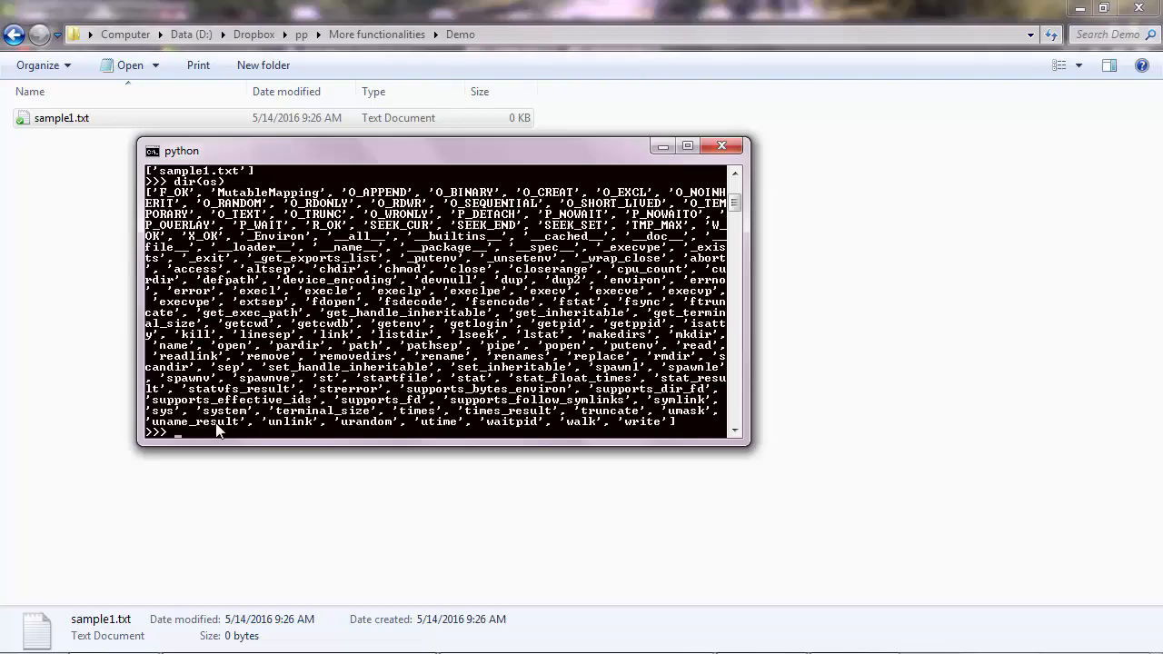
- Show os.__file__'s Lib location, then search Windows for os.py and right-click the result
{"action": "type", "text": "os.__file__"}
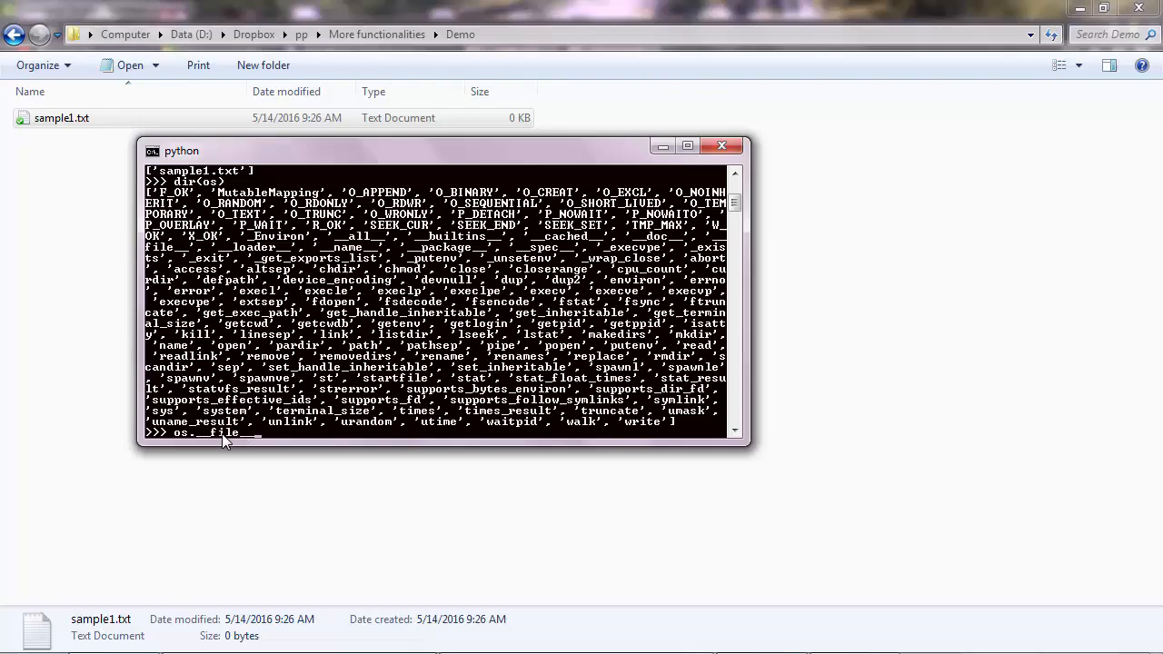
{"action": "mouse_move", "coordinate": [201, 443]}
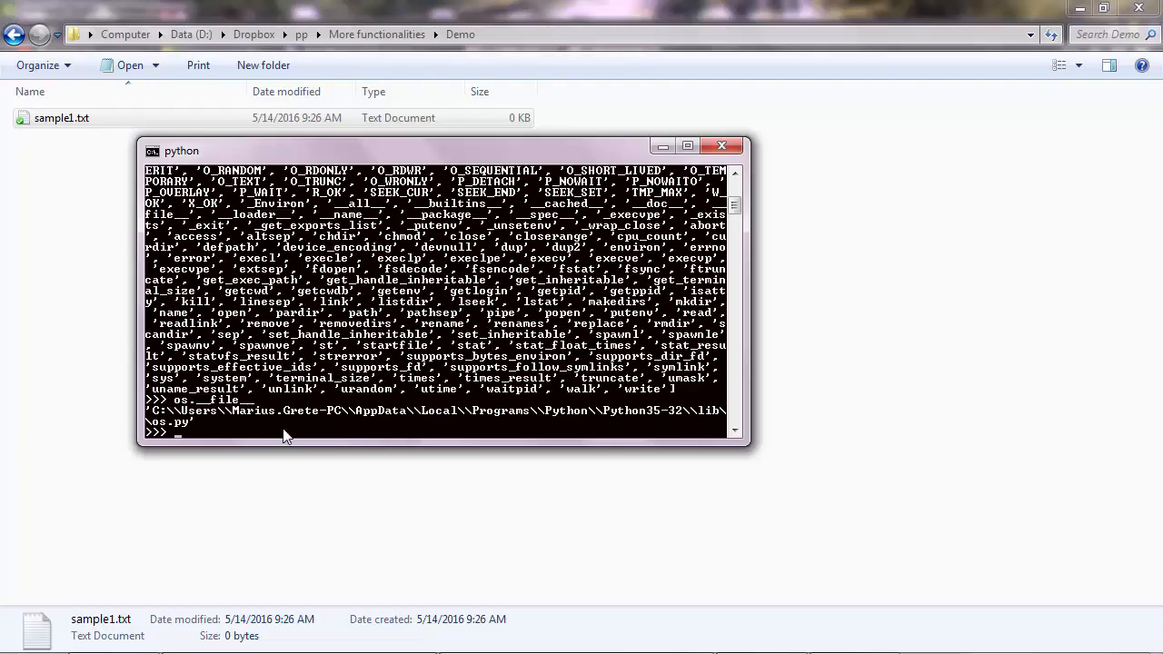
{"action": "mouse_move", "coordinate": [163, 431]}
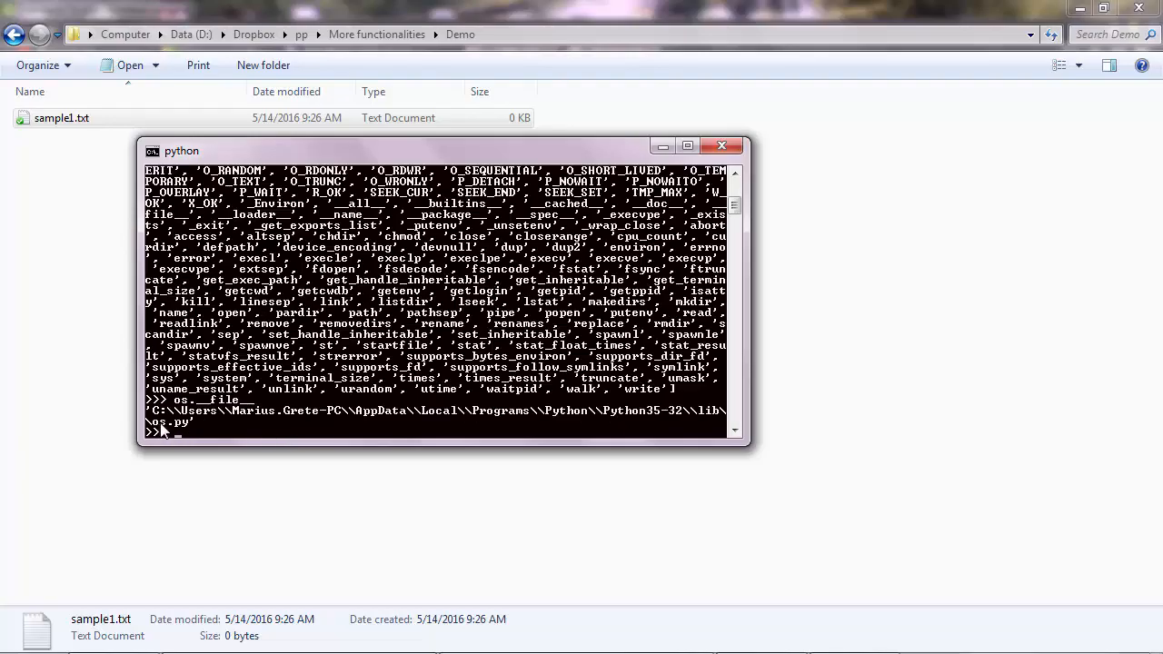
{"action": "mouse_move", "coordinate": [168, 431]}
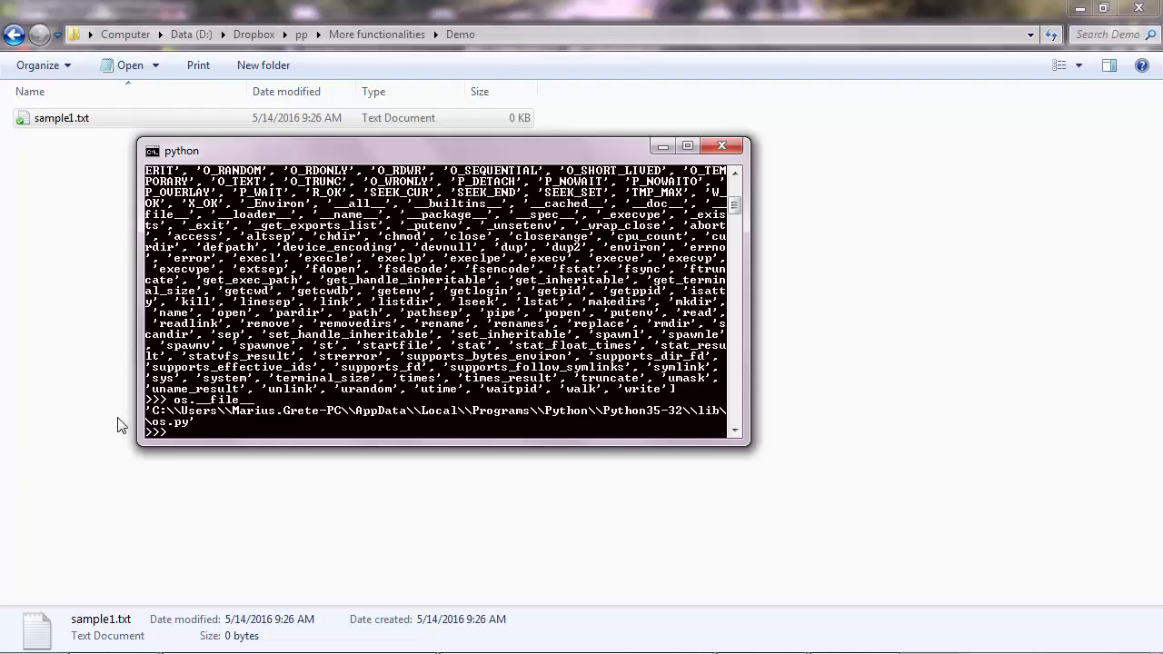
{"action": "left_click", "coordinate": [25, 635]}
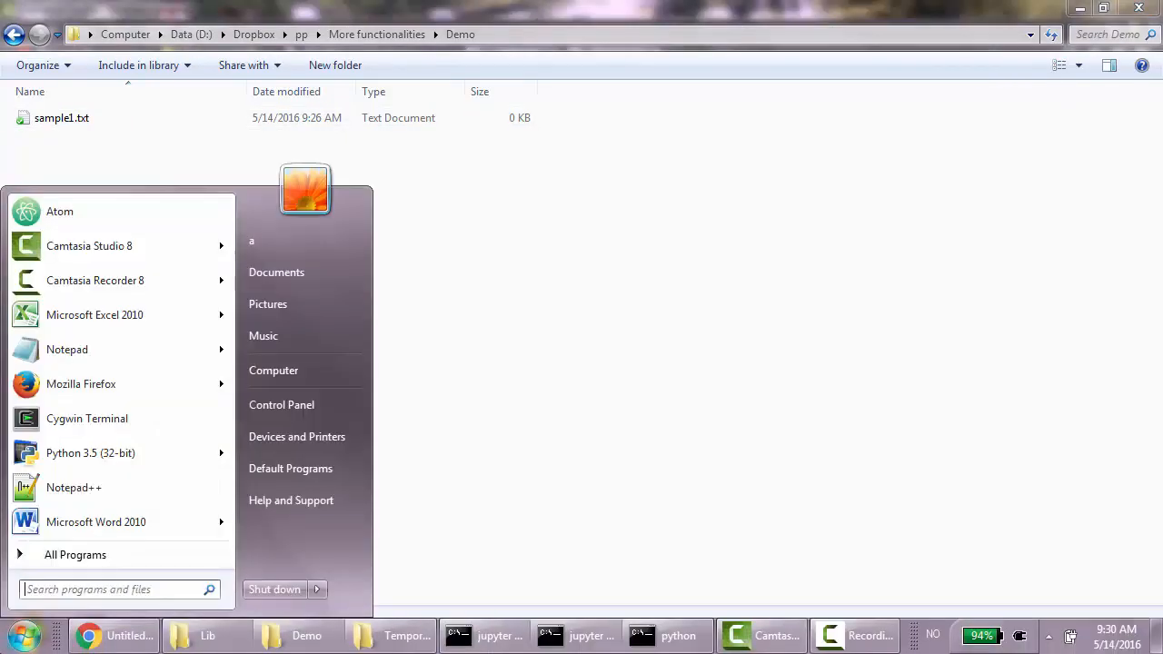
{"action": "type", "text": "os.py"}
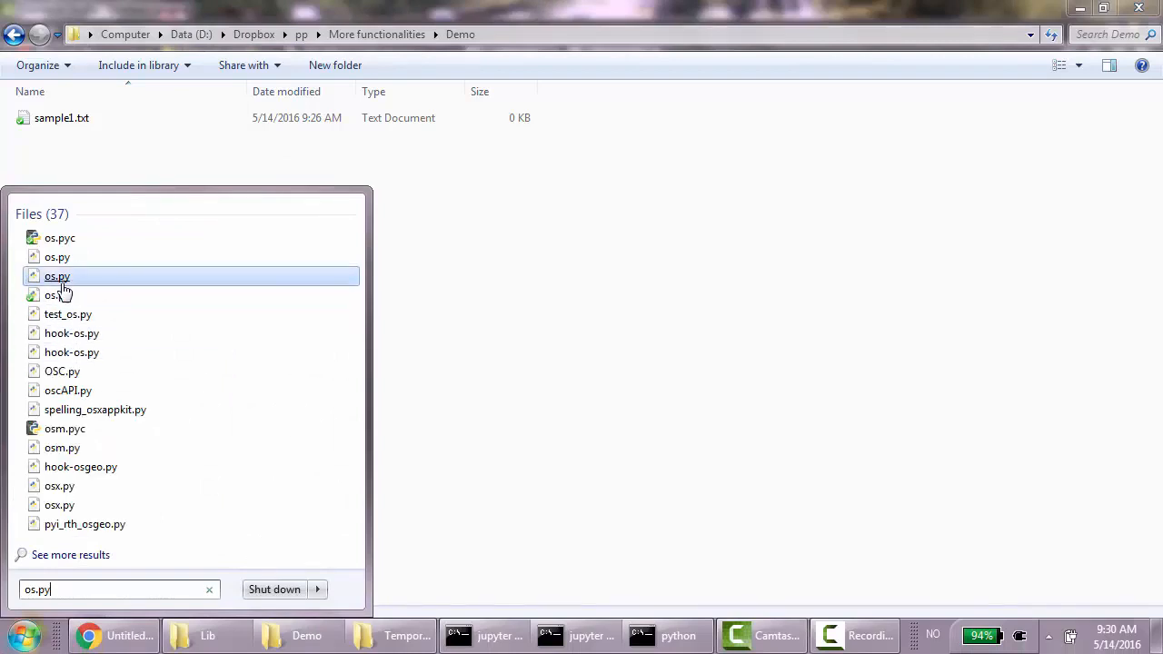
{"action": "right_click", "coordinate": [57, 276]}
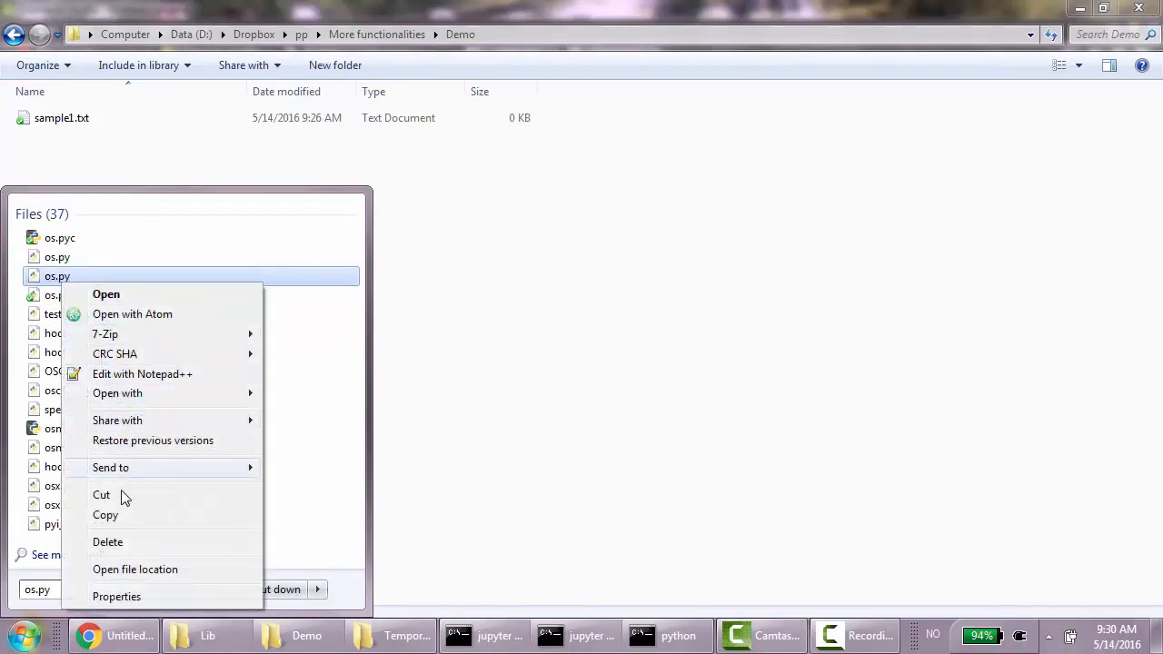
- Open os.py's file location and enter the Python35-32 Lib folder
{"action": "left_click", "coordinate": [134, 570]}
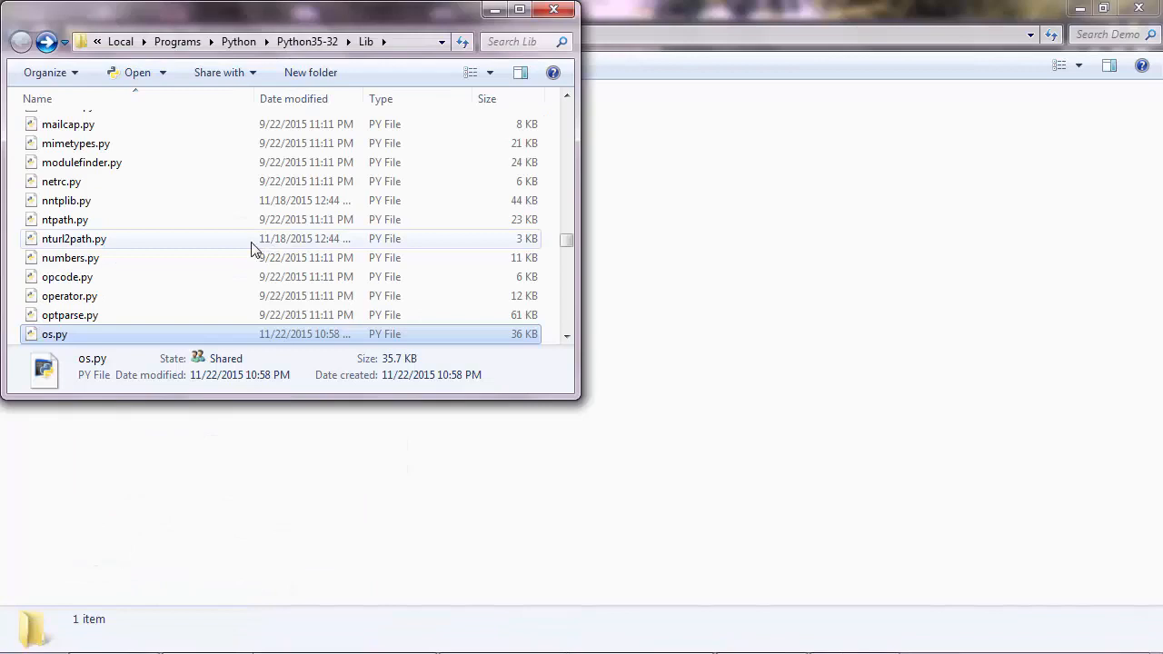
{"action": "left_click_drag", "start_coordinate": [318, 9], "coordinate": [334, 26]}
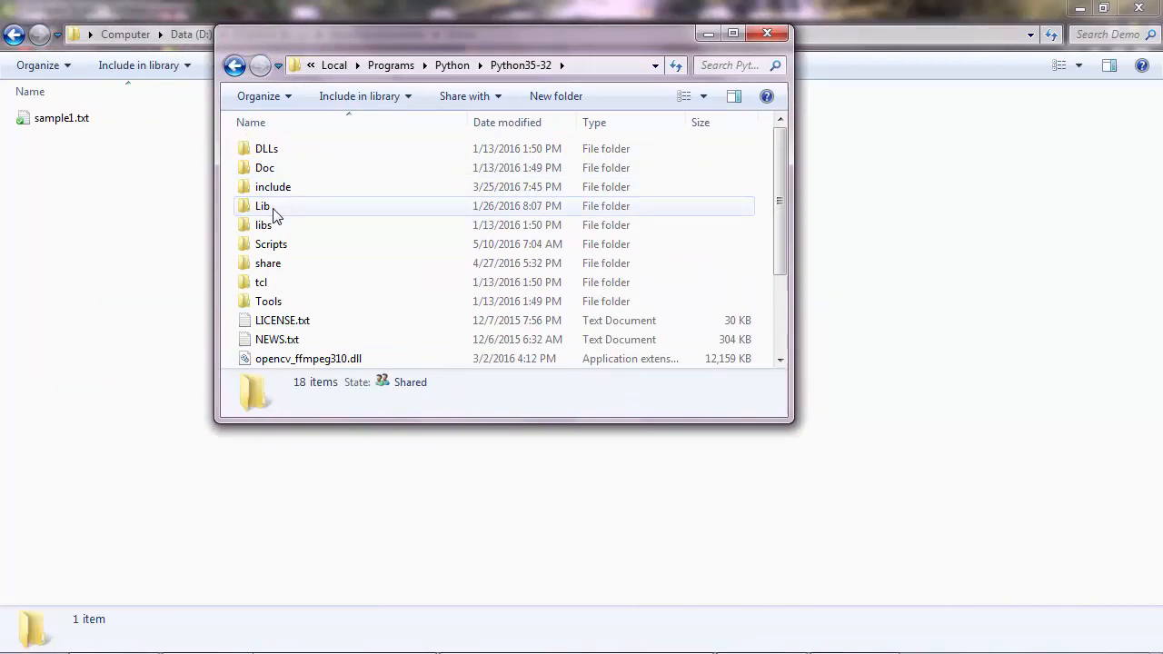
{"action": "double_click", "coordinate": [262, 205]}
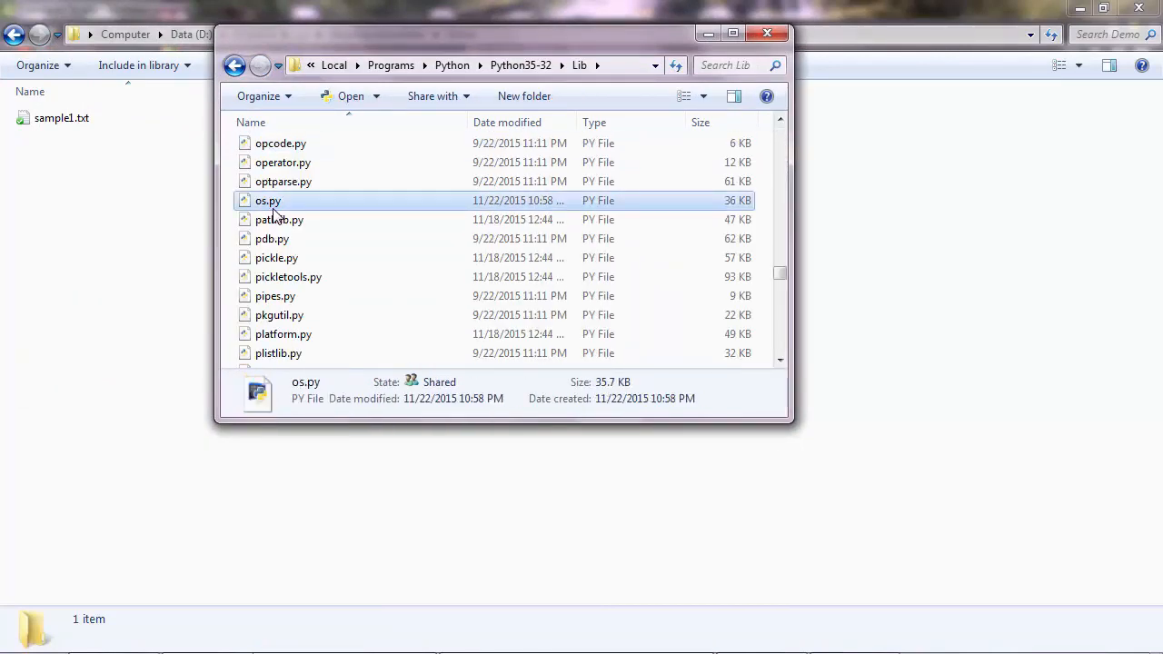
{"action": "mouse_move", "coordinate": [273, 205]}
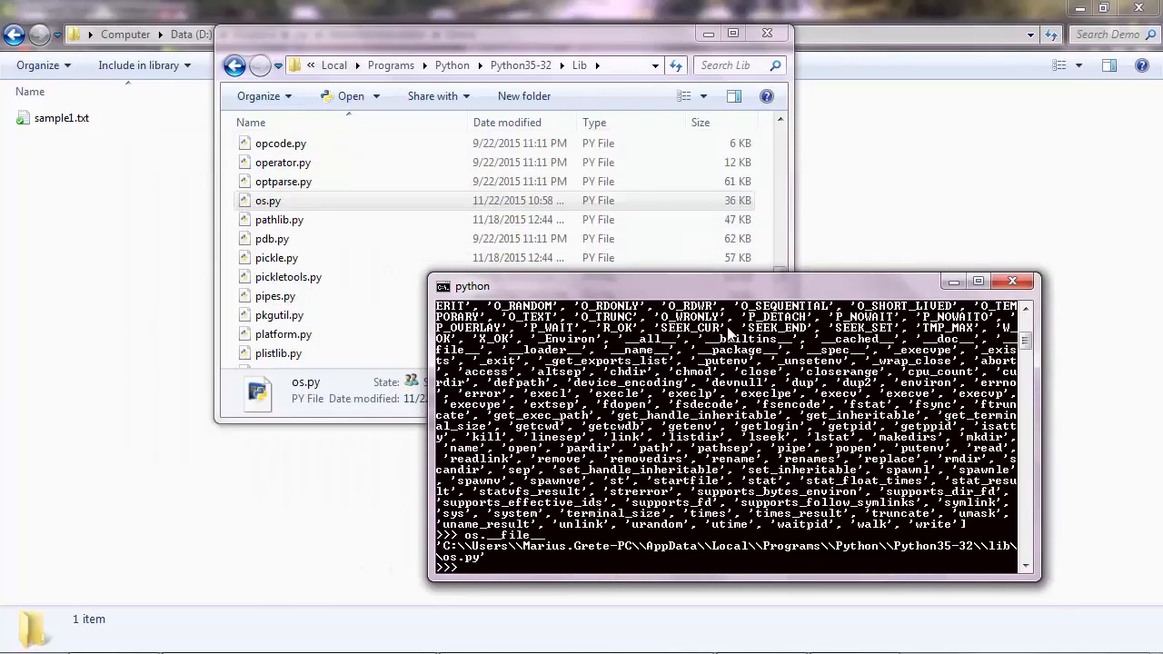
- Import pickle and page through help(pickle) to pickle.py's file location
{"action": "type", "text": "import"}
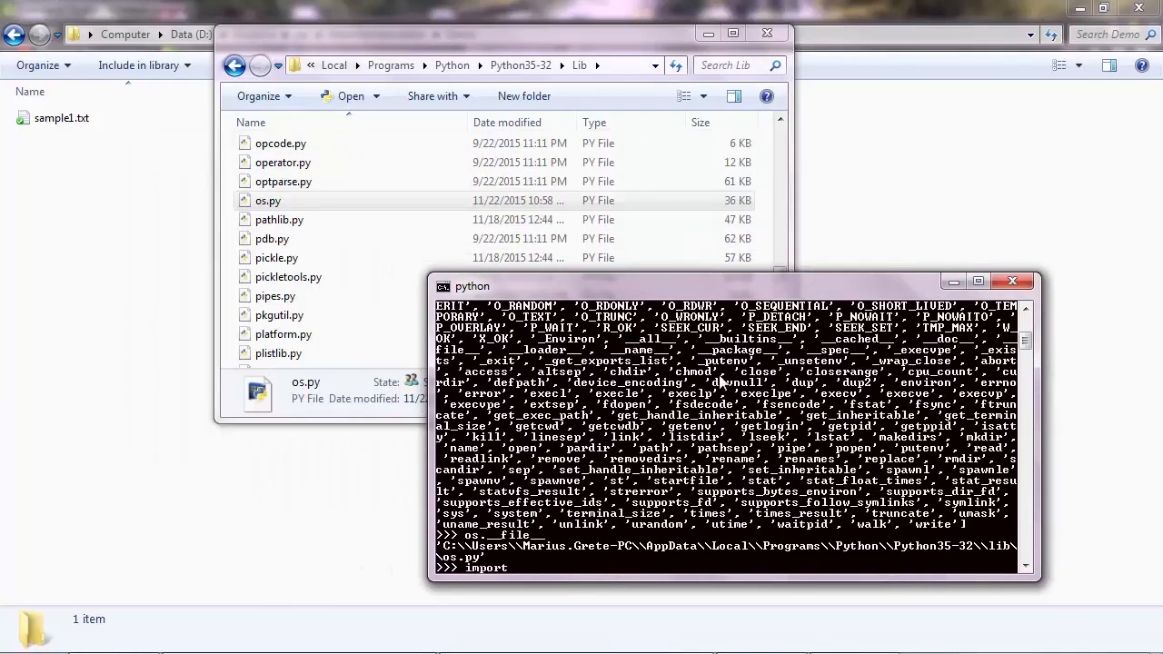
{"action": "type", "text": "pickle"}
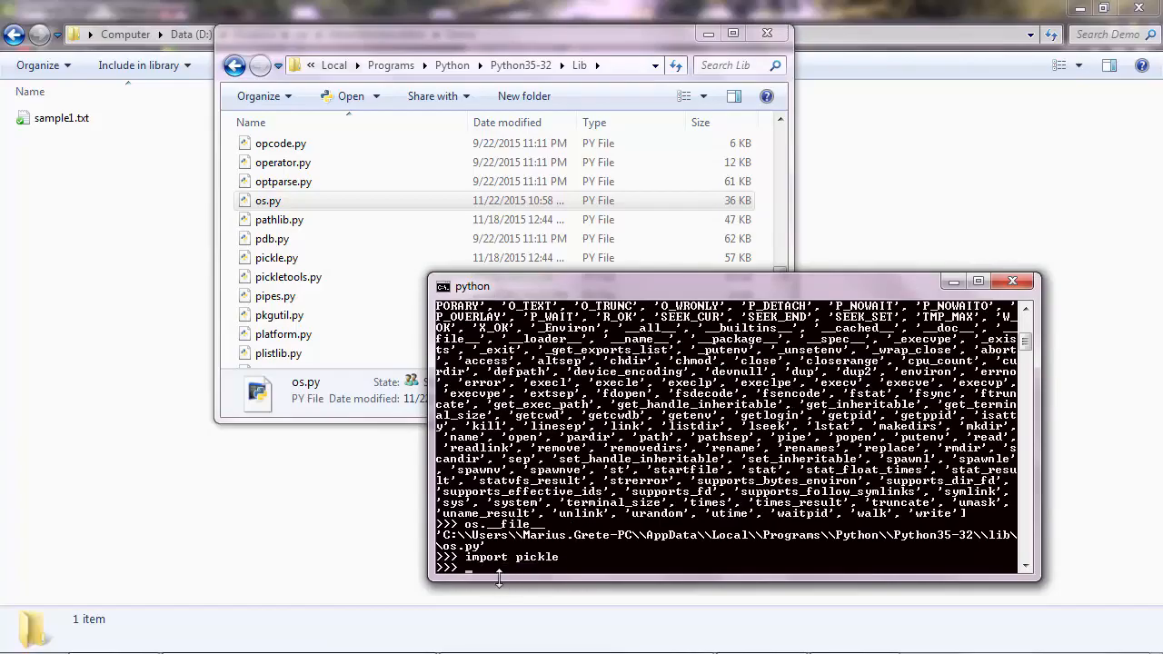
{"action": "type", "text": "h"}
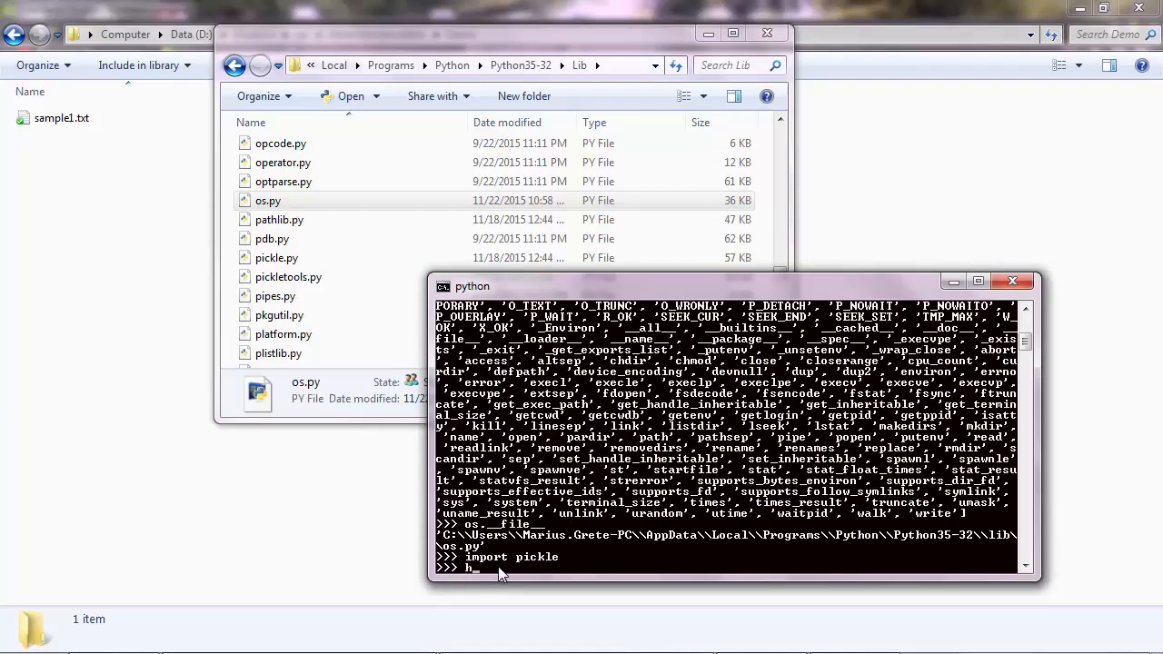
{"action": "type", "text": "elp(pickle"}
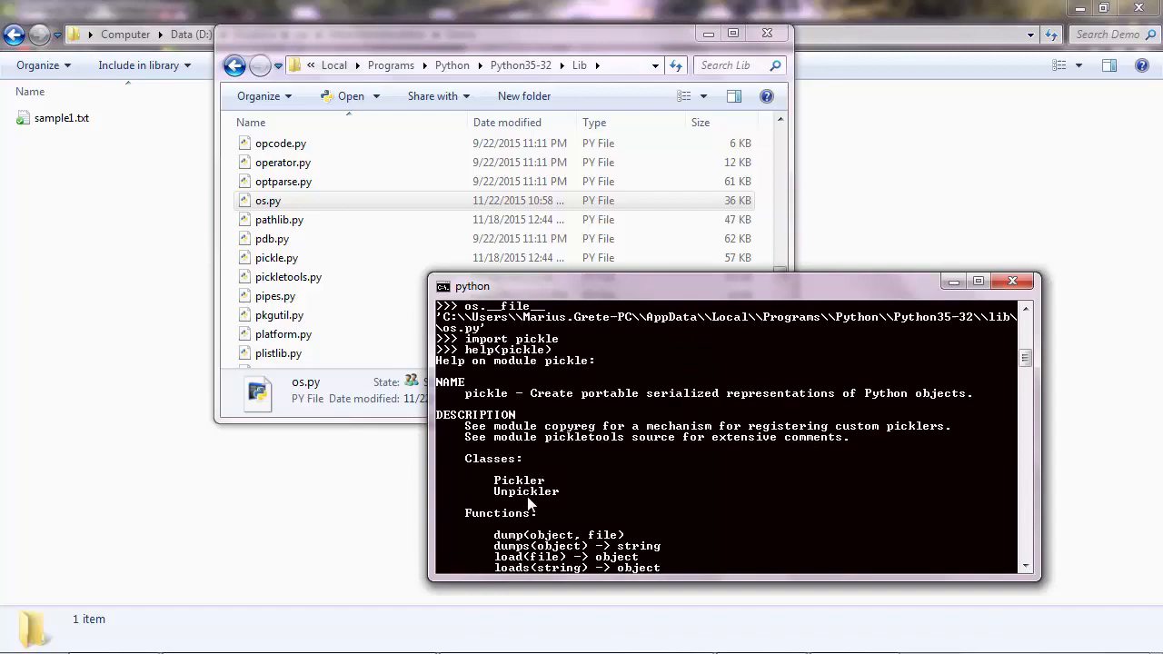
{"action": "mouse_move", "coordinate": [740, 395]}
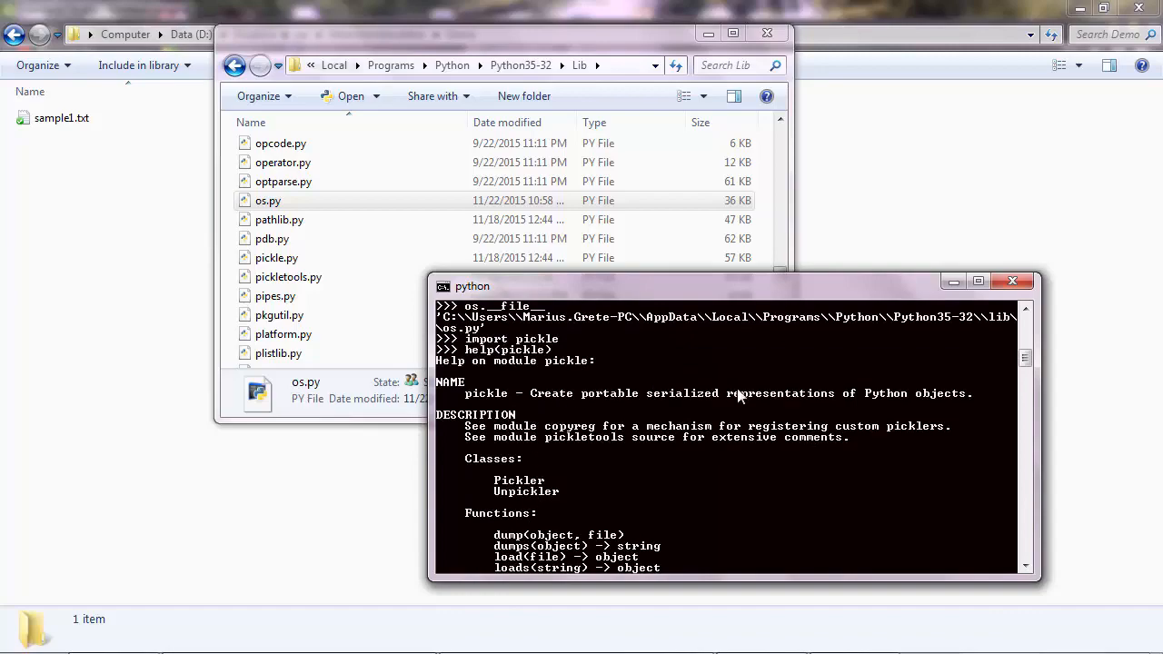
{"action": "mouse_move", "coordinate": [823, 404]}
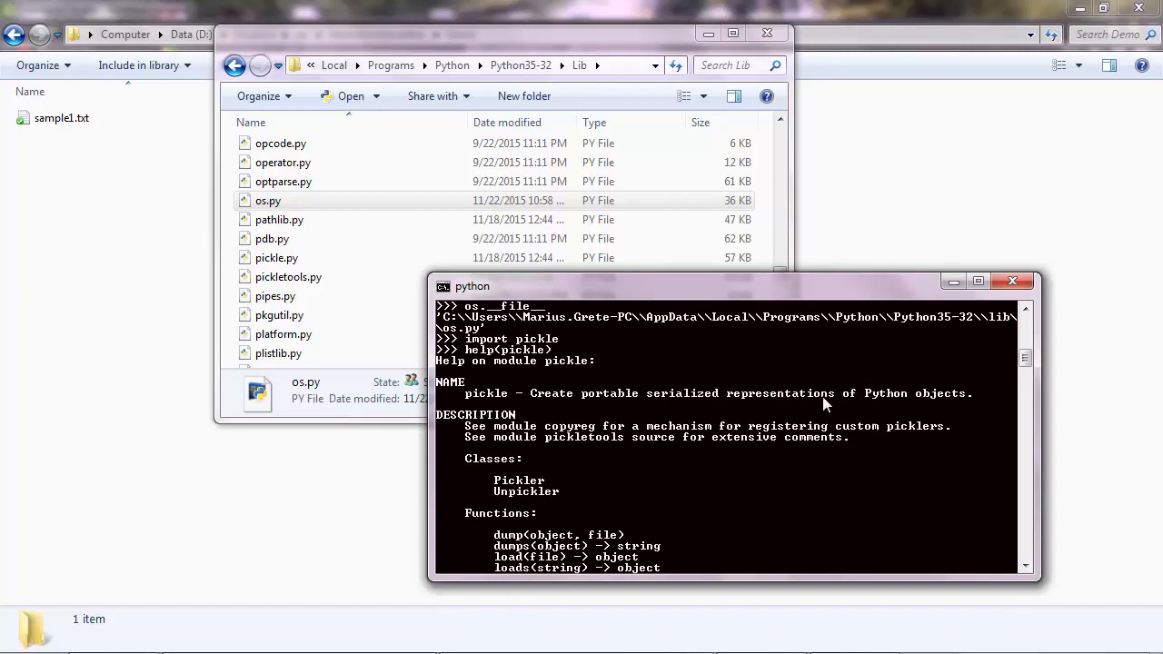
{"action": "mouse_move", "coordinate": [514, 402]}
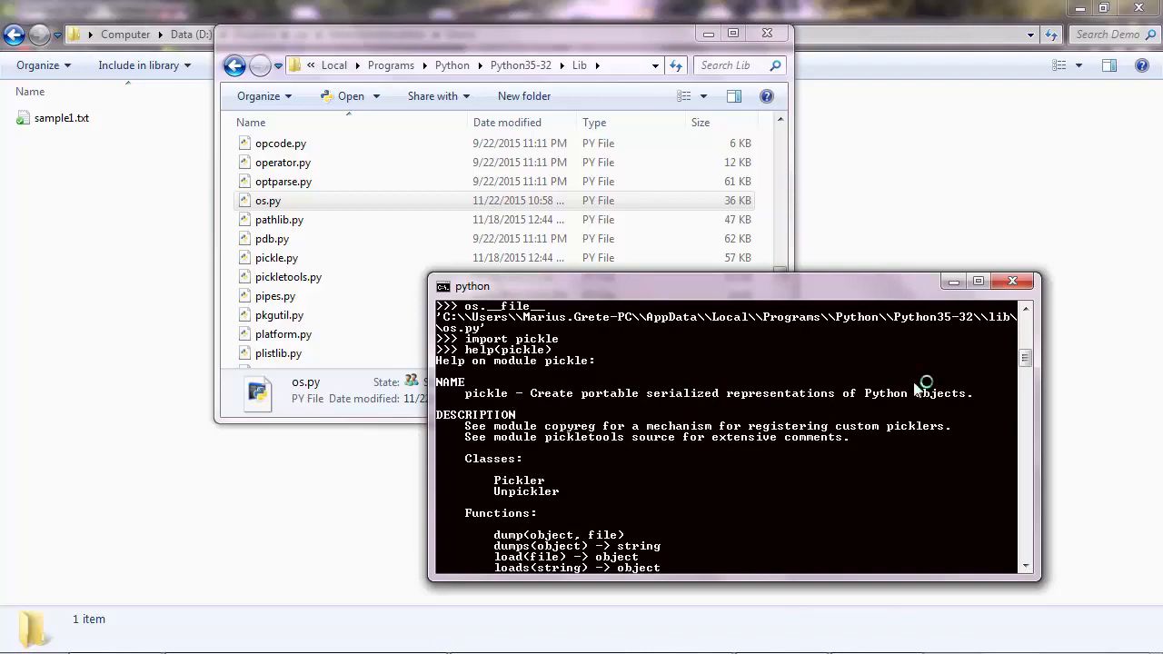
{"action": "mouse_move", "coordinate": [887, 355]}
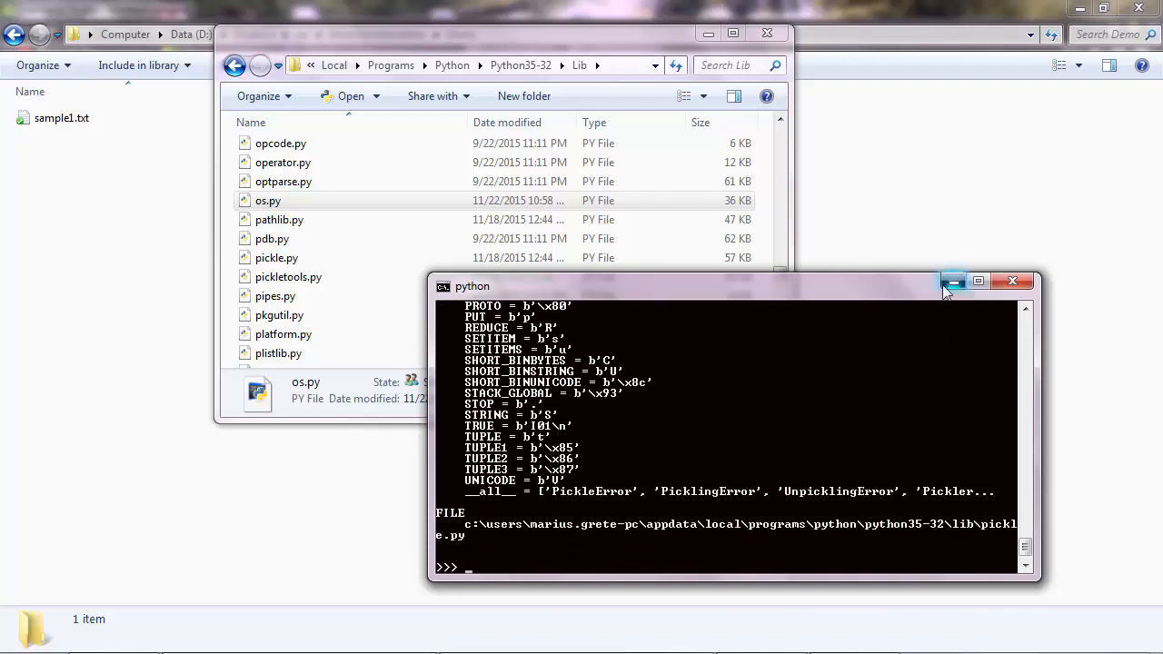
- Open os.py in Notepad++ and view its opening docstring and imports
{"action": "right_click", "coordinate": [267, 201]}
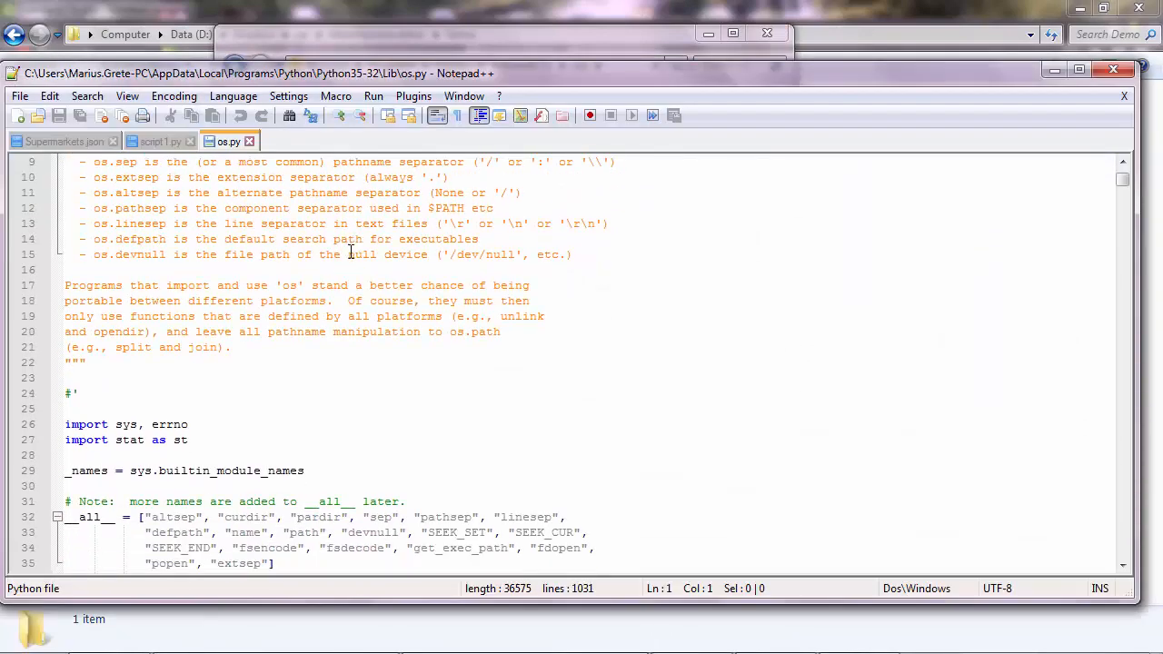
{"action": "scroll", "scroll_direction": "down", "scroll_amount": 3}
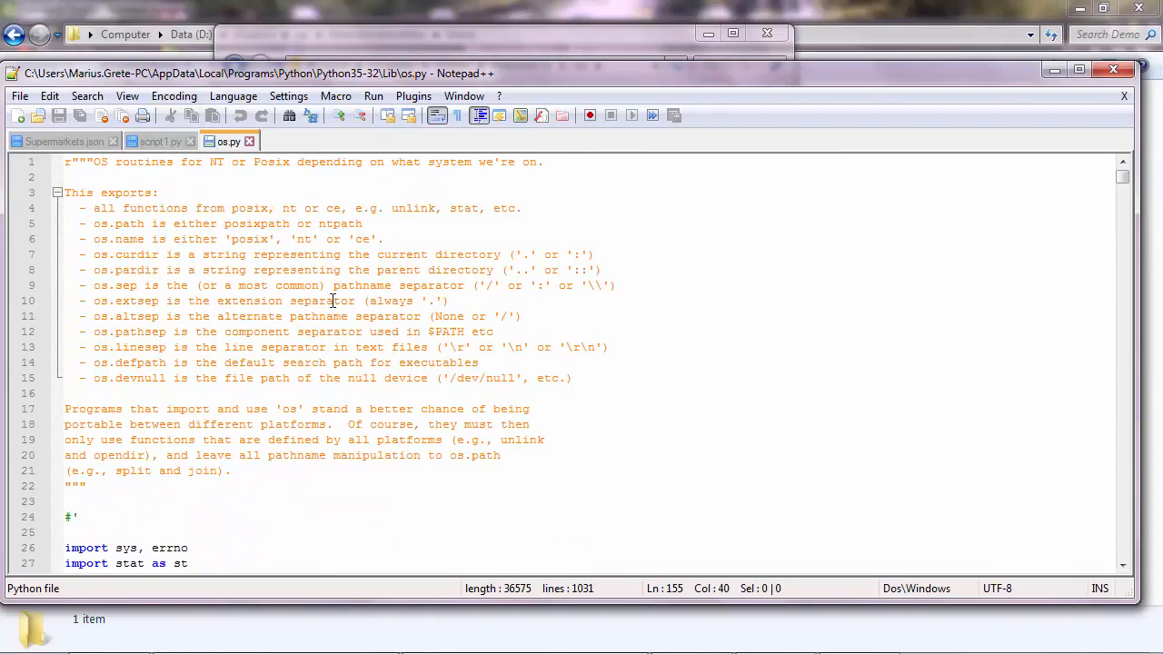
{"action": "mouse_move", "coordinate": [797, 217]}
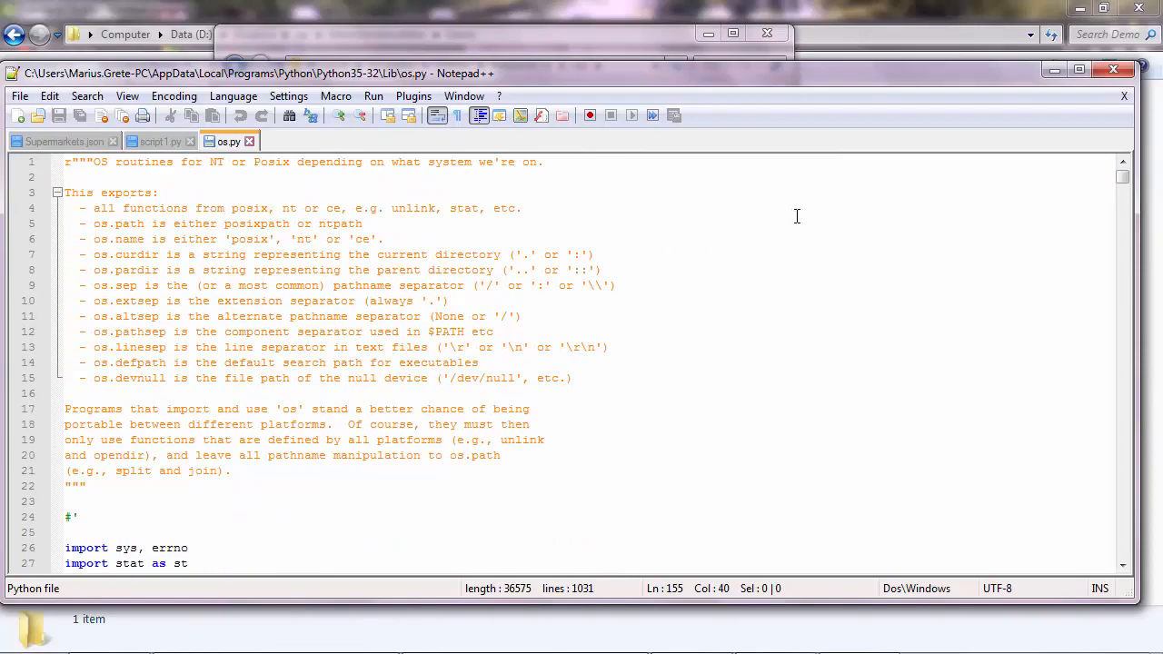
{"action": "mouse_move", "coordinate": [609, 230]}
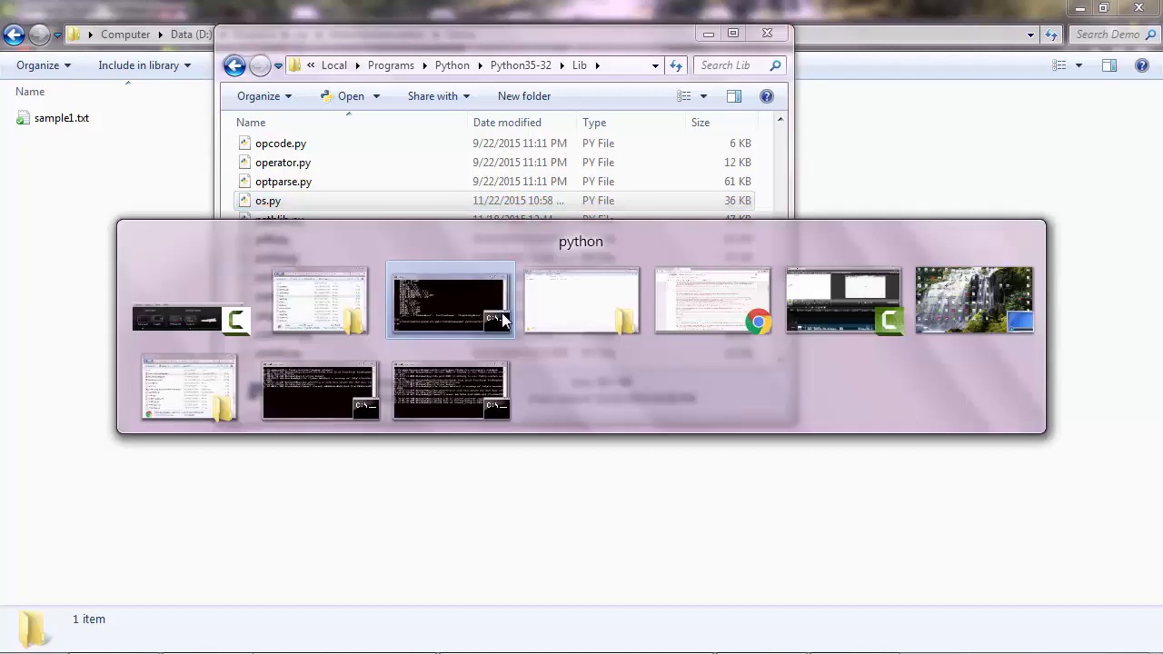
- Switch between the Lib folder window and the Python shell, ending with the shell in front
{"action": "left_click", "coordinate": [450, 300]}
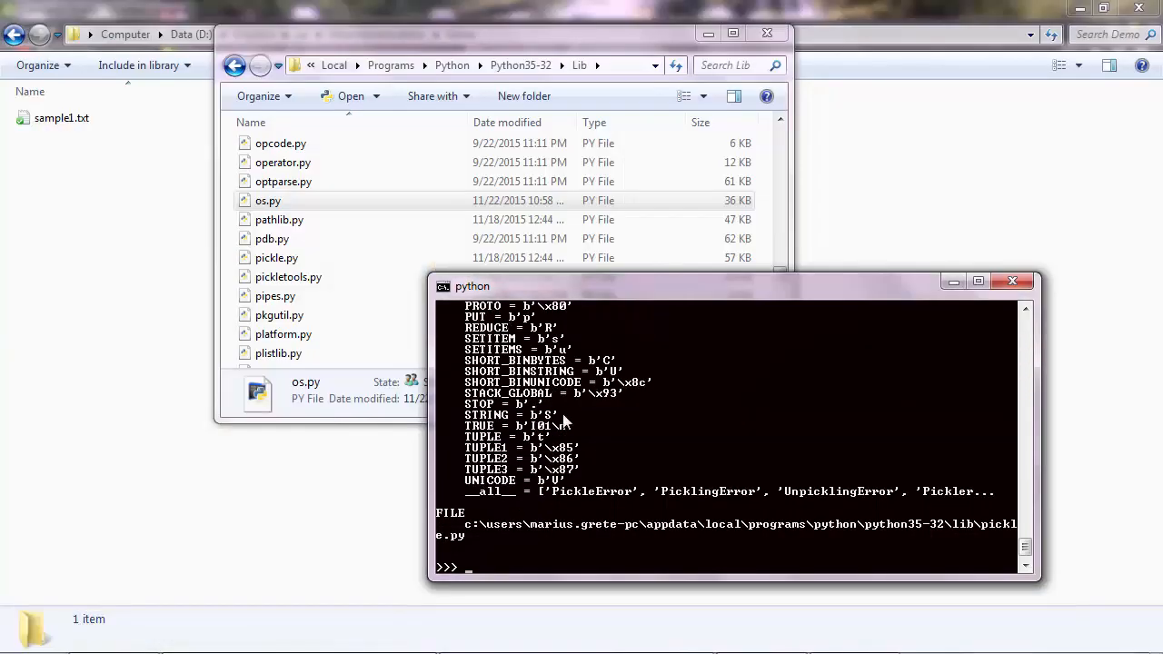
{"action": "left_click", "coordinate": [268, 200]}
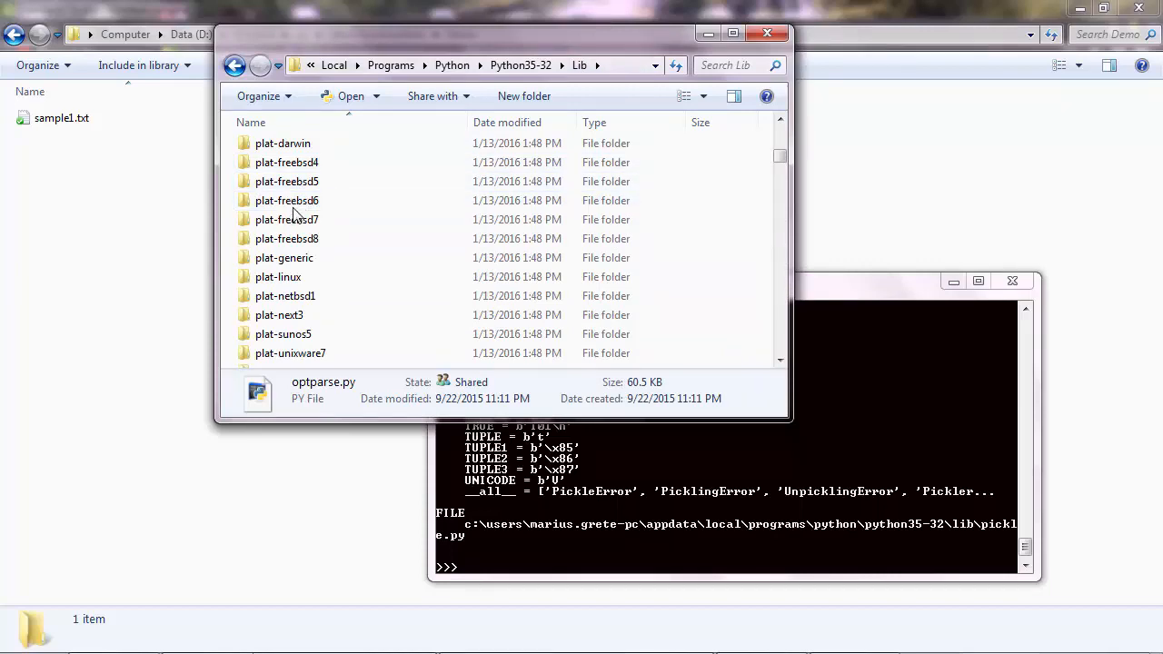
{"action": "left_click", "coordinate": [279, 243]}
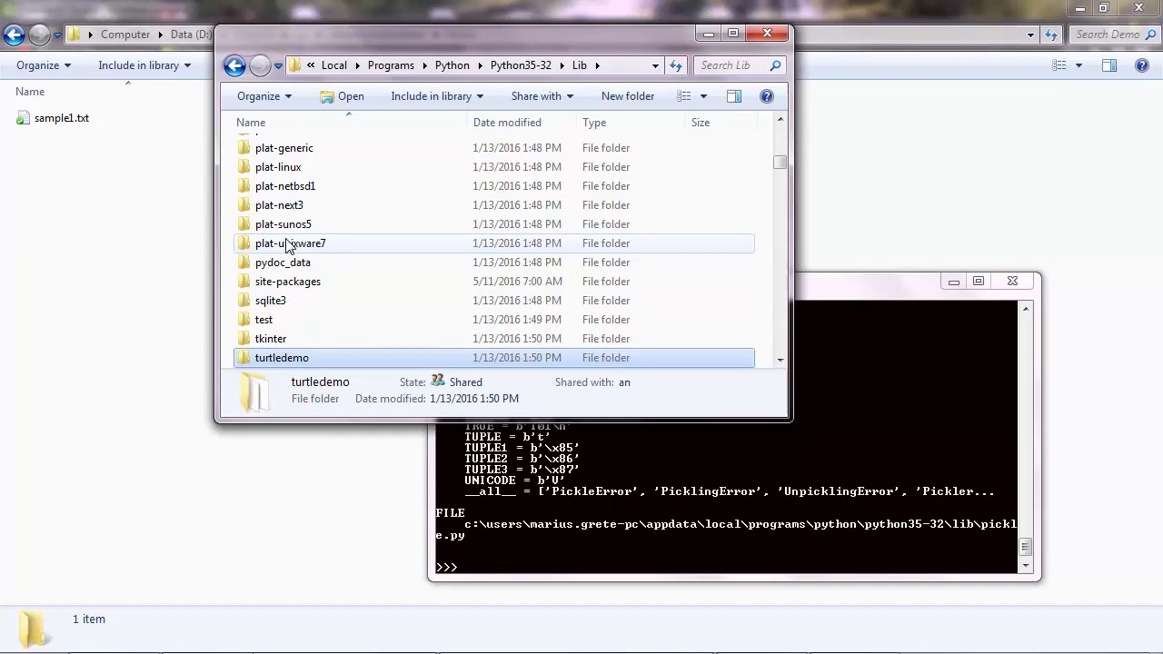
{"action": "left_click", "coordinate": [270, 300]}
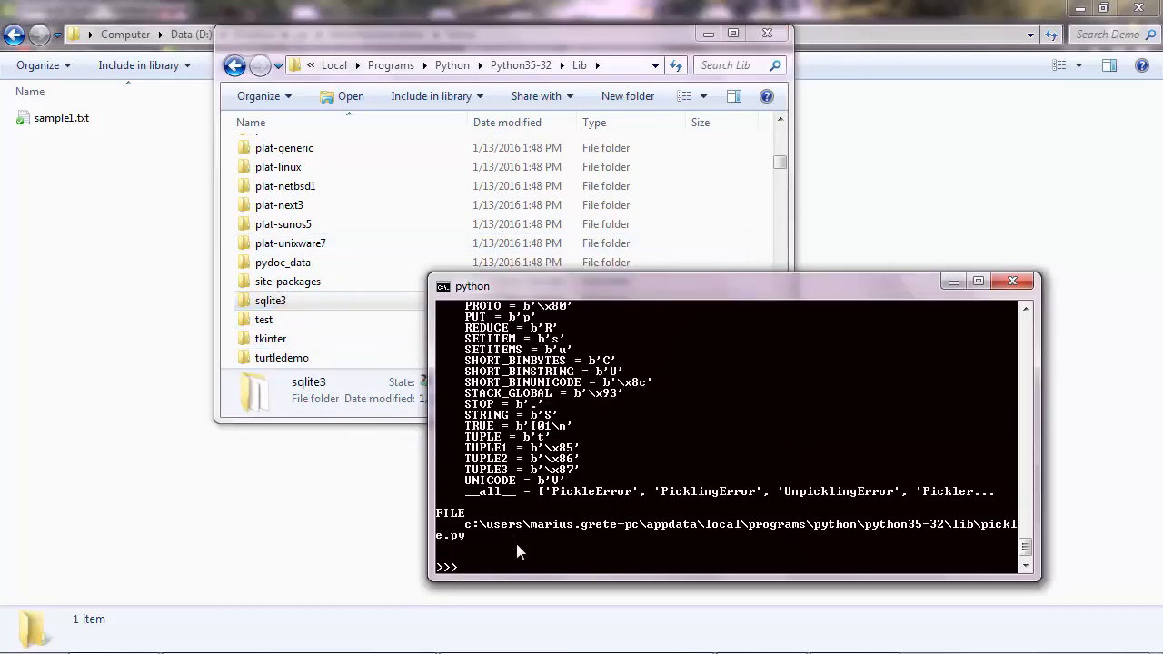
- Run import sqlite3 at the >>> prompt and confirm it loads cleanly
{"action": "type", "text": "import s"}
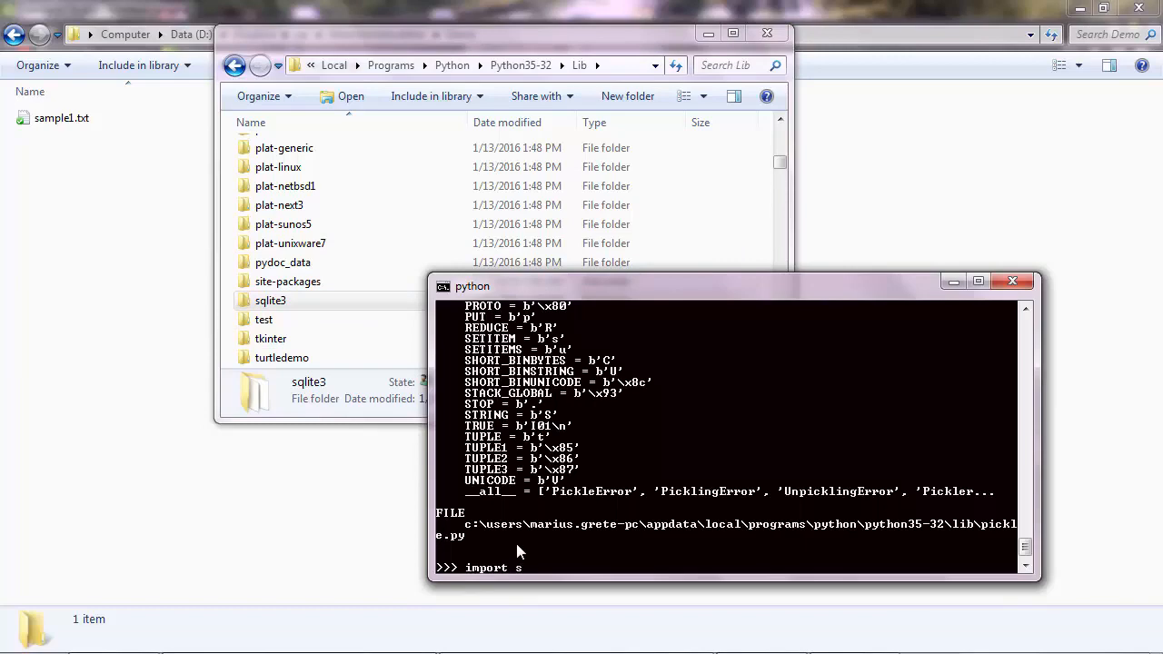
{"action": "type", "text": "qlite3"}
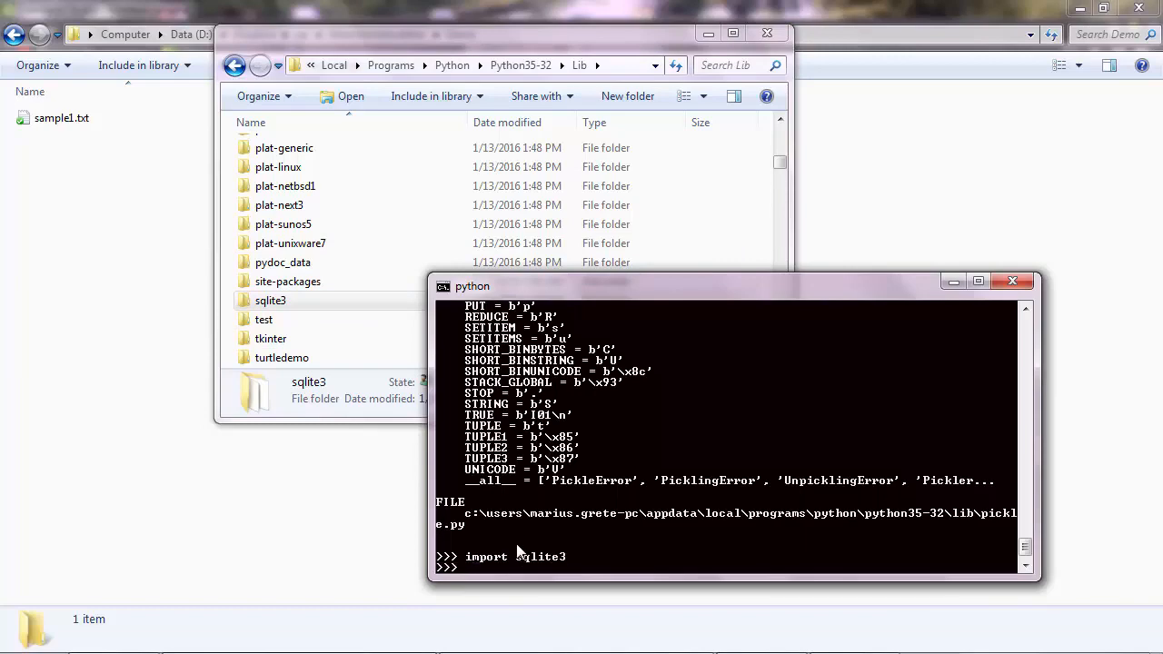
{"action": "mouse_move", "coordinate": [534, 560]}
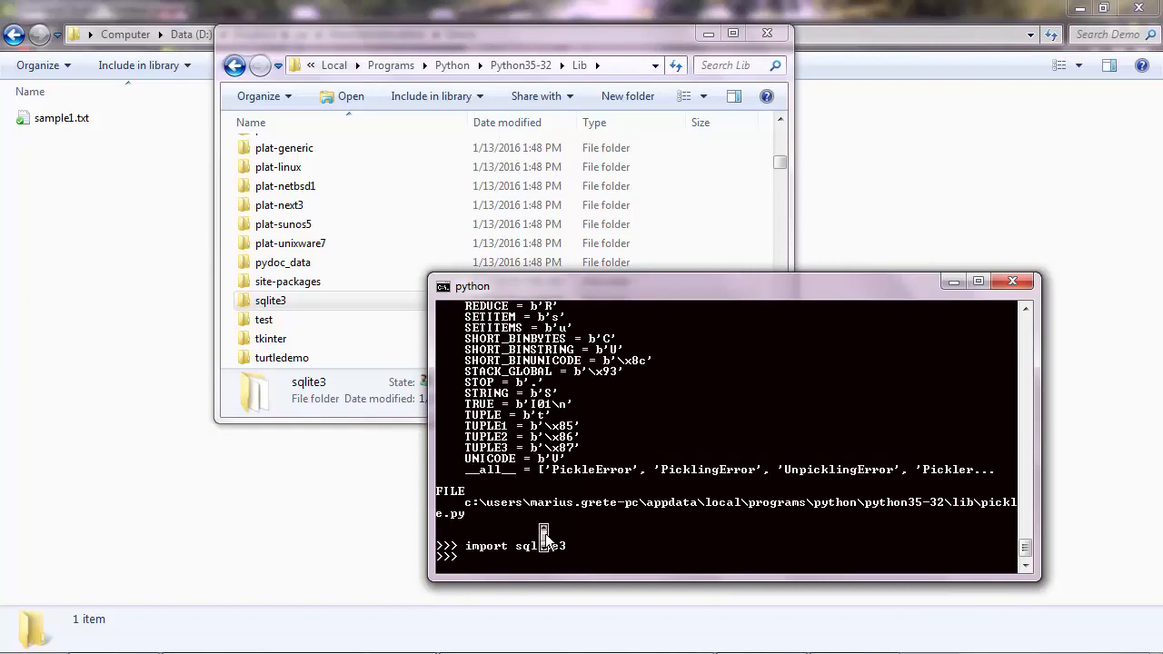
{"action": "left_click", "coordinate": [270, 301]}
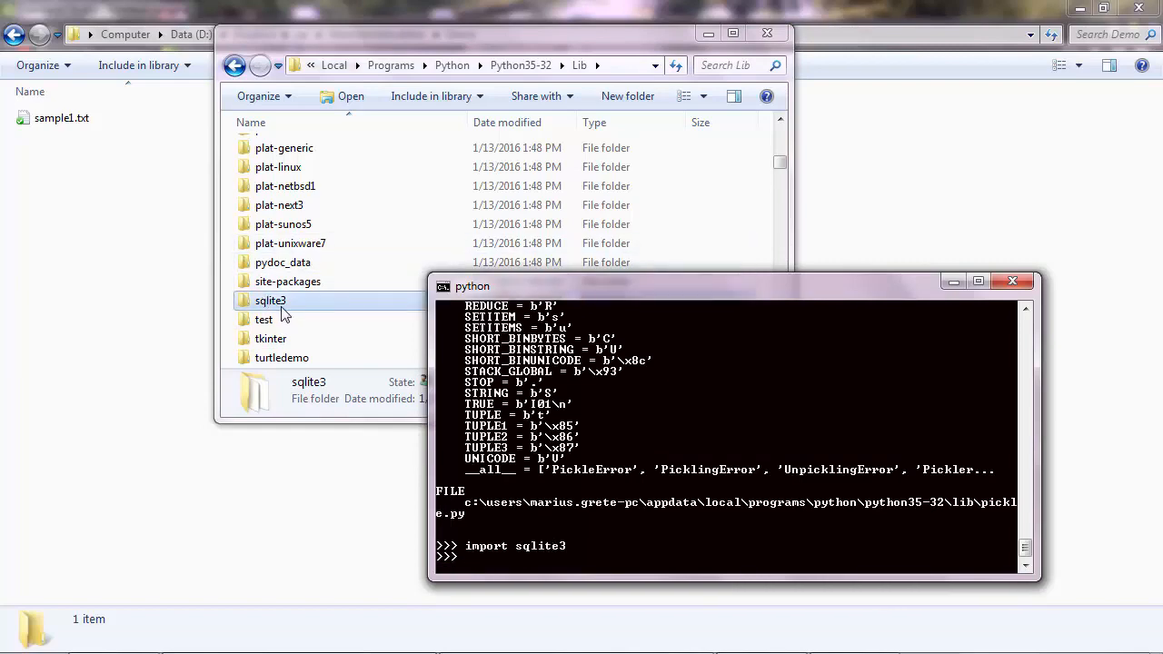
- Browse into the sqlite3 library folder and open its __init__.py in Notepad++
{"action": "double_click", "coordinate": [270, 299]}
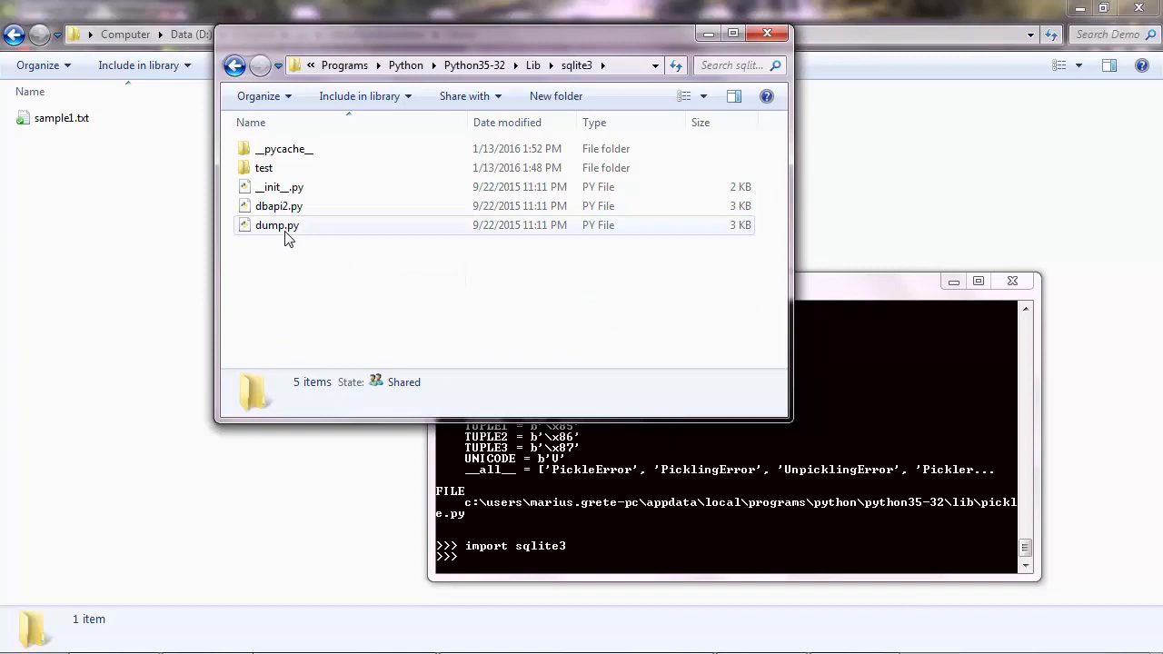
{"action": "double_click", "coordinate": [264, 167]}
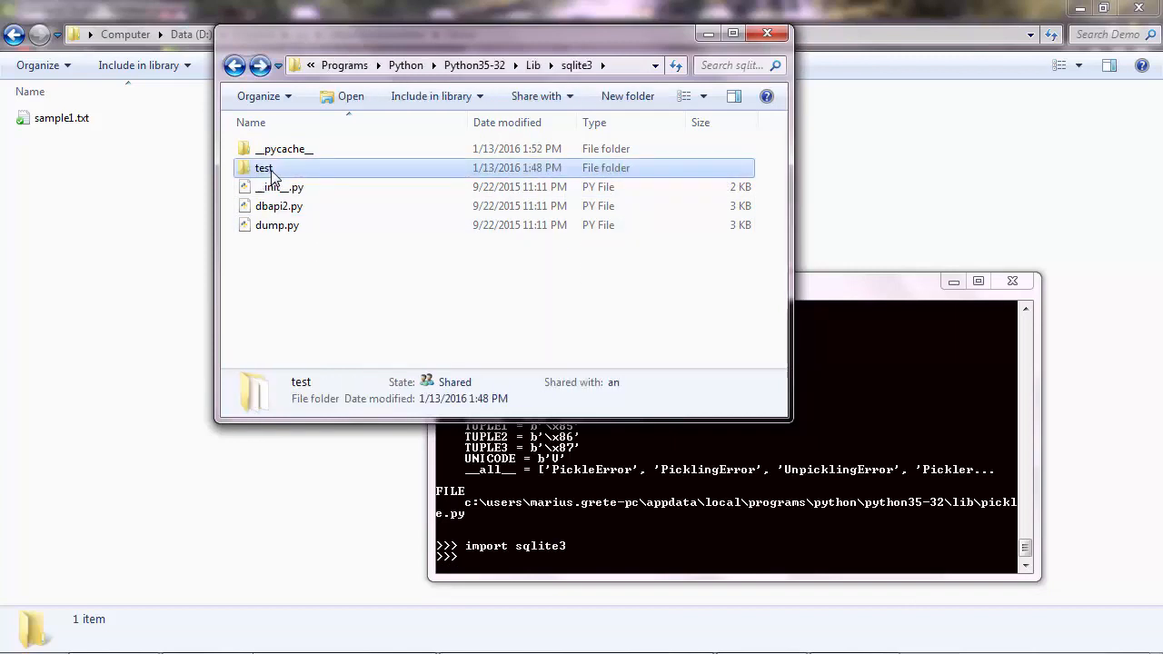
{"action": "mouse_move", "coordinate": [312, 262]}
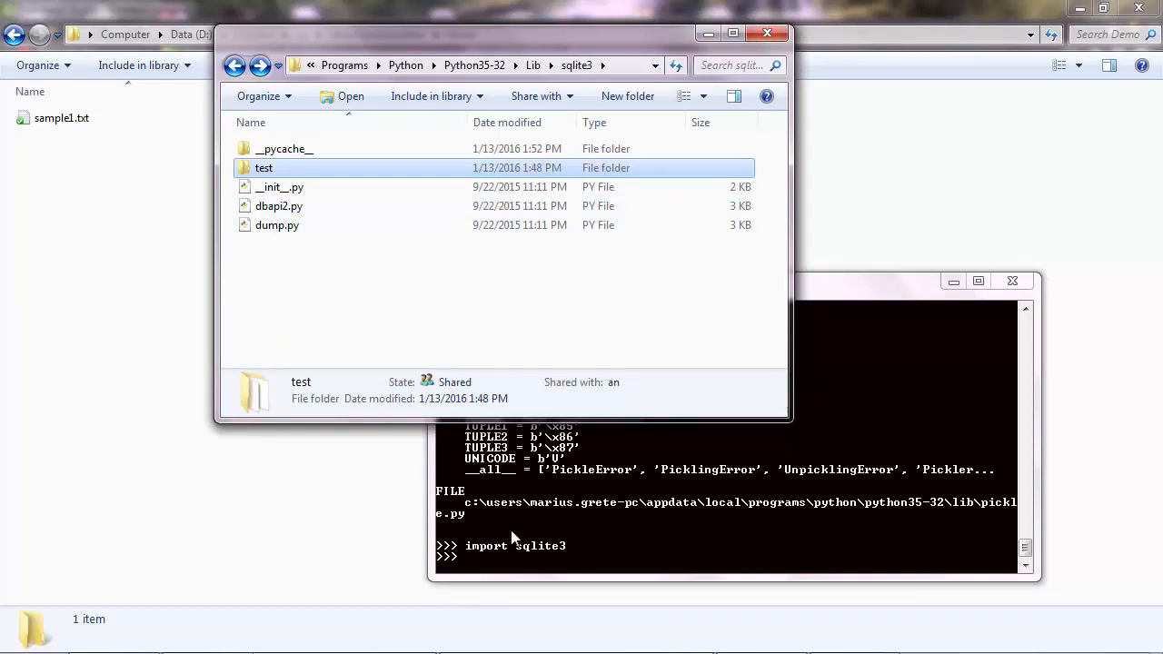
{"action": "left_click", "coordinate": [281, 186]}
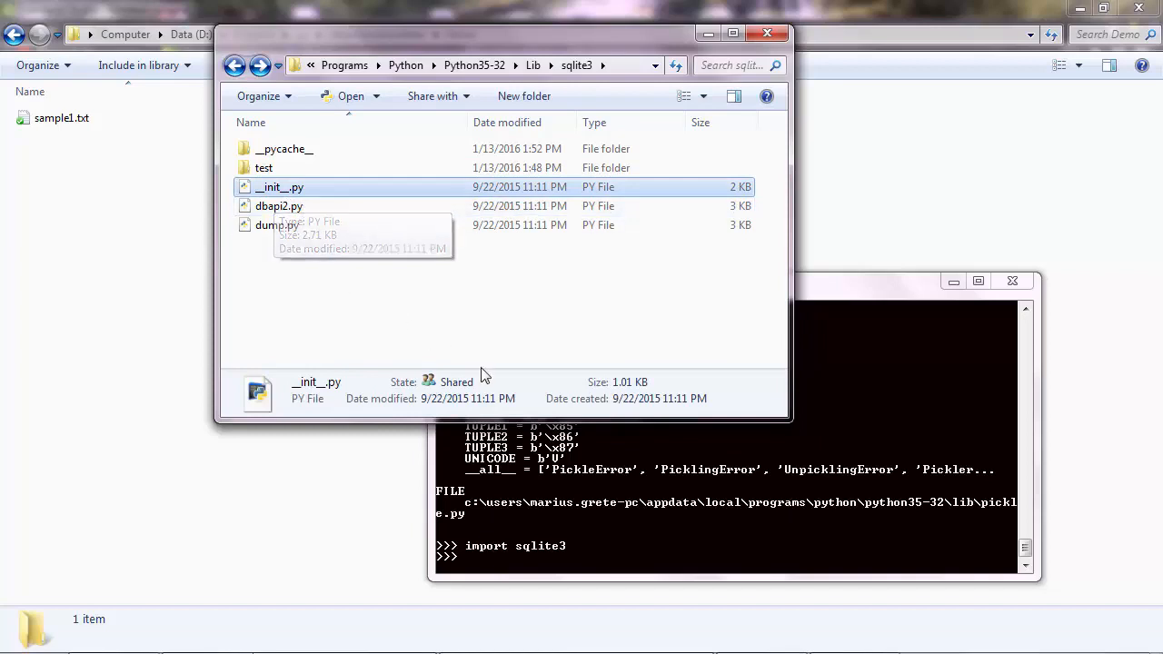
{"action": "right_click", "coordinate": [280, 187]}
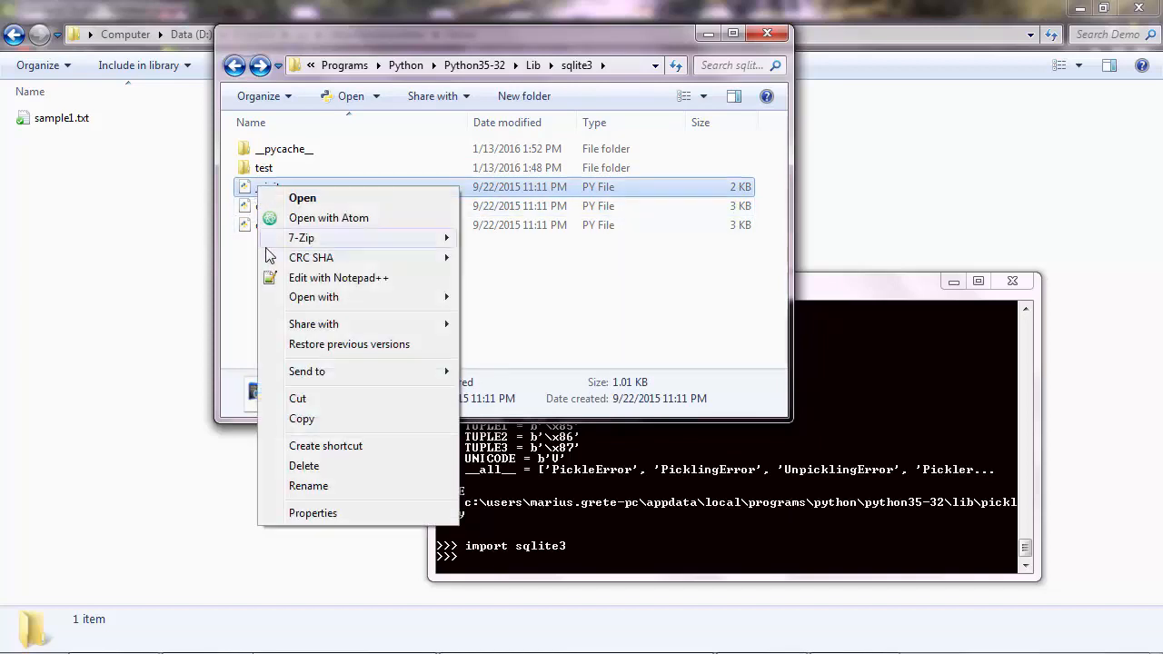
{"action": "left_click", "coordinate": [339, 278]}
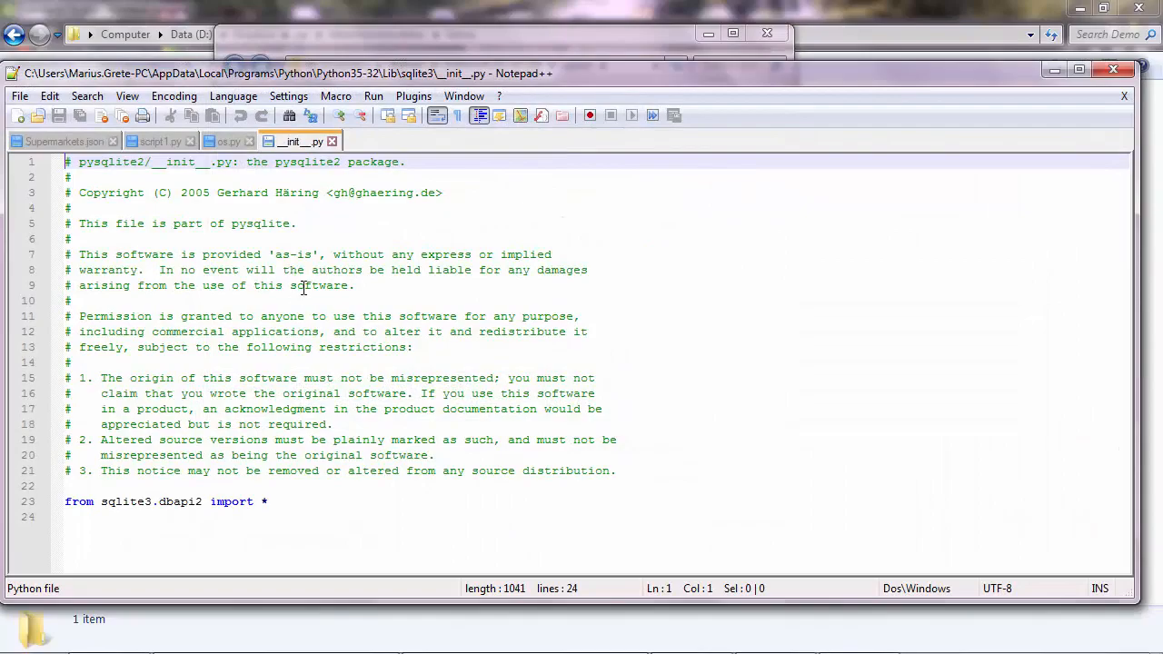
{"action": "mouse_move", "coordinate": [292, 501]}
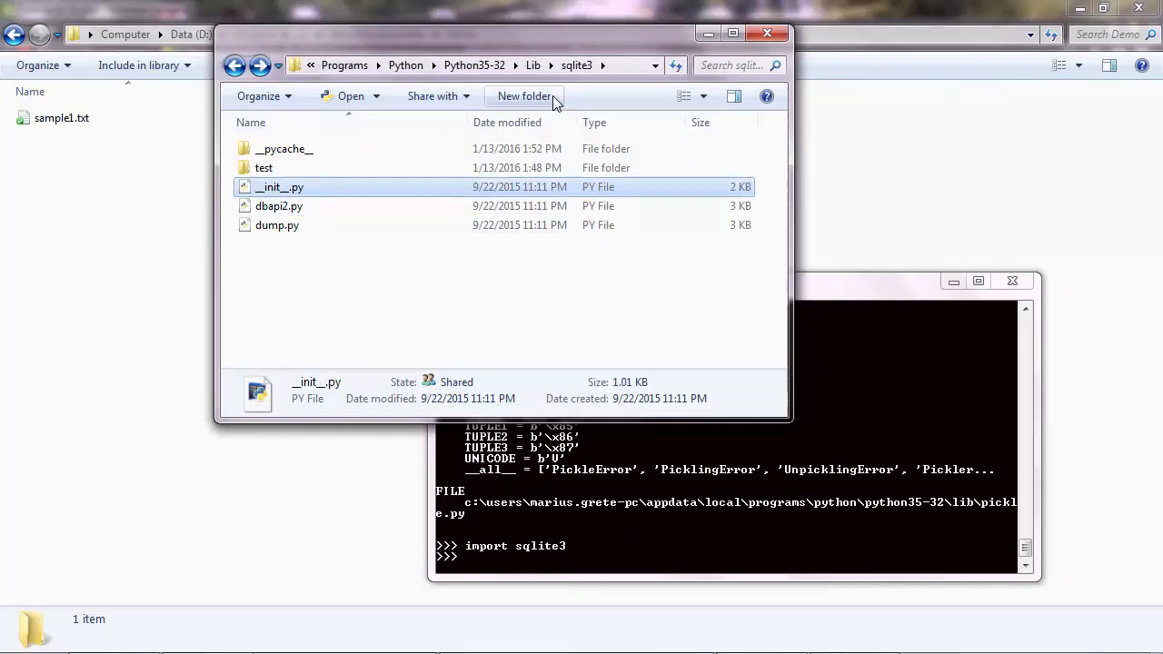
- Dismiss the __init__.py context menu, then open sqlite3's dbapi2.py in Atom
{"action": "right_click", "coordinate": [280, 186]}
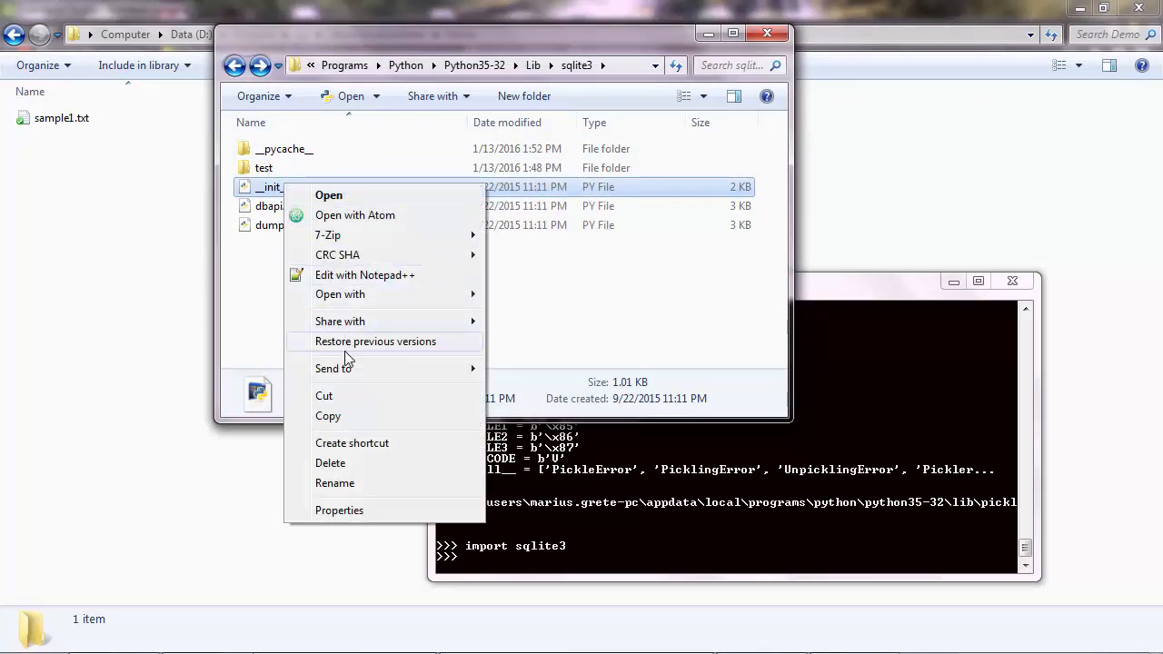
{"action": "left_click", "coordinate": [364, 274]}
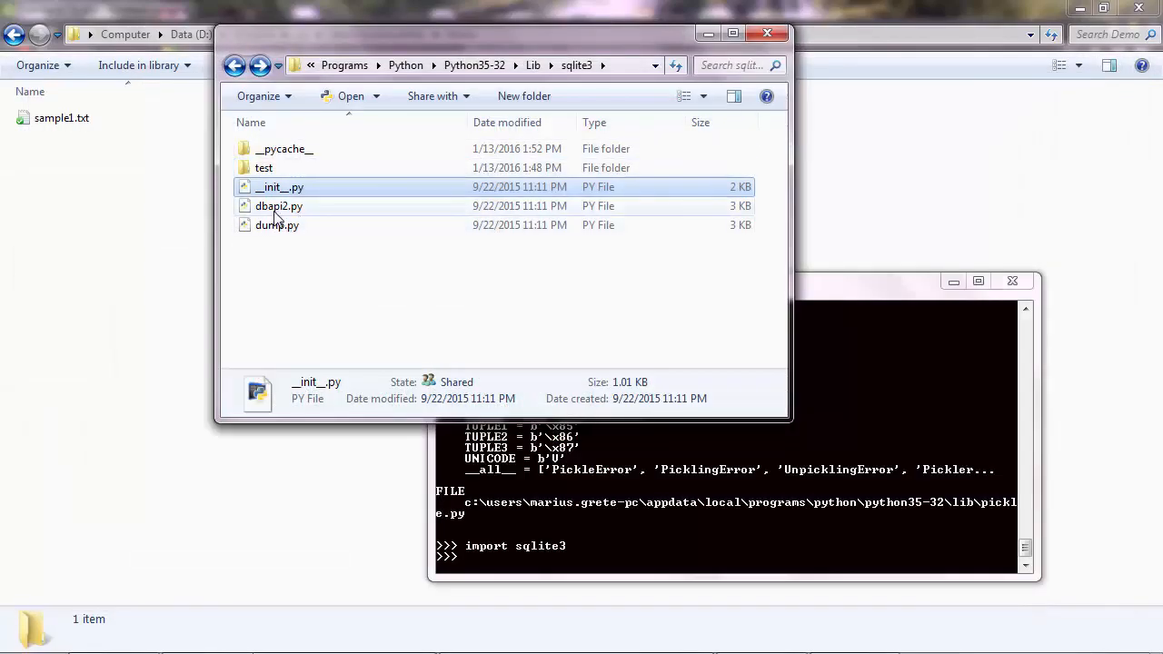
{"action": "right_click", "coordinate": [279, 206]}
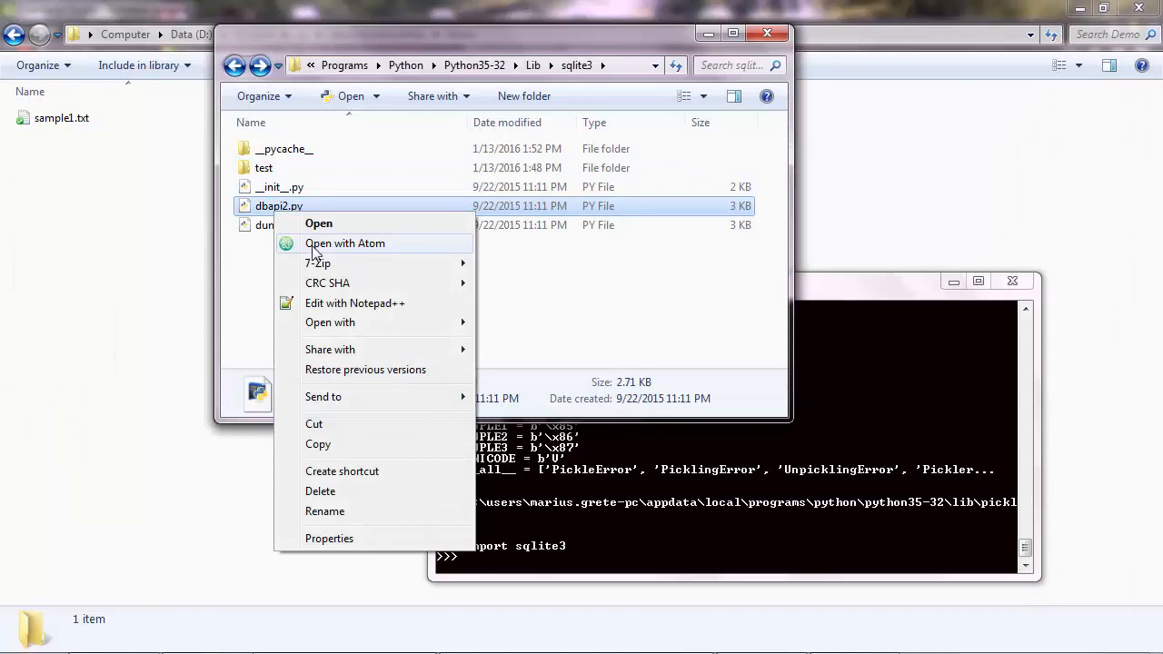
{"action": "left_click", "coordinate": [355, 303]}
{"action": "type", "text": "cmd"}
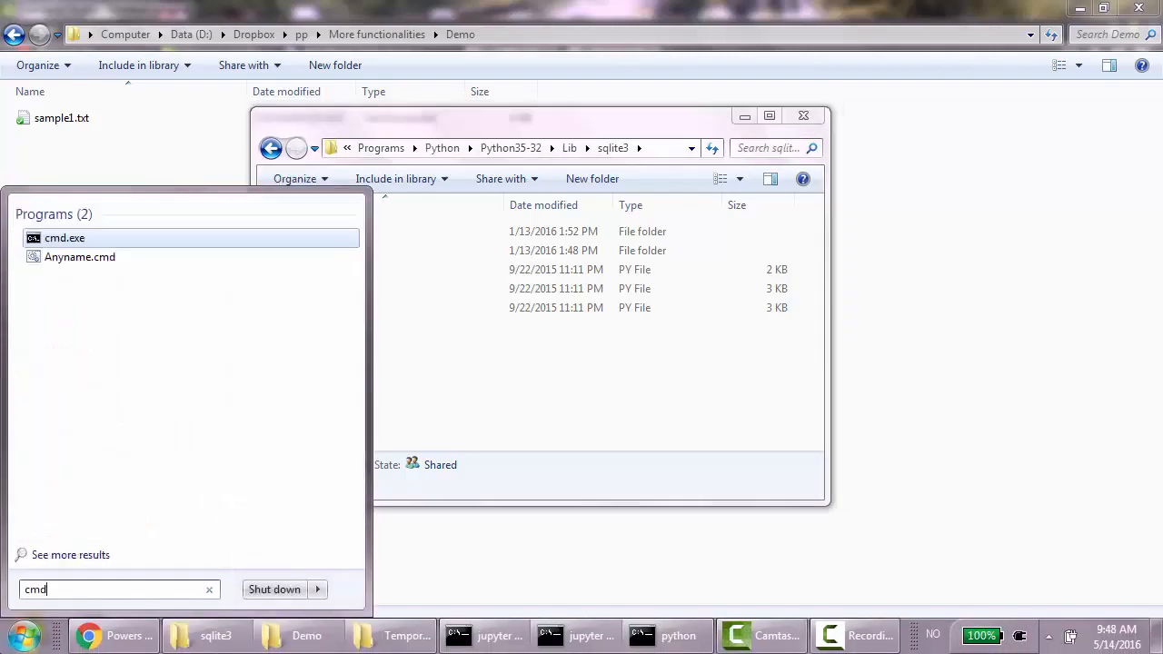
- Launch a new Command Prompt and run pip install glob2
{"action": "left_click", "coordinate": [64, 237]}
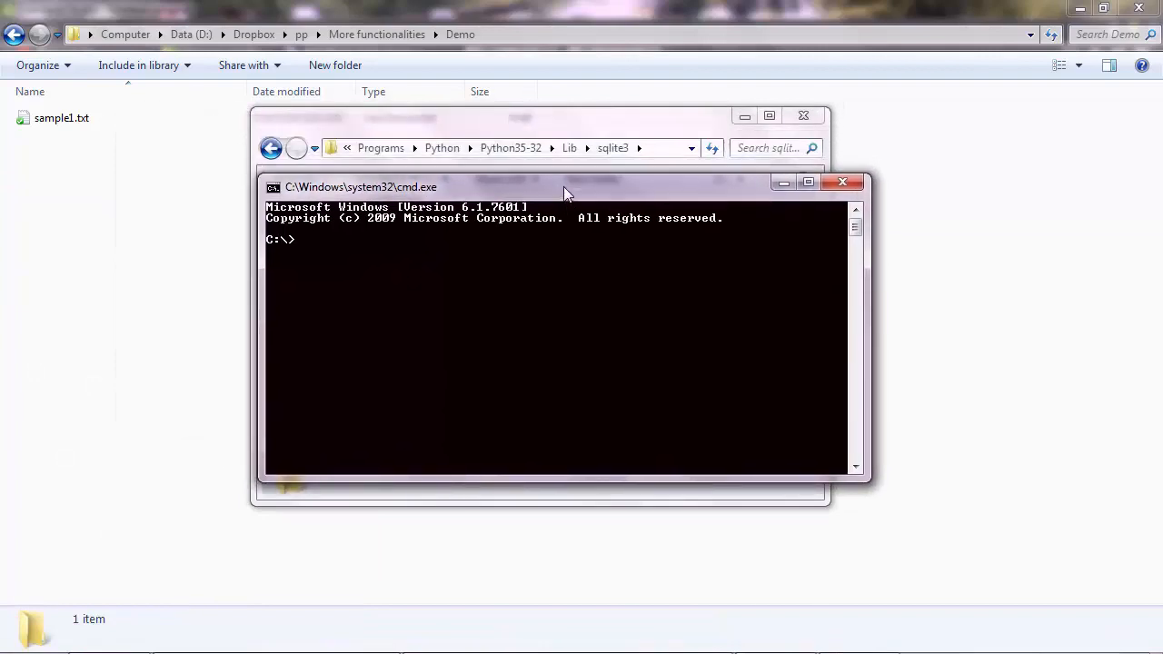
{"action": "mouse_move", "coordinate": [470, 291]}
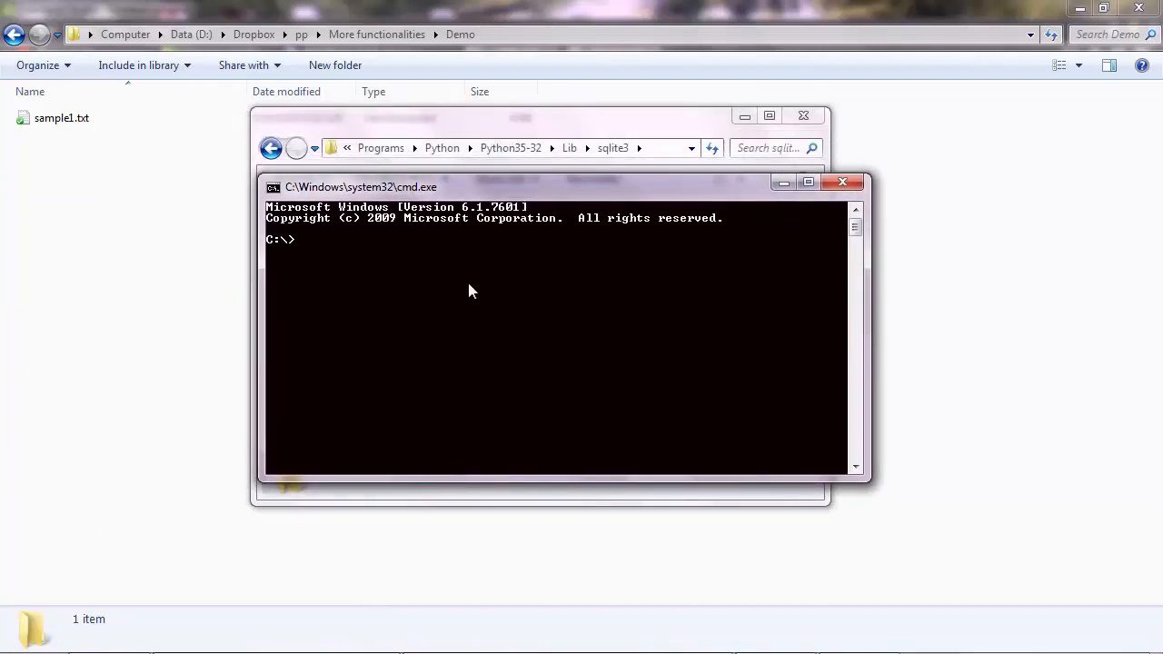
{"action": "type", "text": "p"}
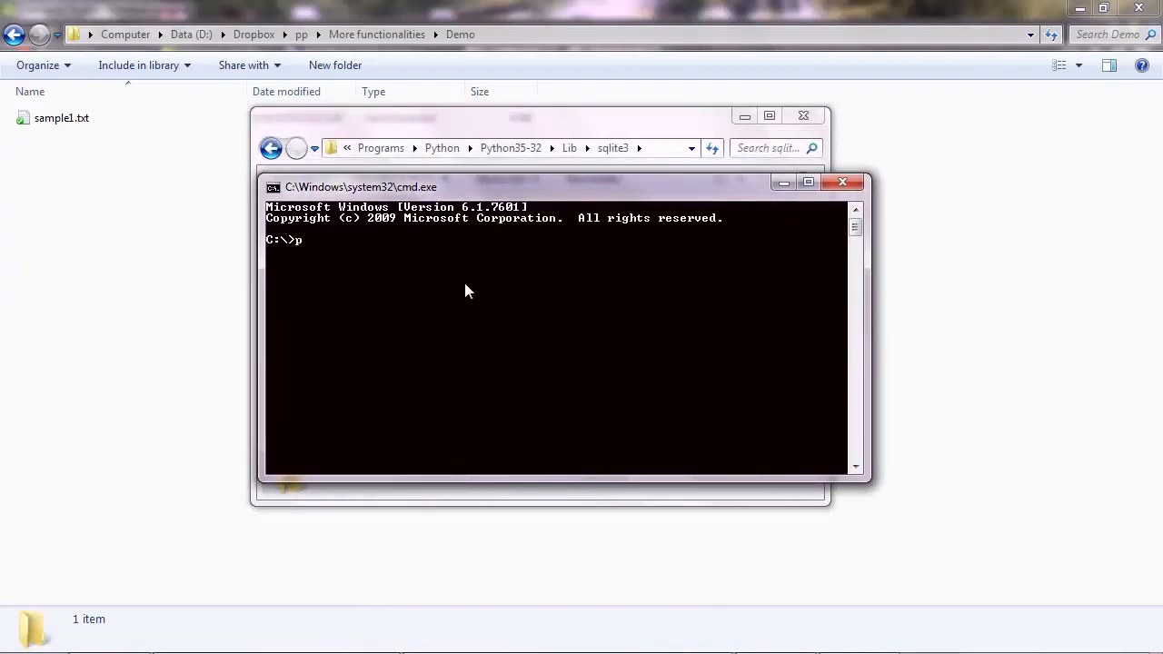
{"action": "type", "text": "ip i"}
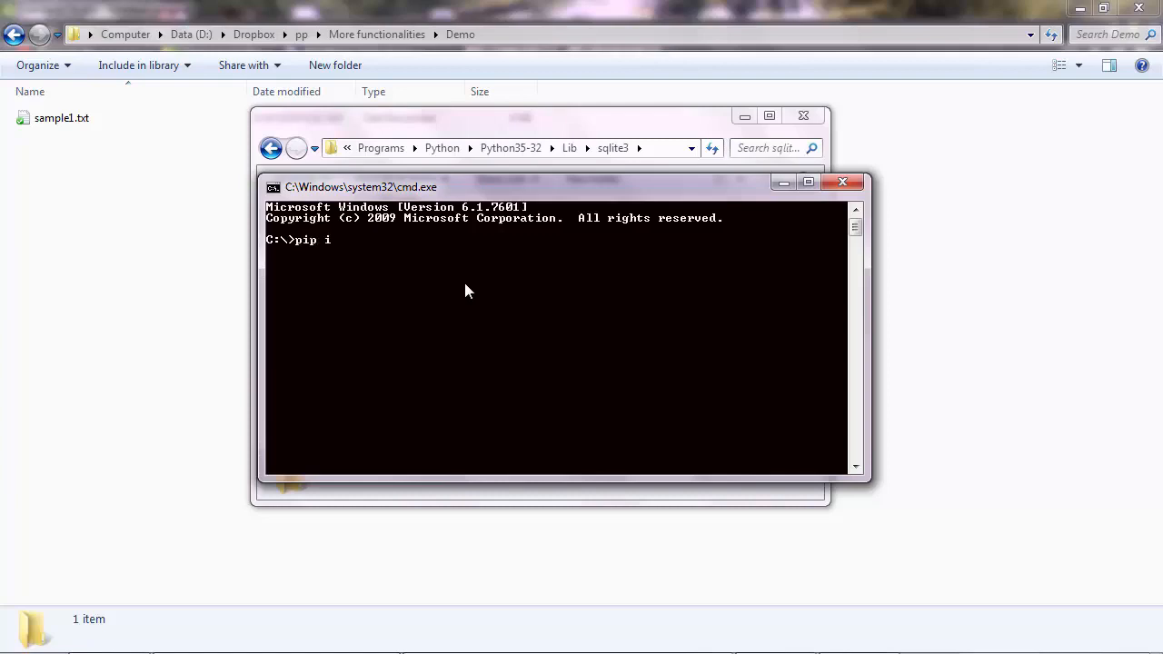
{"action": "type", "text": "nstall"}
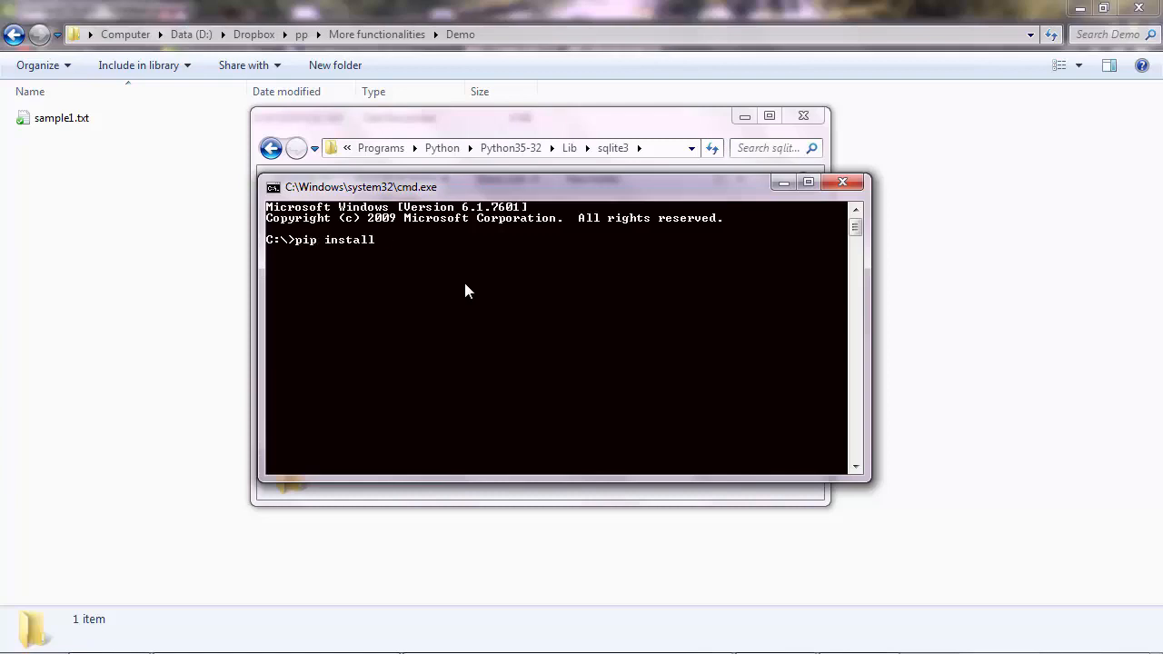
{"action": "type", "text": "glob2"}
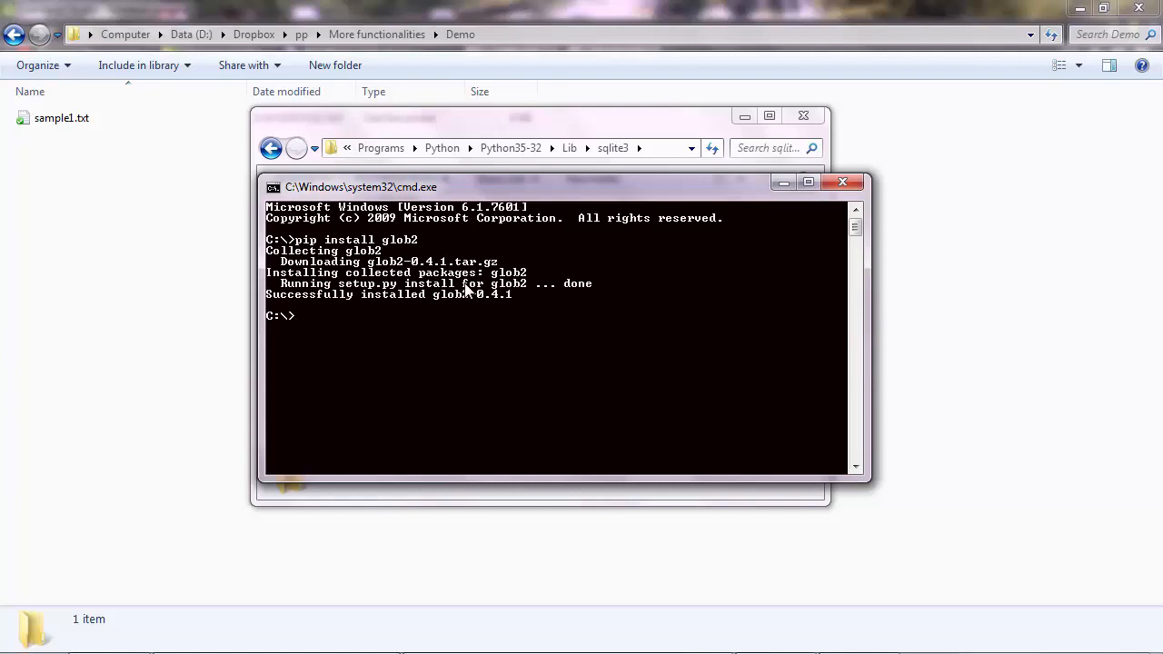
{"action": "mouse_move", "coordinate": [445, 303]}
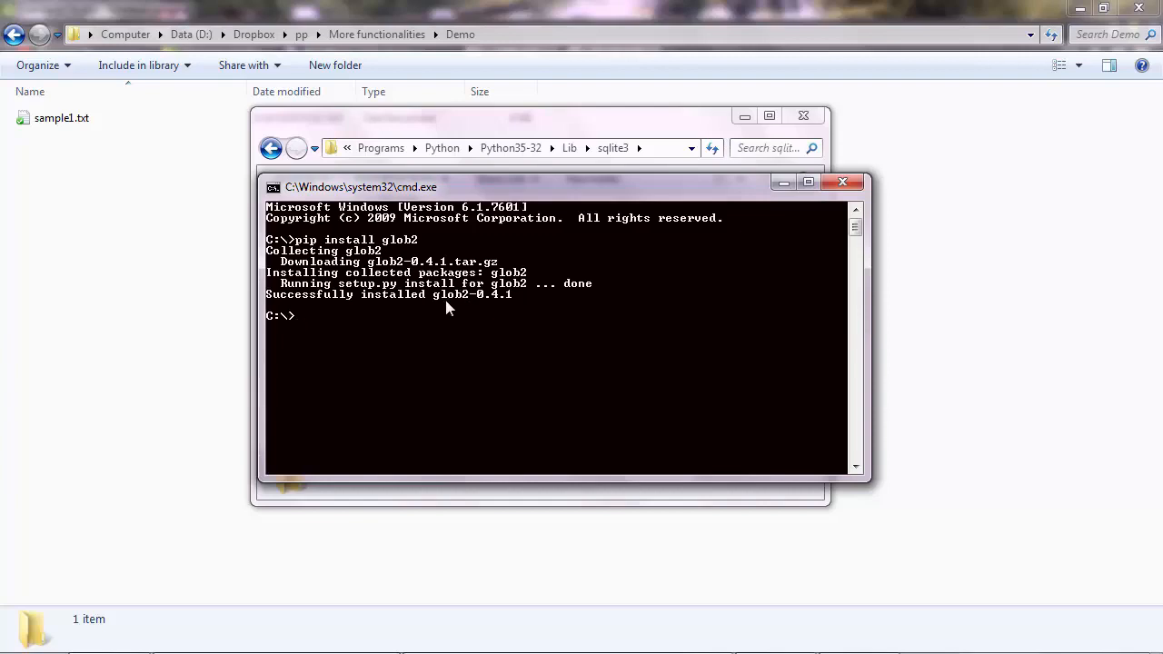
- Start Python, import glob2, and display help(glob2) showing contents and version 0.4.1
{"action": "type", "text": "python"}
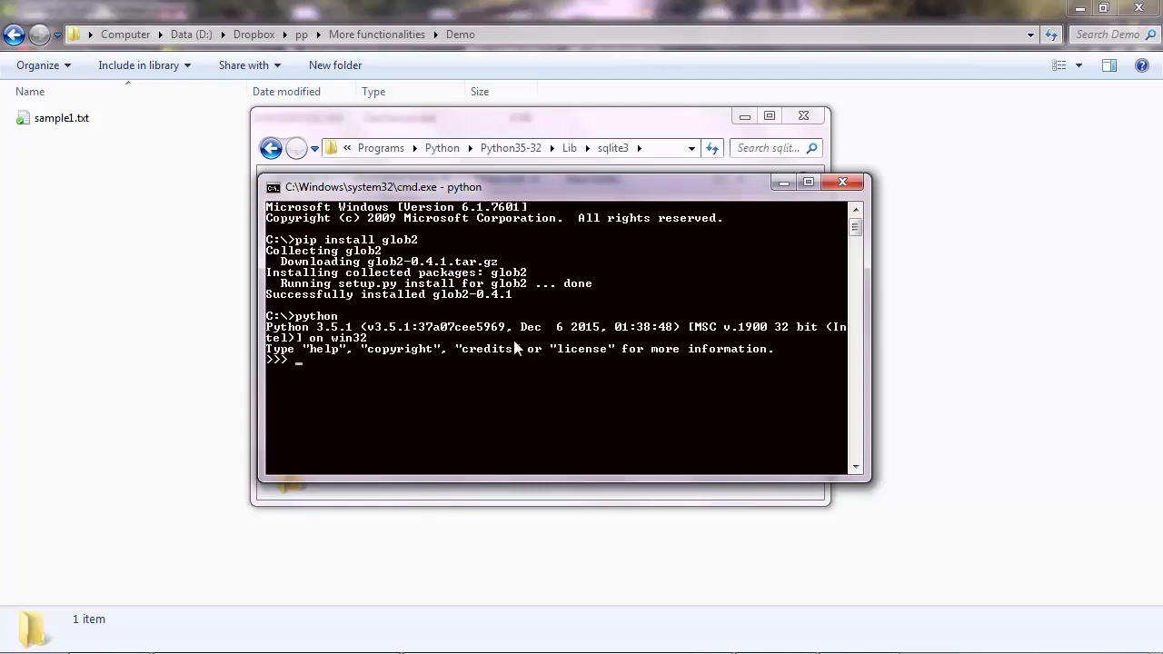
{"action": "type", "text": "import"}
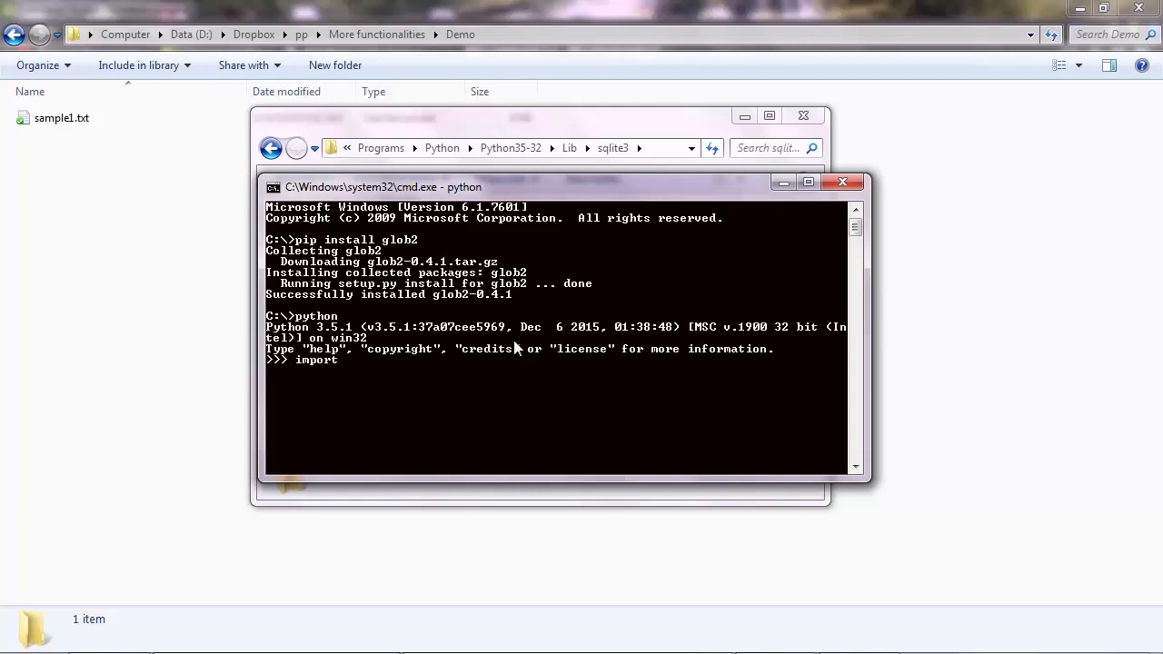
{"action": "type", "text": "glob2"}
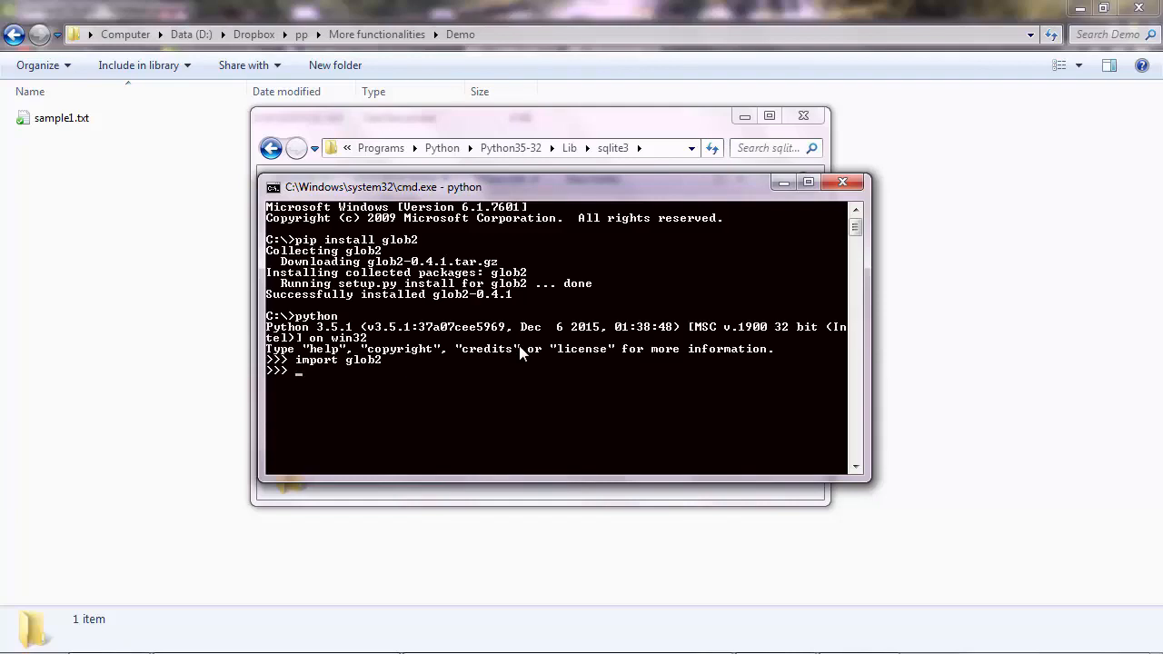
{"action": "type", "text": "help"}
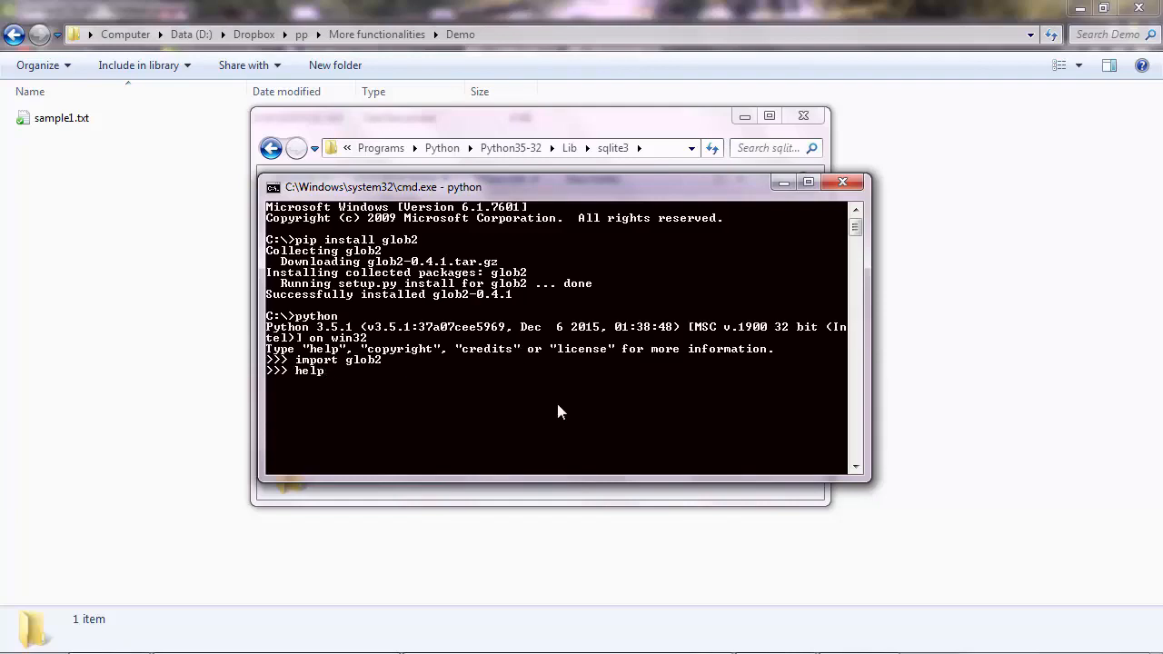
{"action": "type", "text": "(glob2"}
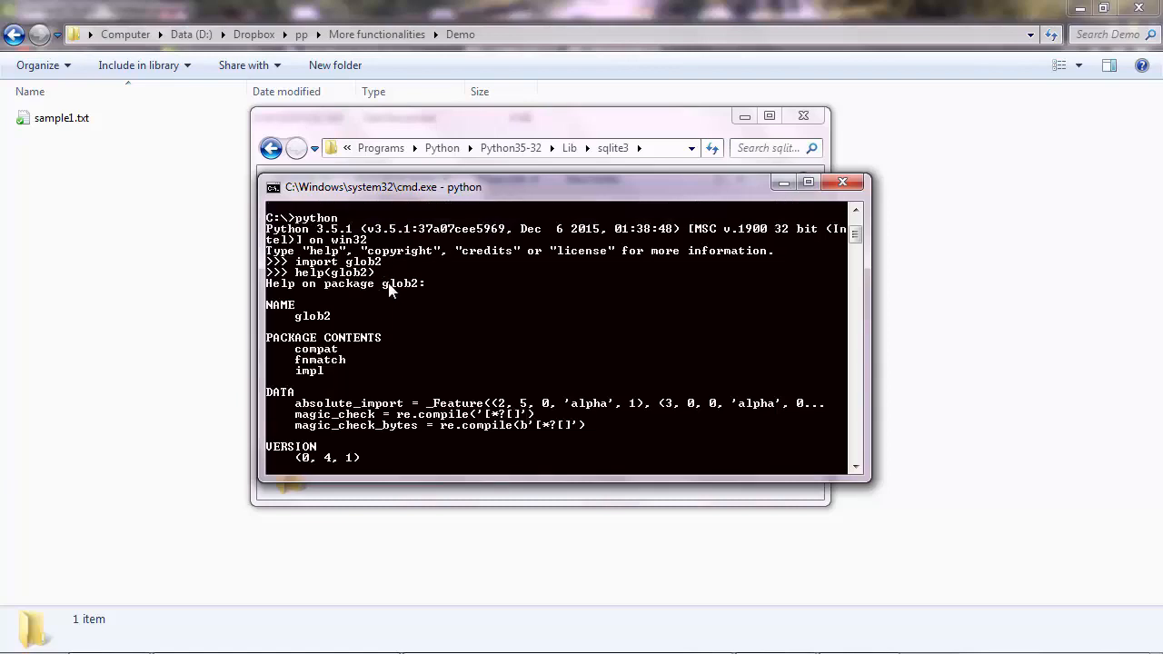
{"action": "mouse_move", "coordinate": [395, 298]}
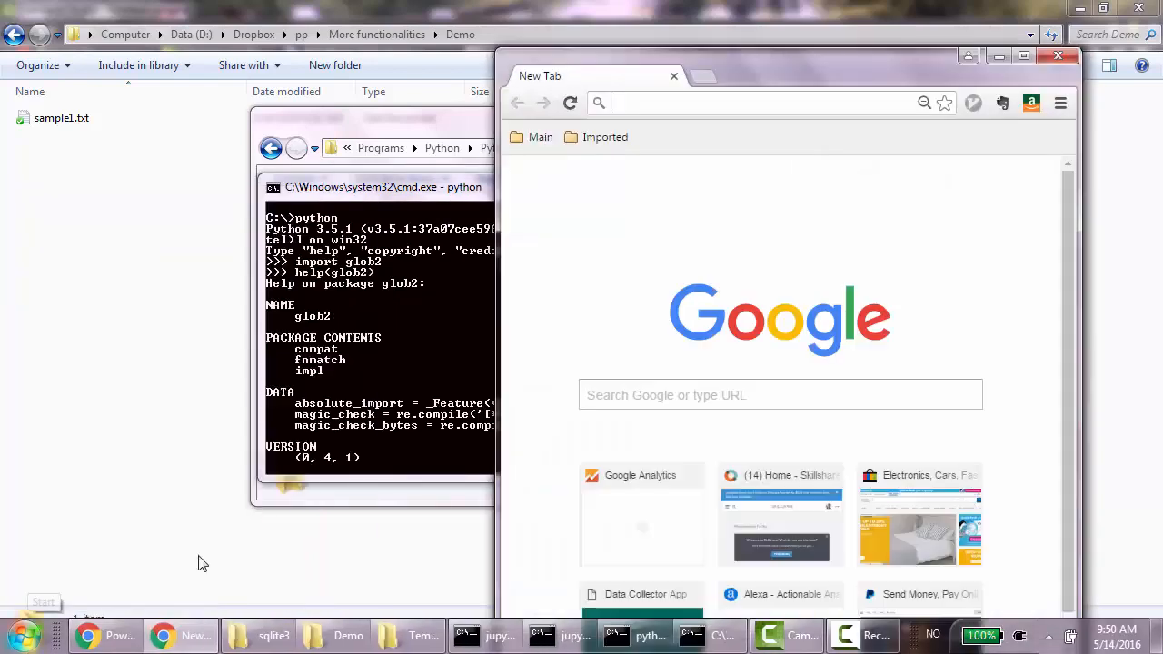
- Search Google for glob2, open its PyPI 0.4.1 page, and return to the shell
{"action": "type", "text": "glob2&gws_rd"}
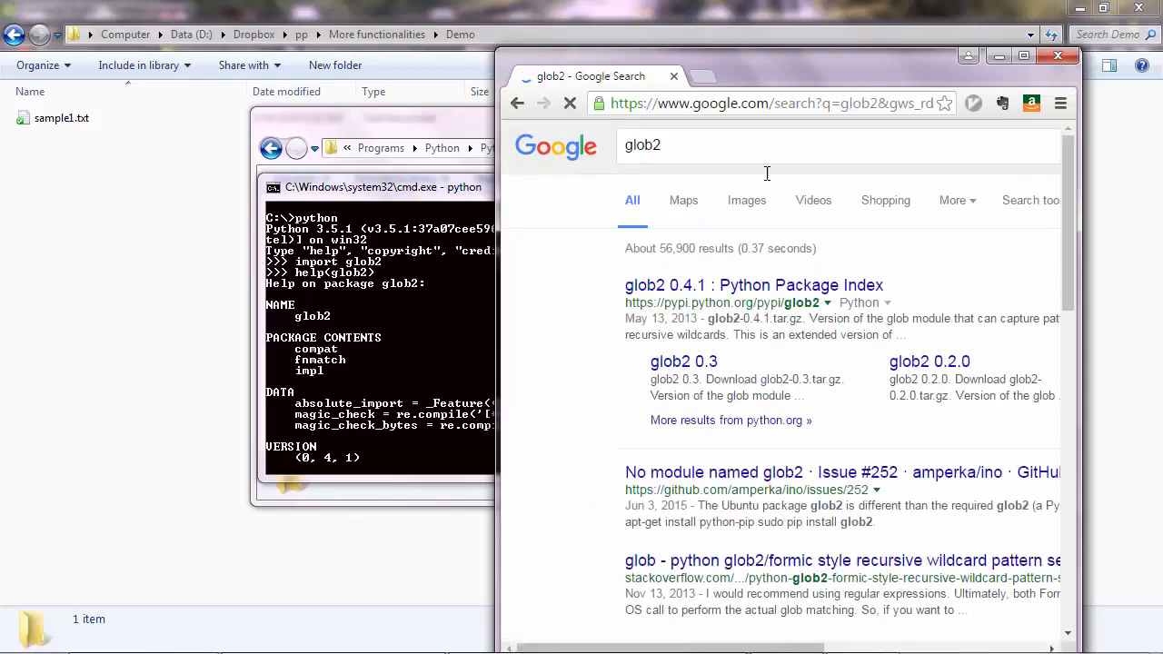
{"action": "left_click", "coordinate": [753, 285]}
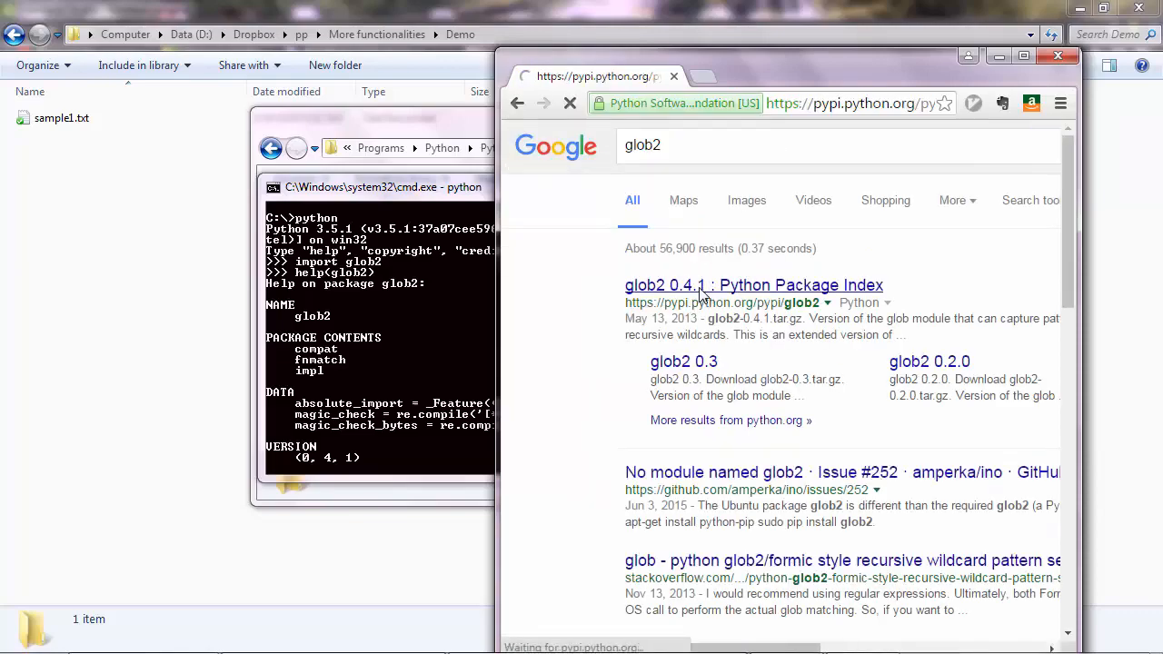
{"action": "left_click", "coordinate": [753, 284]}
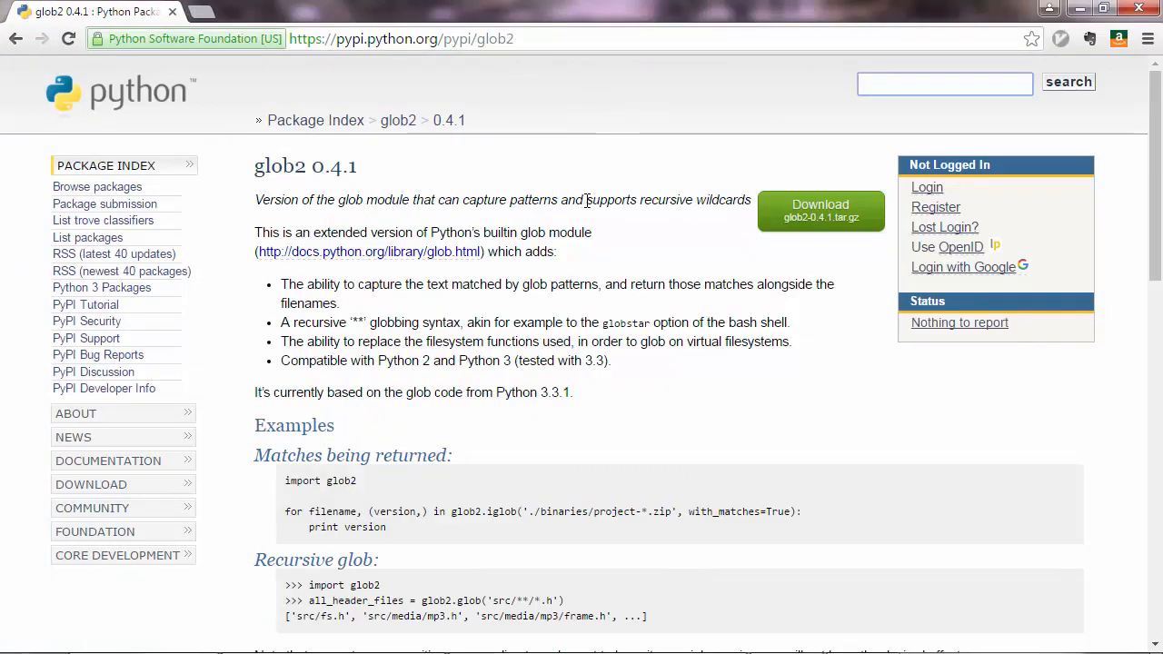
{"action": "key", "text": "alt+tab"}
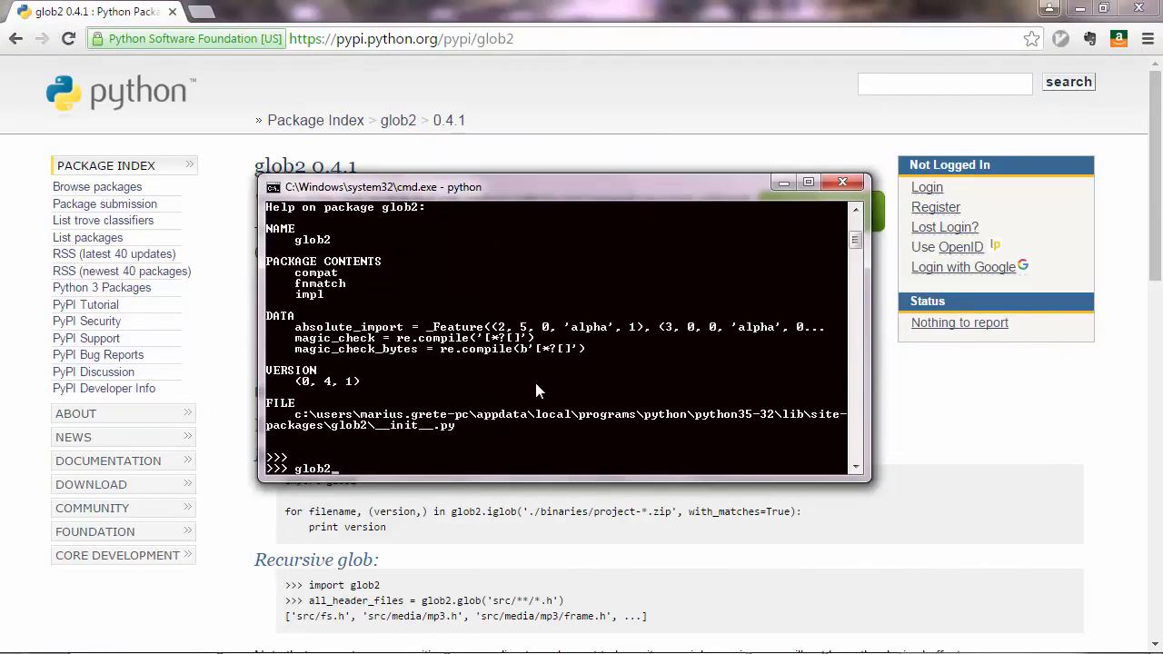
- Run glob2.glob("*") and glob2.glob("*.txt"), fixing syntax errors, to list C:\ files
{"action": "type", "text": ".glob()"}
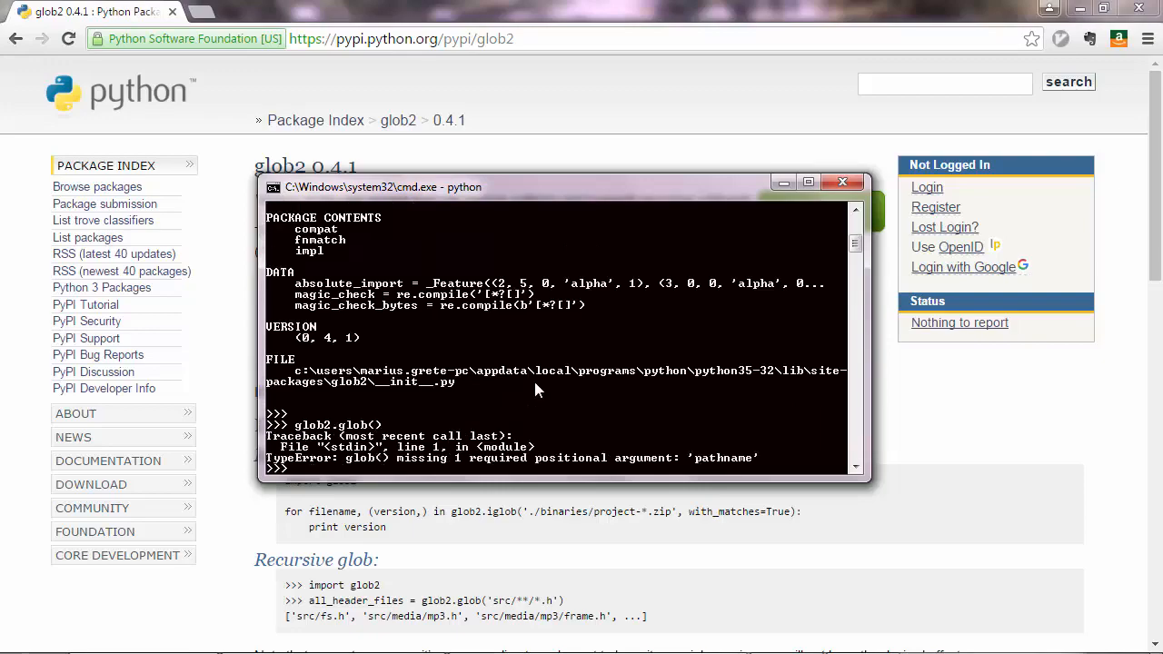
{"action": "type", "text": "glob2.glob(*)"}
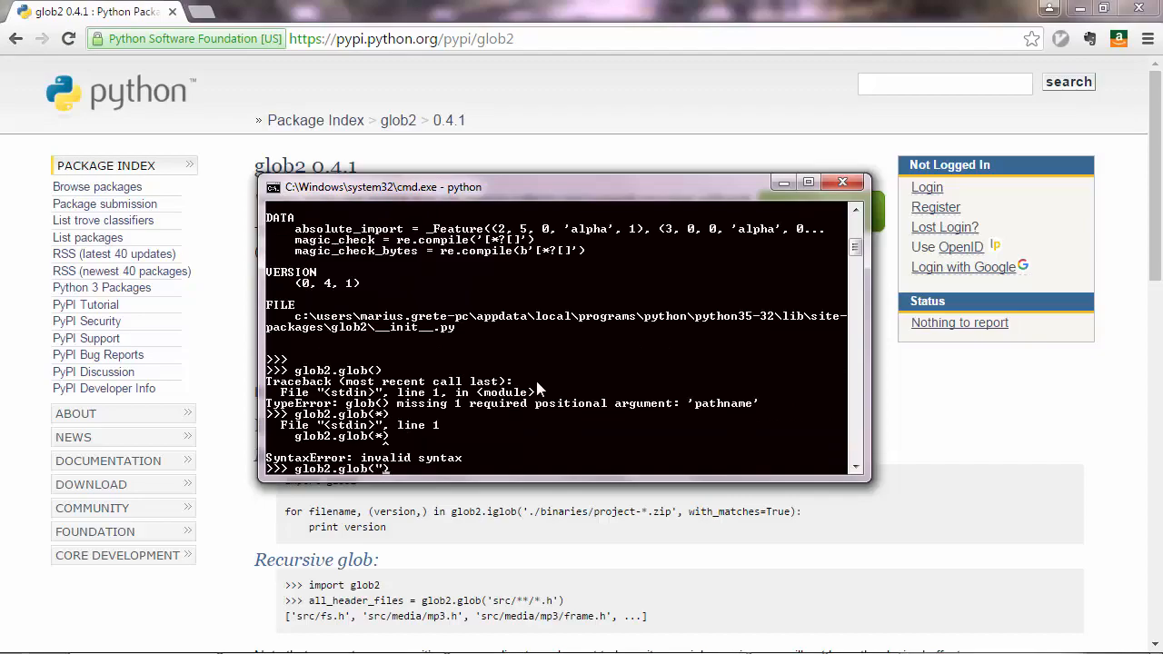
{"action": "type", "text": "\""}
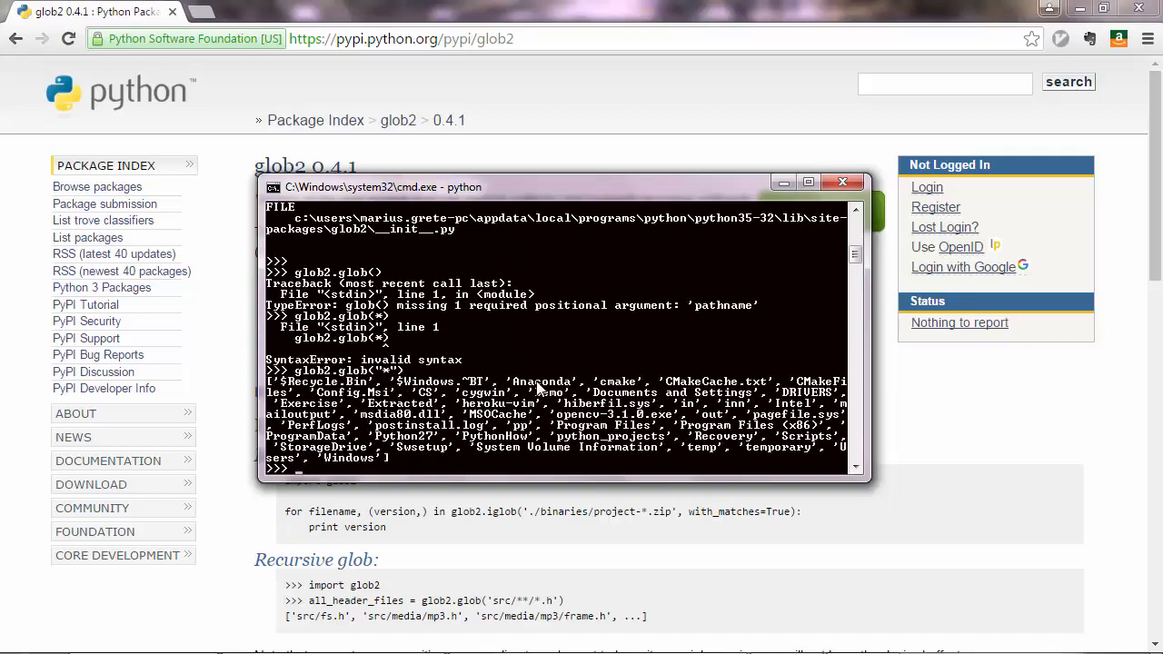
{"action": "mouse_move", "coordinate": [391, 375]}
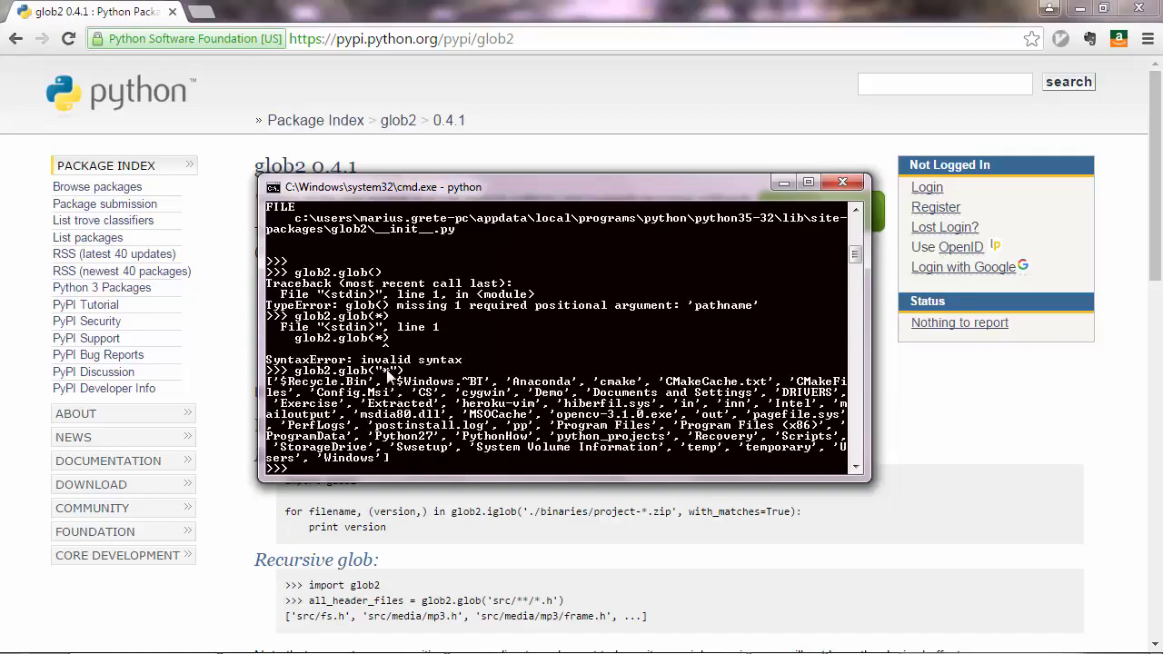
{"action": "mouse_move", "coordinate": [536, 409]}
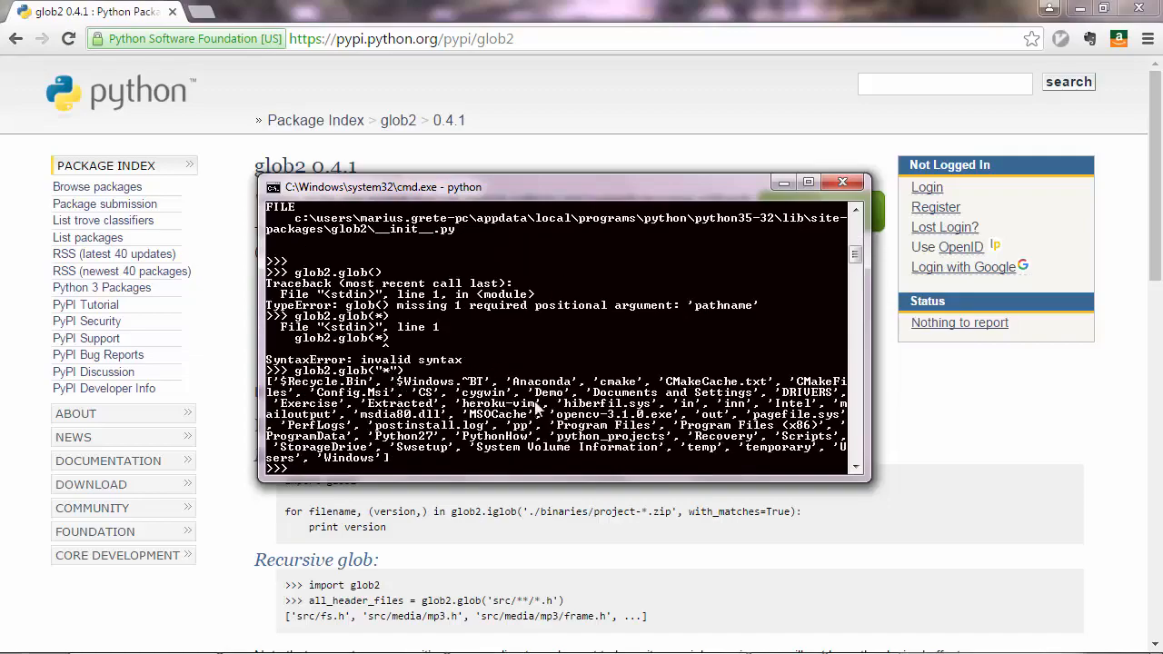
{"action": "mouse_move", "coordinate": [565, 413]}
{"action": "type", "text": "glob2.glob(\"*.txt\")"}
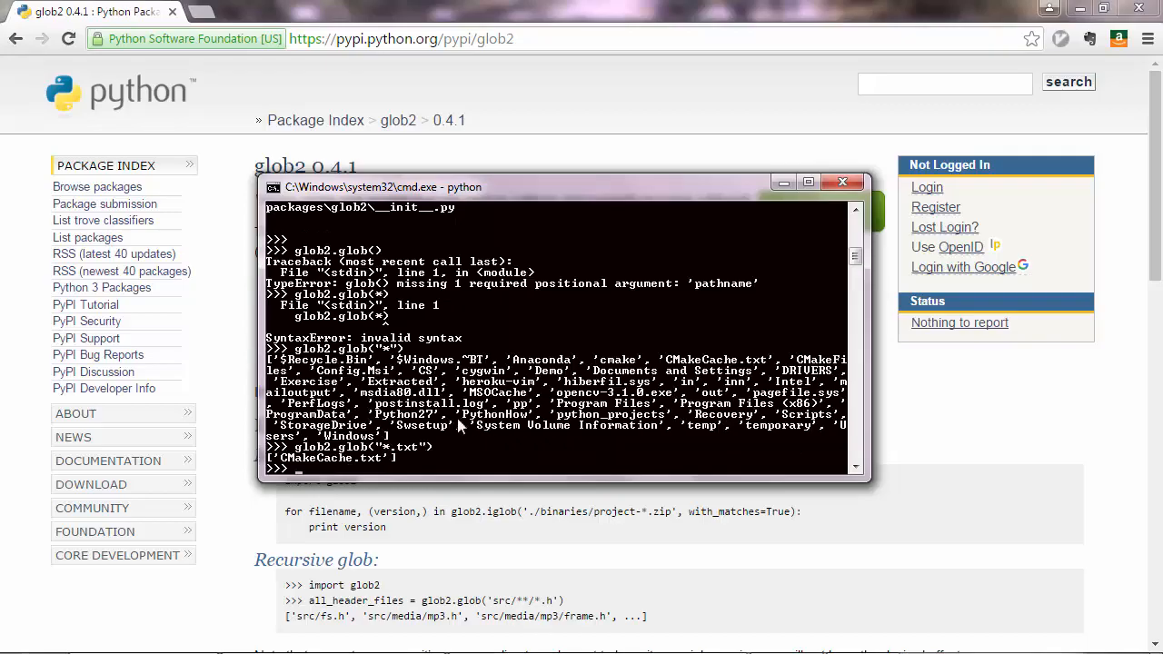
{"action": "mouse_move", "coordinate": [368, 463]}
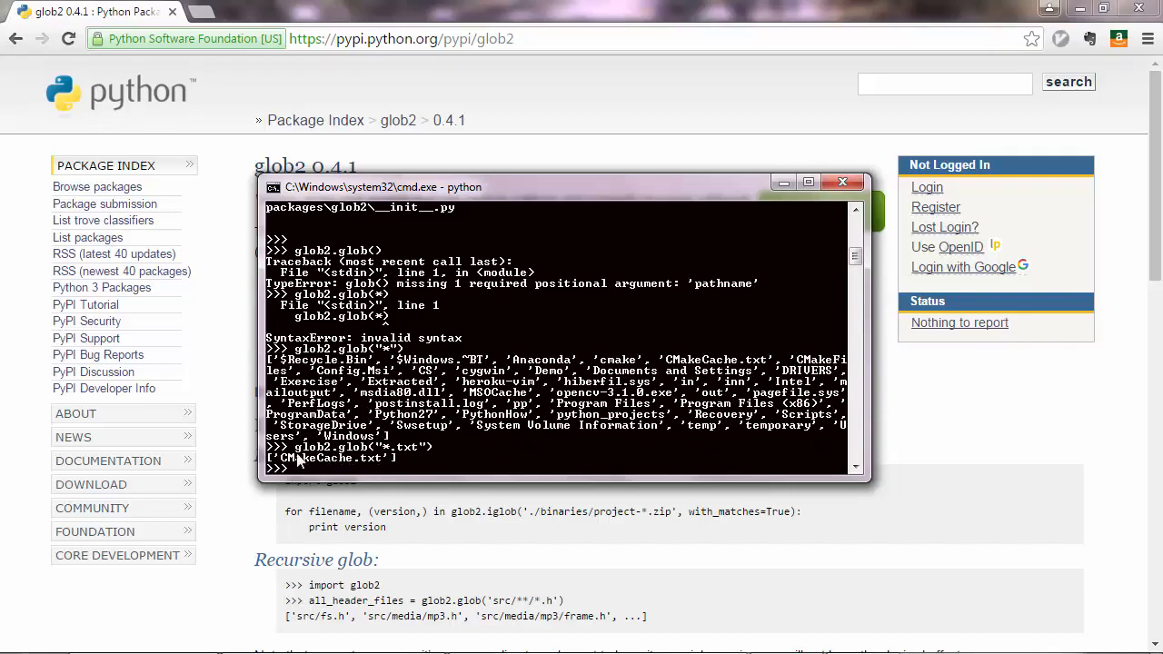
{"action": "mouse_move", "coordinate": [359, 422]}
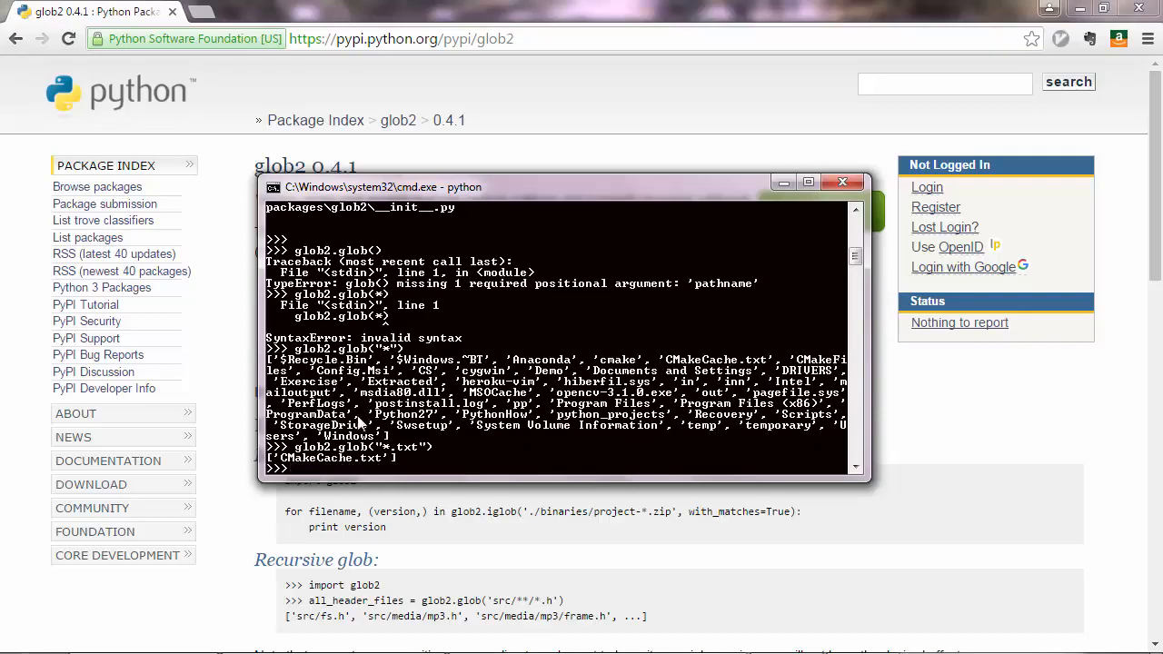
{"action": "mouse_move", "coordinate": [424, 432]}
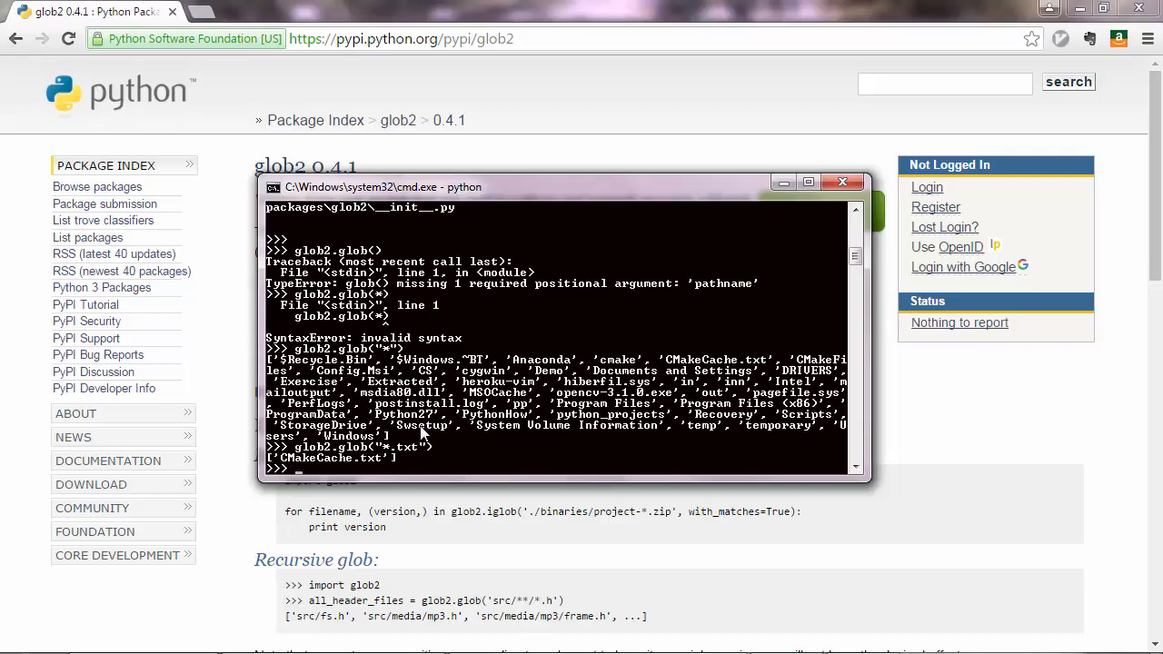
{"action": "mouse_move", "coordinate": [410, 458]}
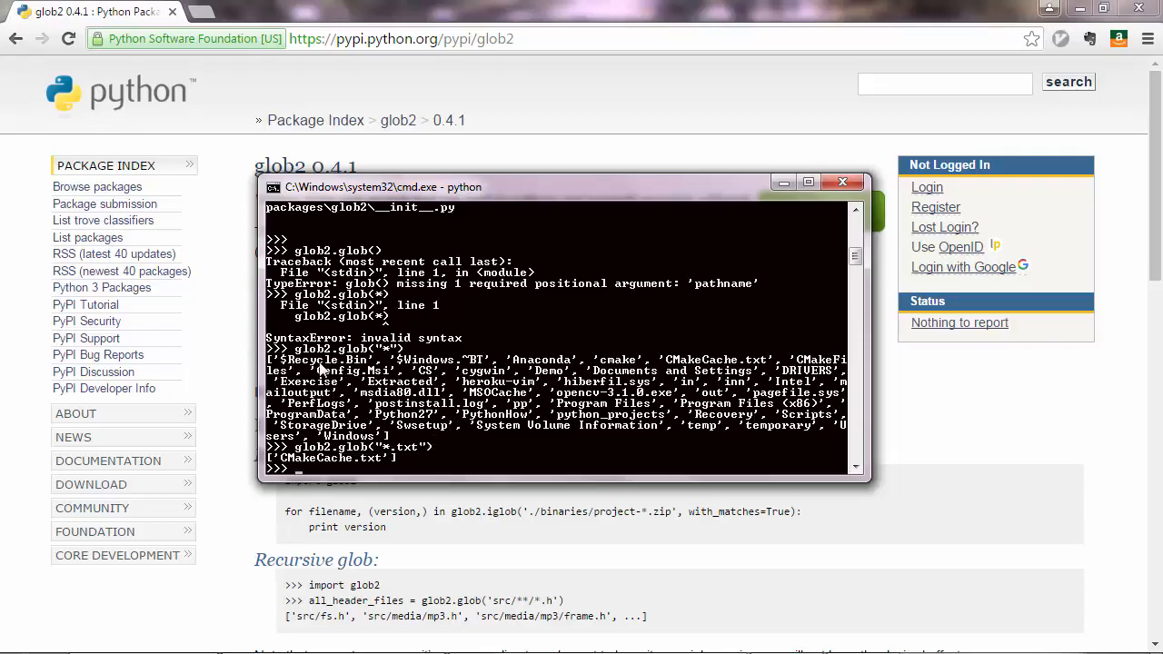
{"action": "mouse_move", "coordinate": [406, 456]}
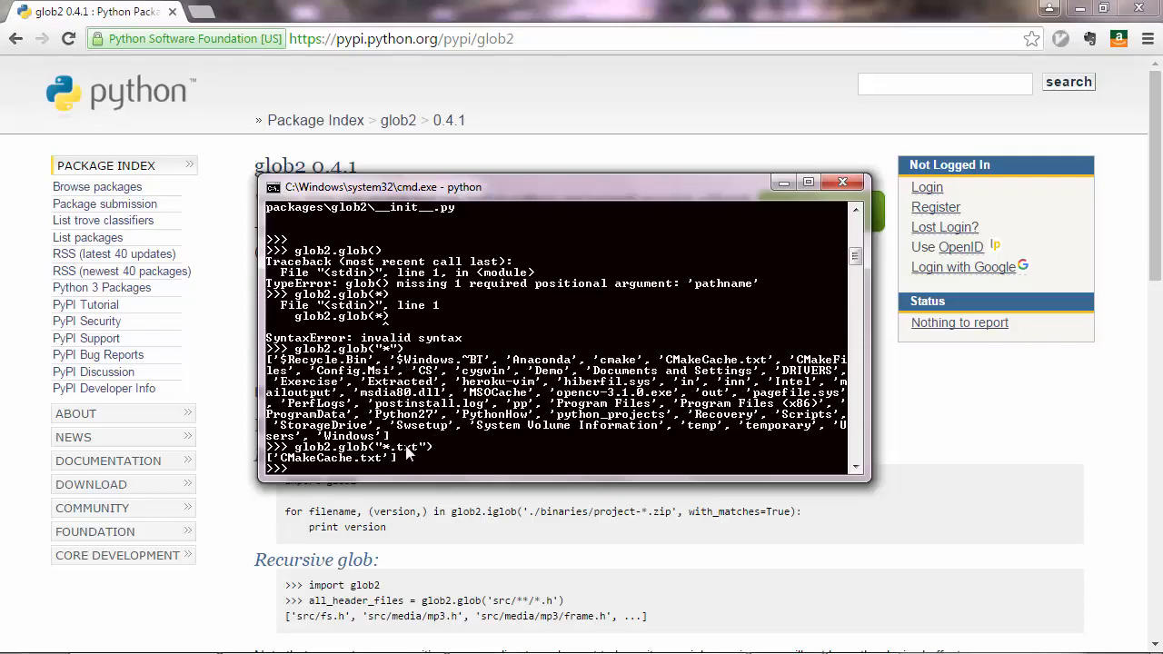
{"action": "key", "text": "alt+tab"}
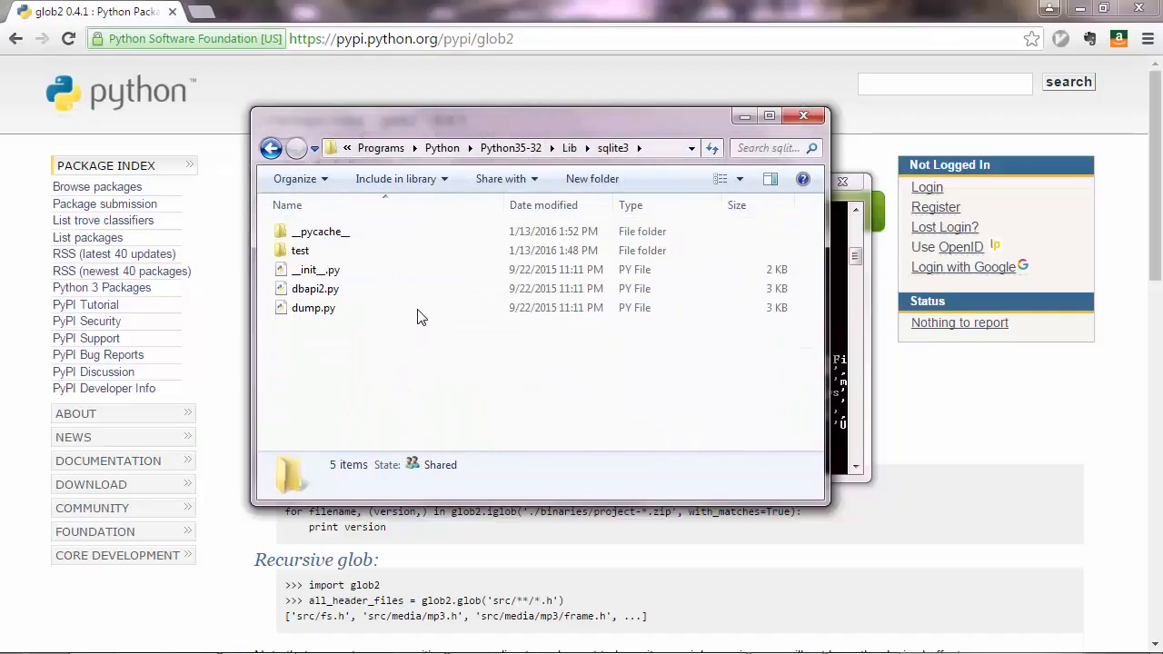
{"action": "mouse_move", "coordinate": [410, 406]}
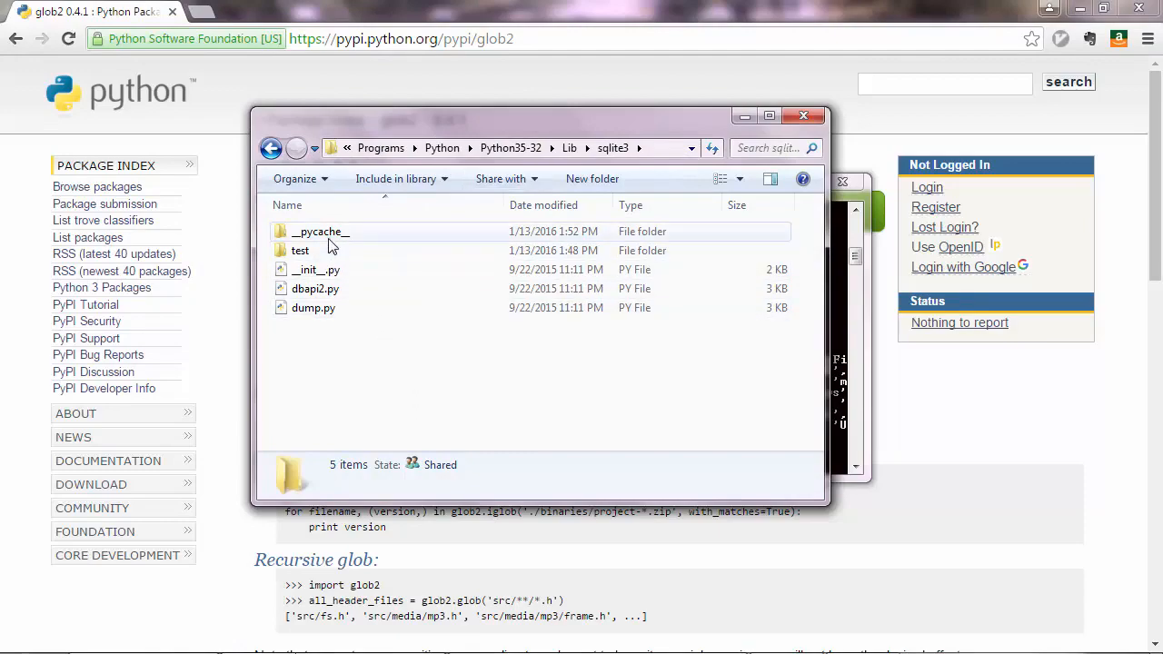
- Navigate Explorer from Lib\sqlite3 to the Python35-32 Scripts folder containing pip.exe
{"action": "left_click", "coordinate": [568, 147]}
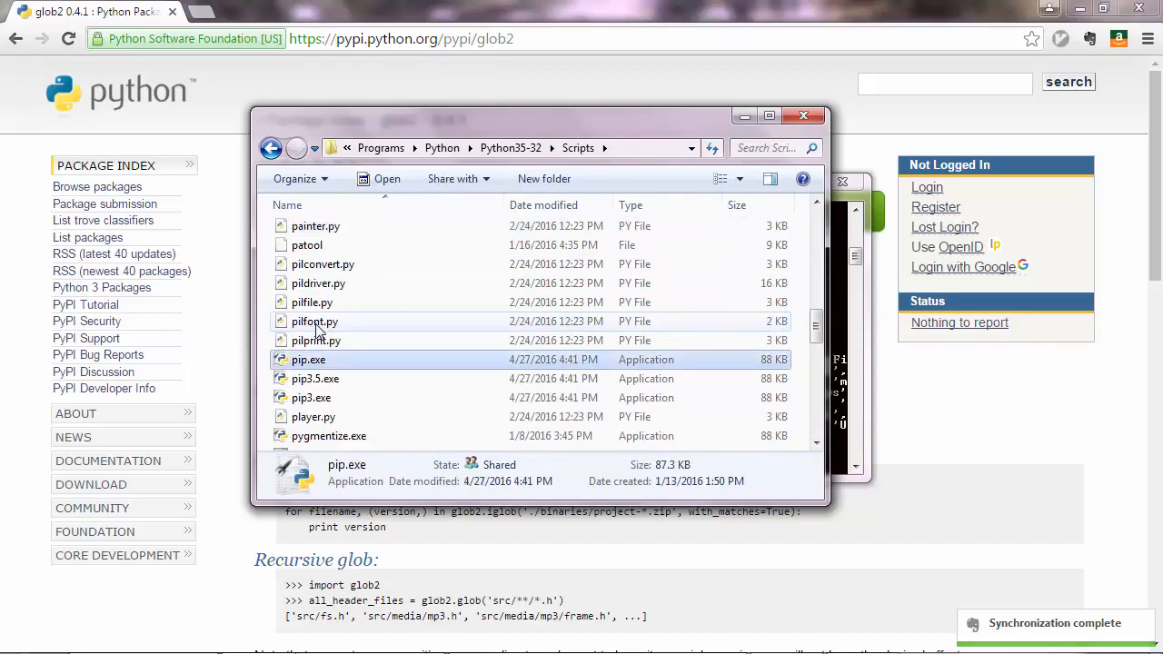
{"action": "mouse_move", "coordinate": [308, 363]}
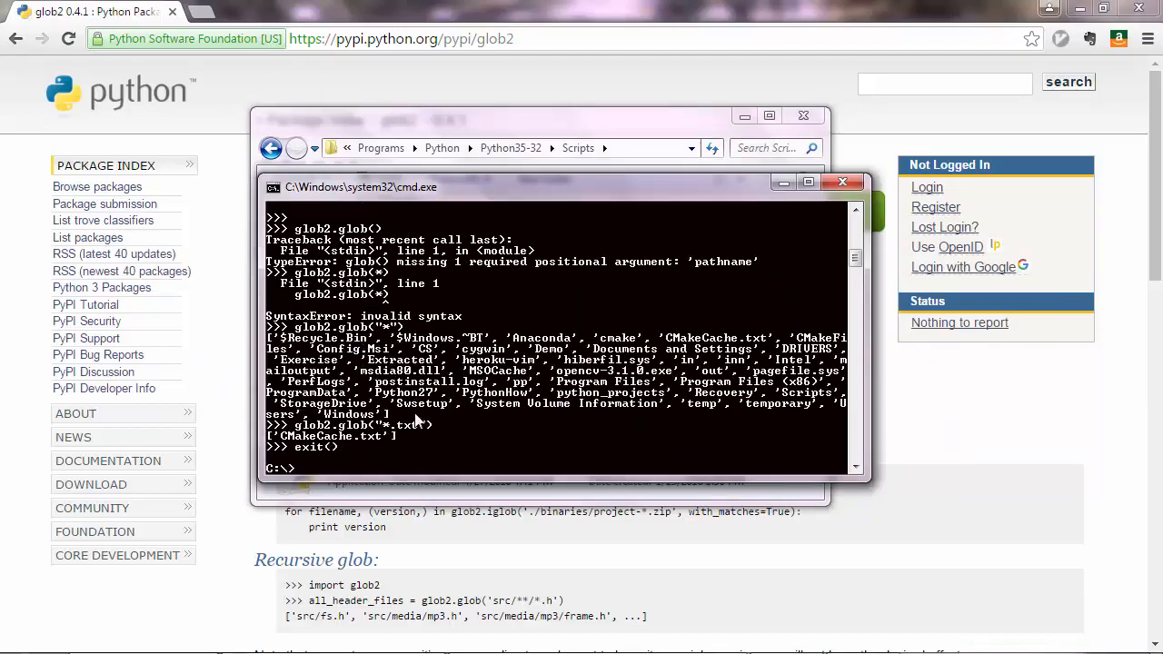
- Type pip at the C:\ prompt and drag the console right to reveal pip.exe
{"action": "type", "text": "pip"}
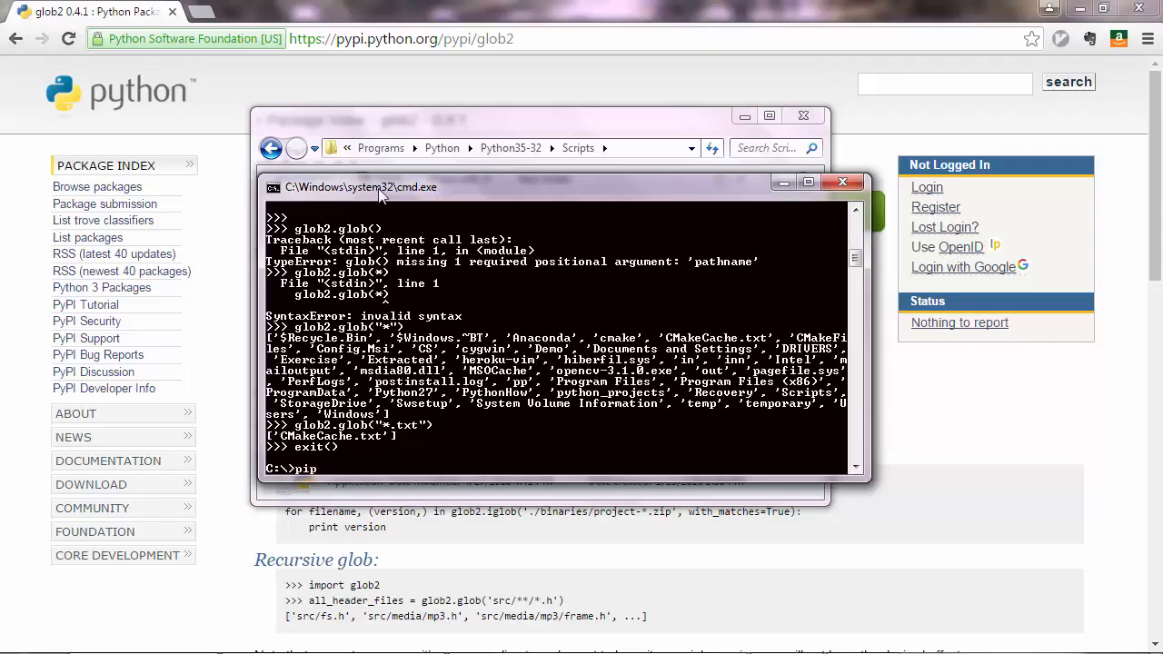
{"action": "left_click_drag", "start_coordinate": [375, 186], "coordinate": [586, 179]}
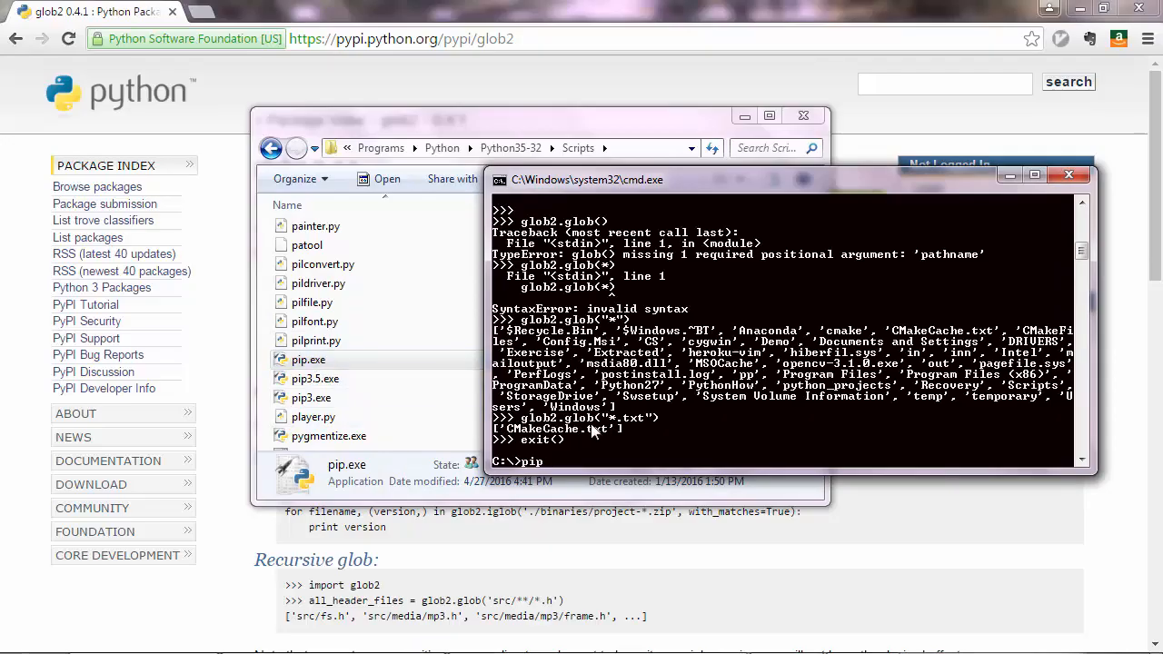
{"action": "mouse_move", "coordinate": [597, 436]}
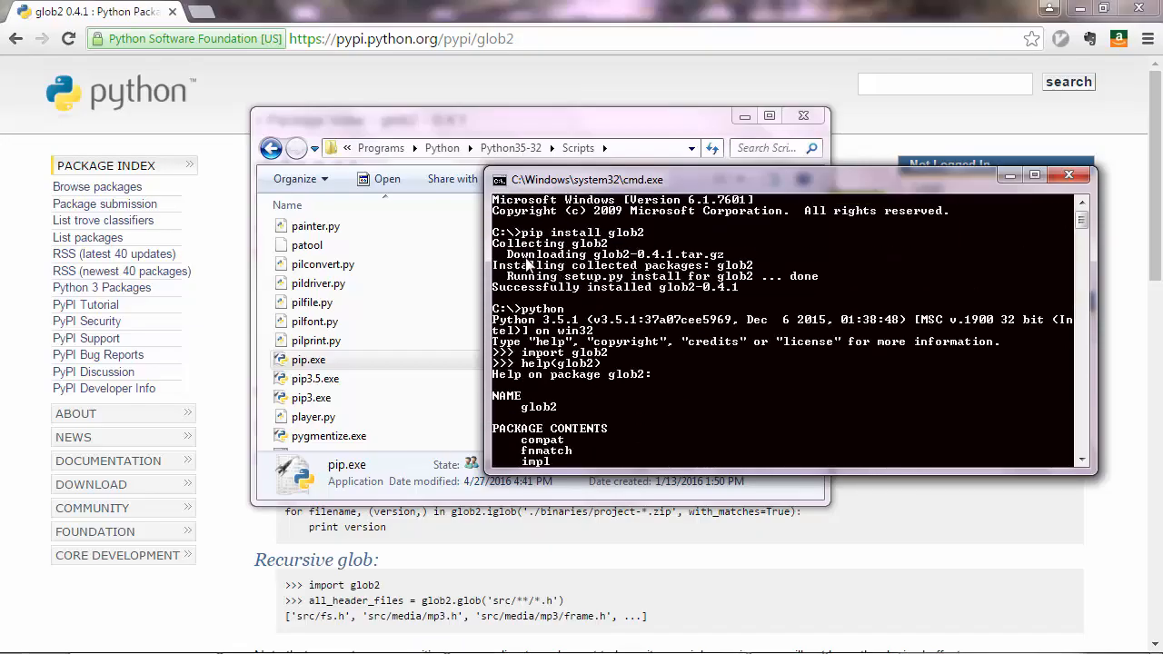
{"action": "mouse_move", "coordinate": [710, 276]}
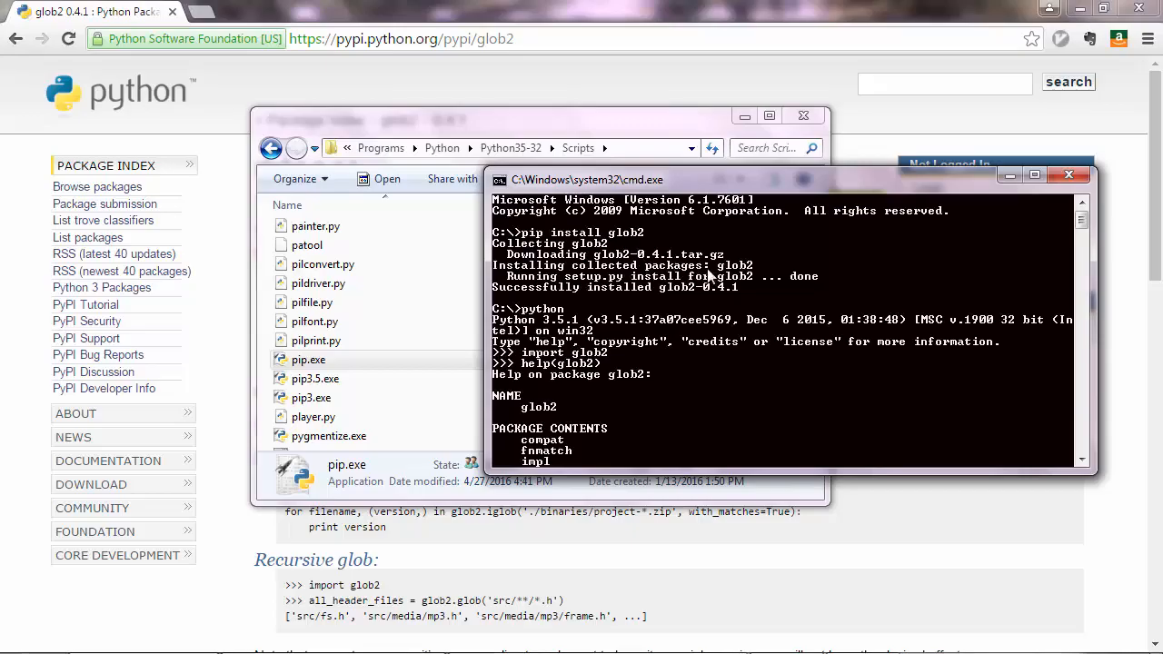
{"action": "mouse_move", "coordinate": [673, 291]}
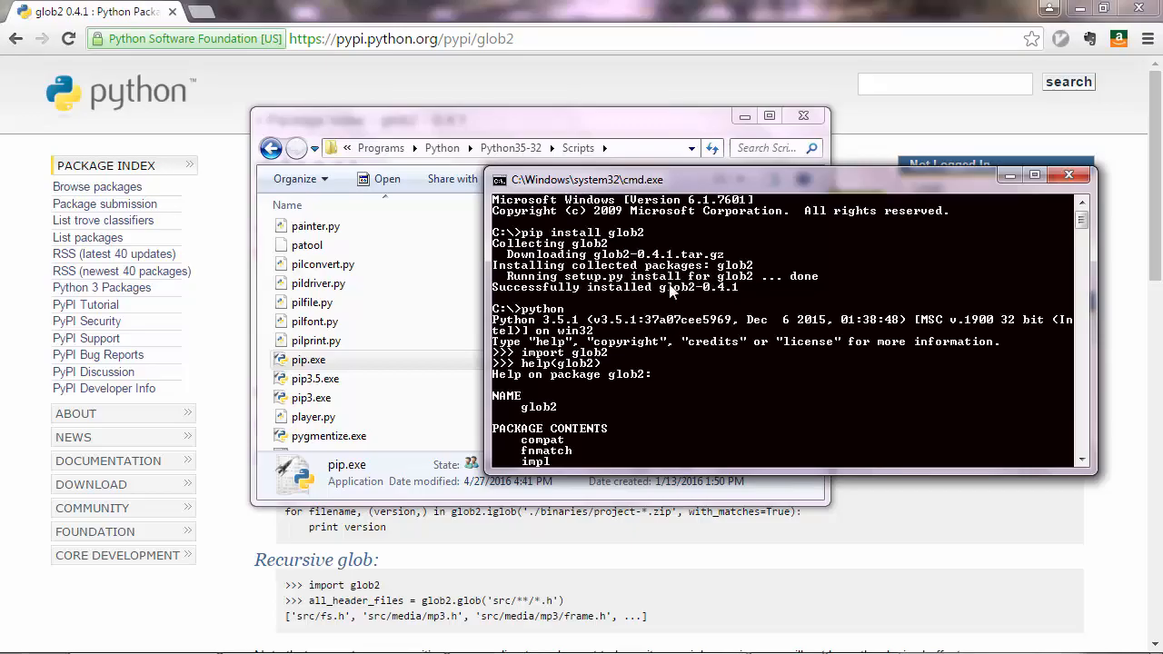